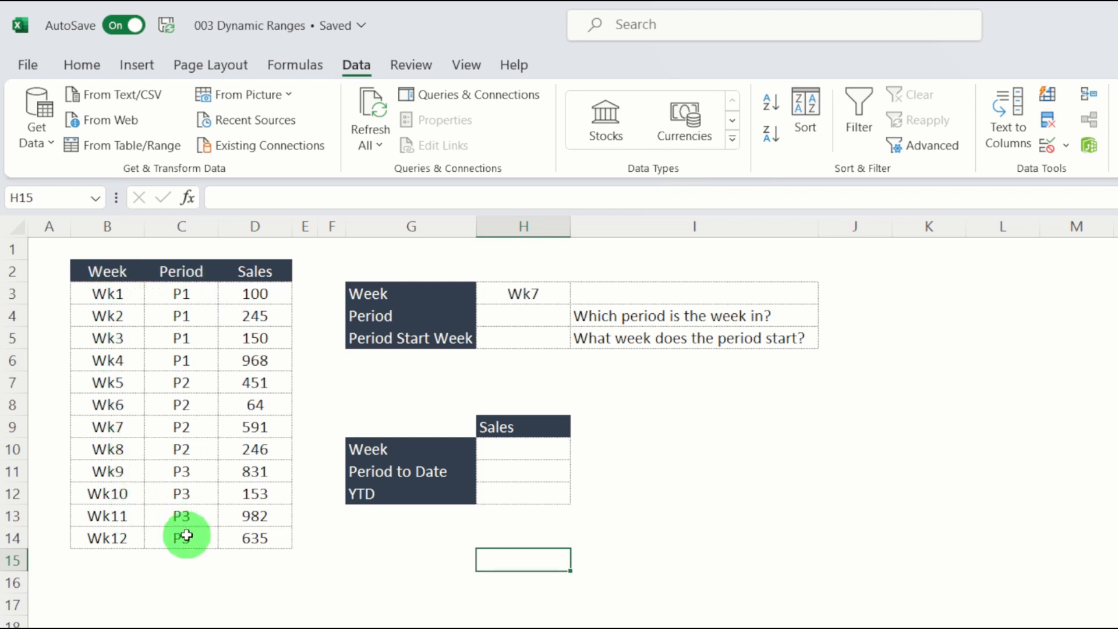
{"action": "mouse_move", "coordinate": [158, 288]}
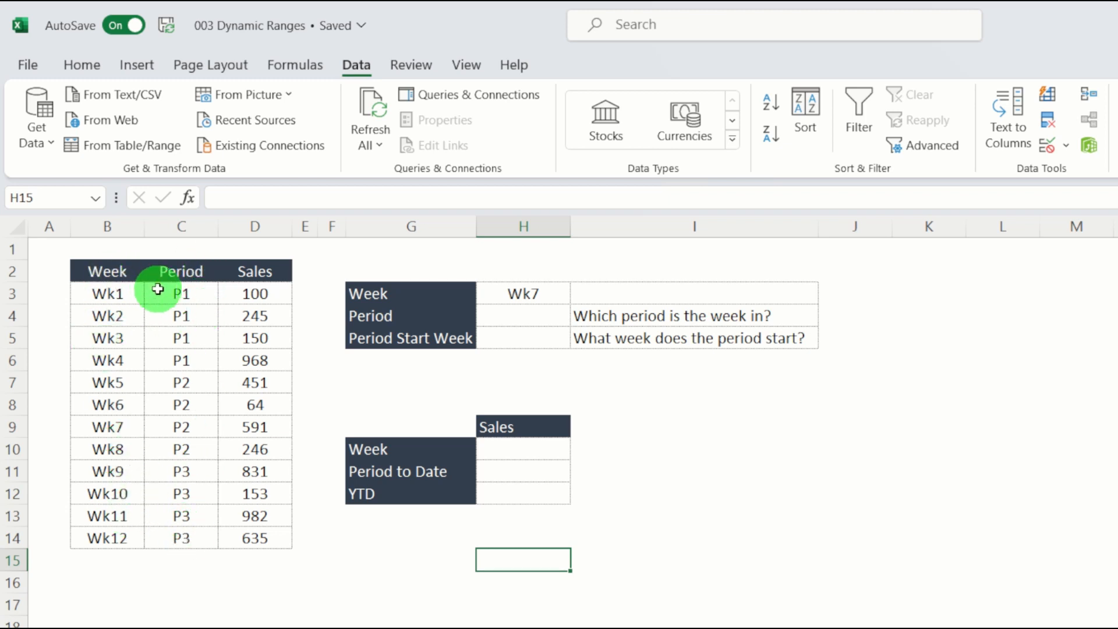
{"action": "mouse_move", "coordinate": [261, 554]}
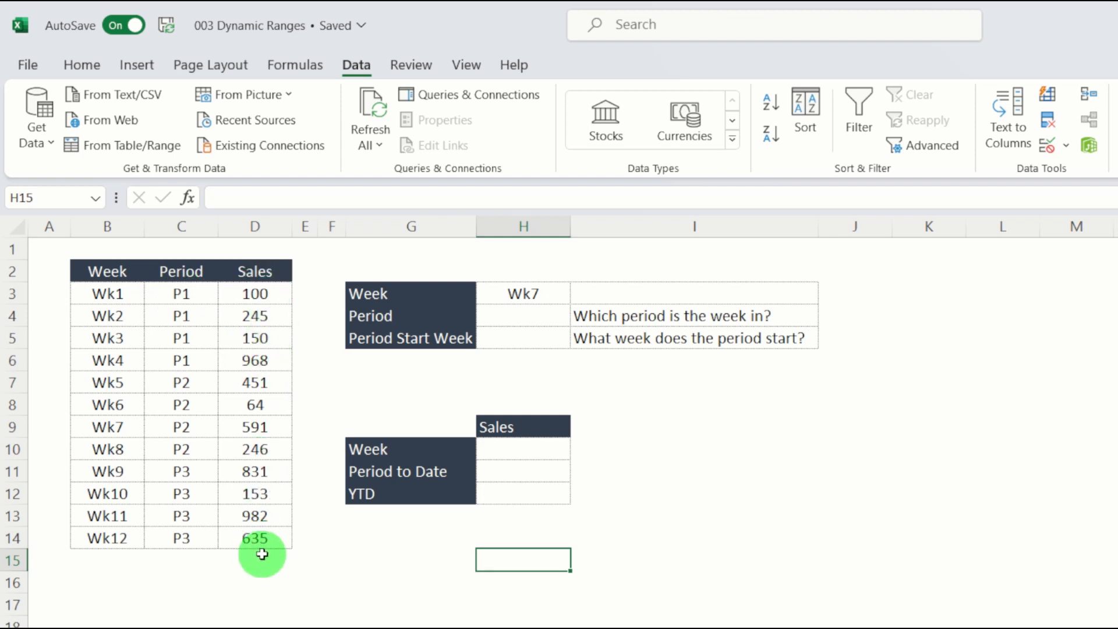
{"action": "mouse_move", "coordinate": [616, 375]}
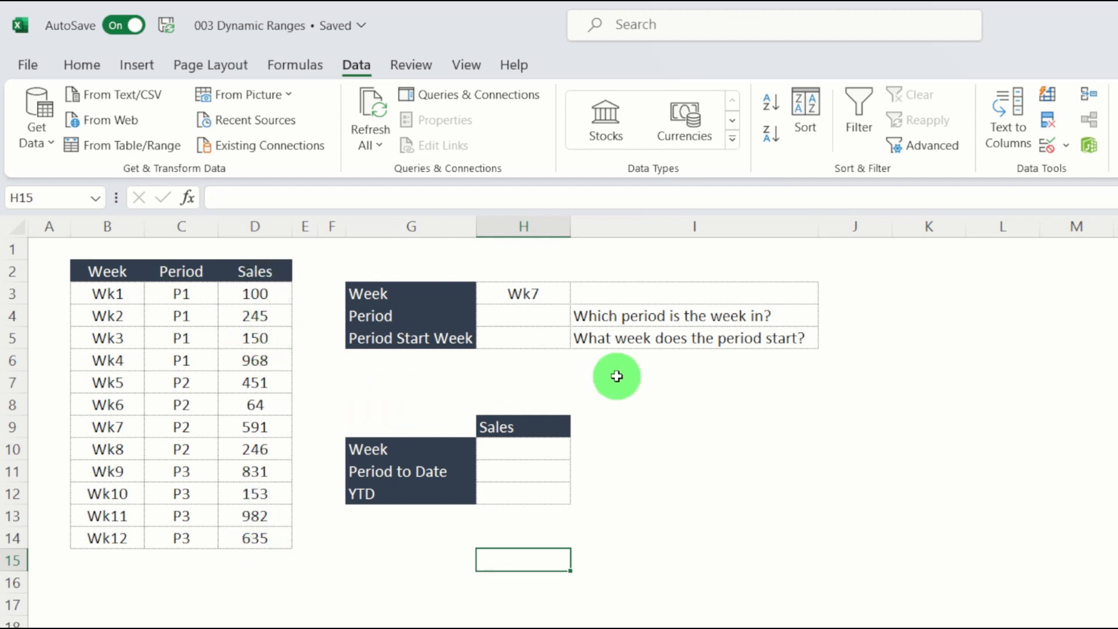
{"action": "mouse_move", "coordinate": [553, 494]}
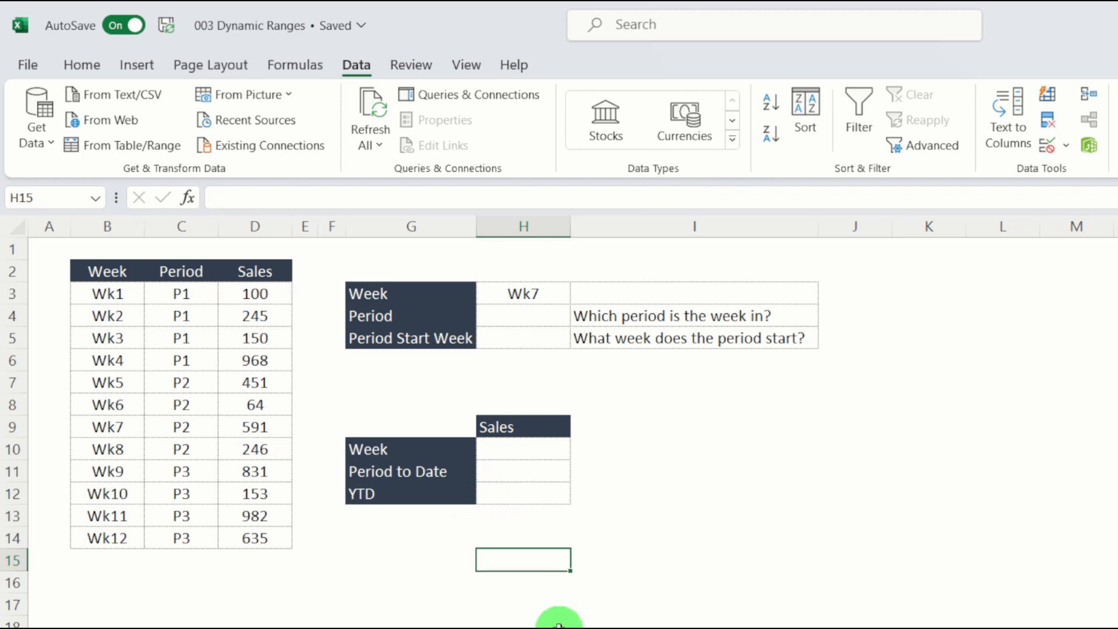
{"action": "mouse_move", "coordinate": [562, 583]}
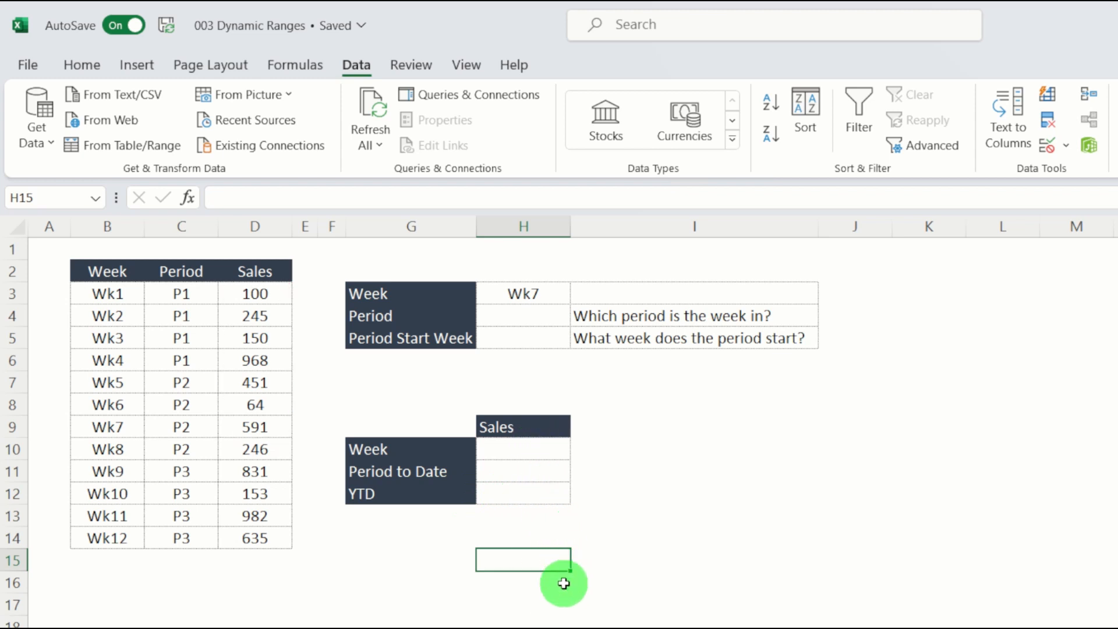
{"action": "mouse_move", "coordinate": [543, 605]}
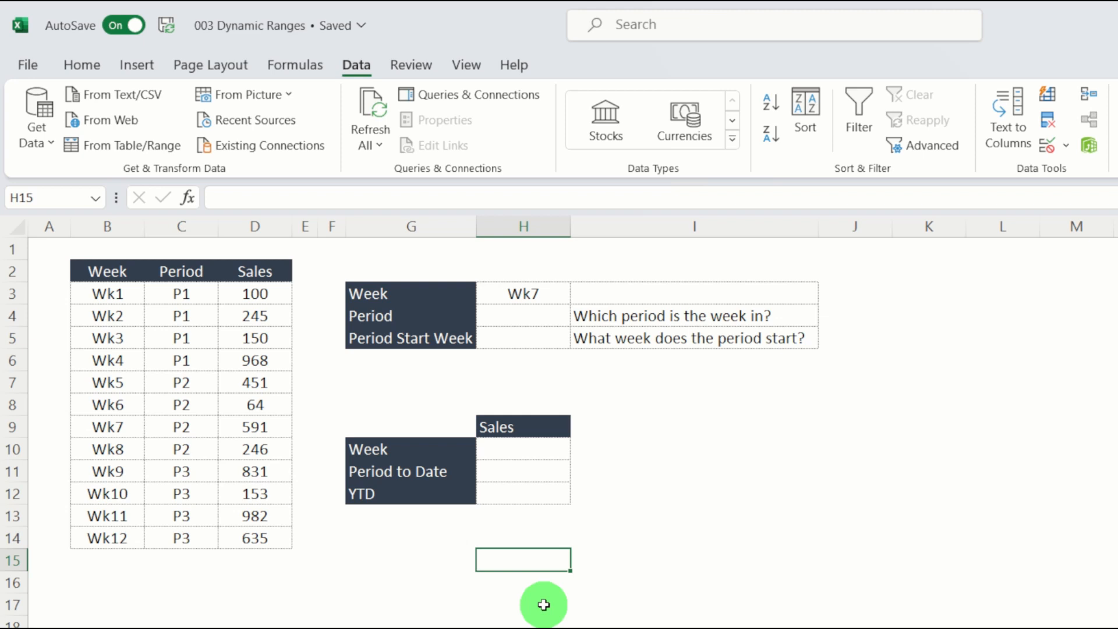
Select the Week sales cell H10, then the chosen-week cell H3
{"action": "left_click", "coordinate": [523, 448]}
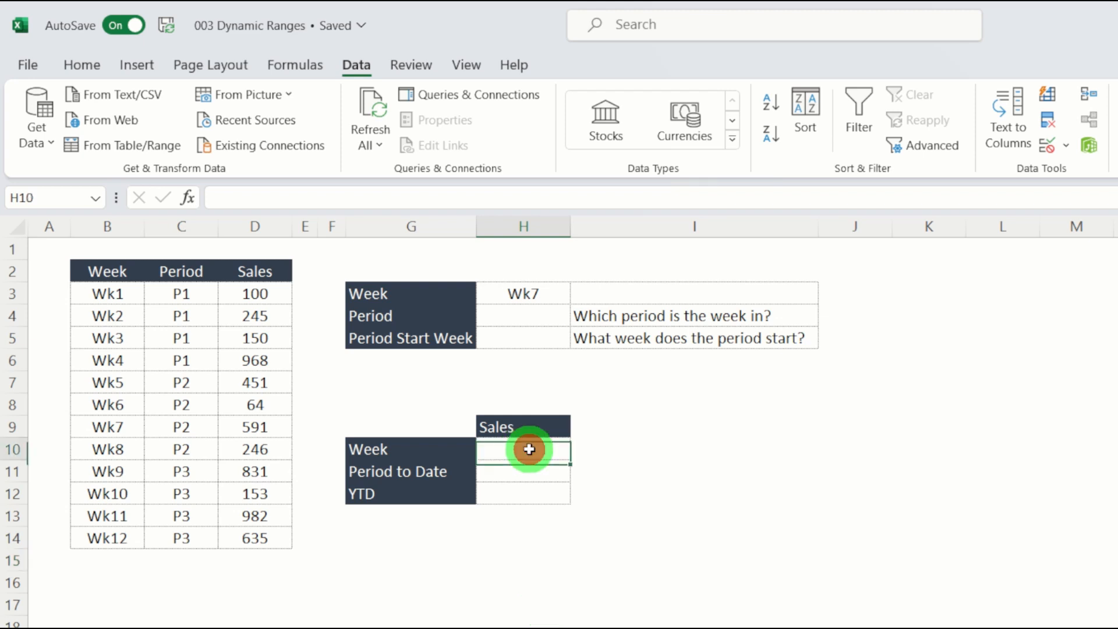
{"action": "left_click", "coordinate": [523, 293]}
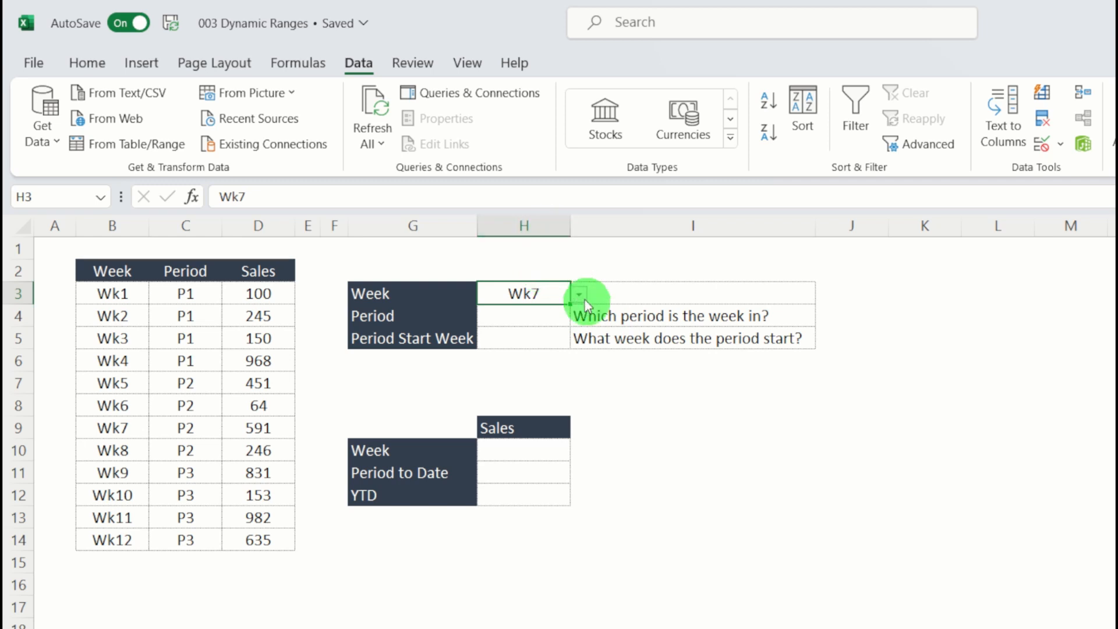
{"action": "left_click", "coordinate": [577, 294]}
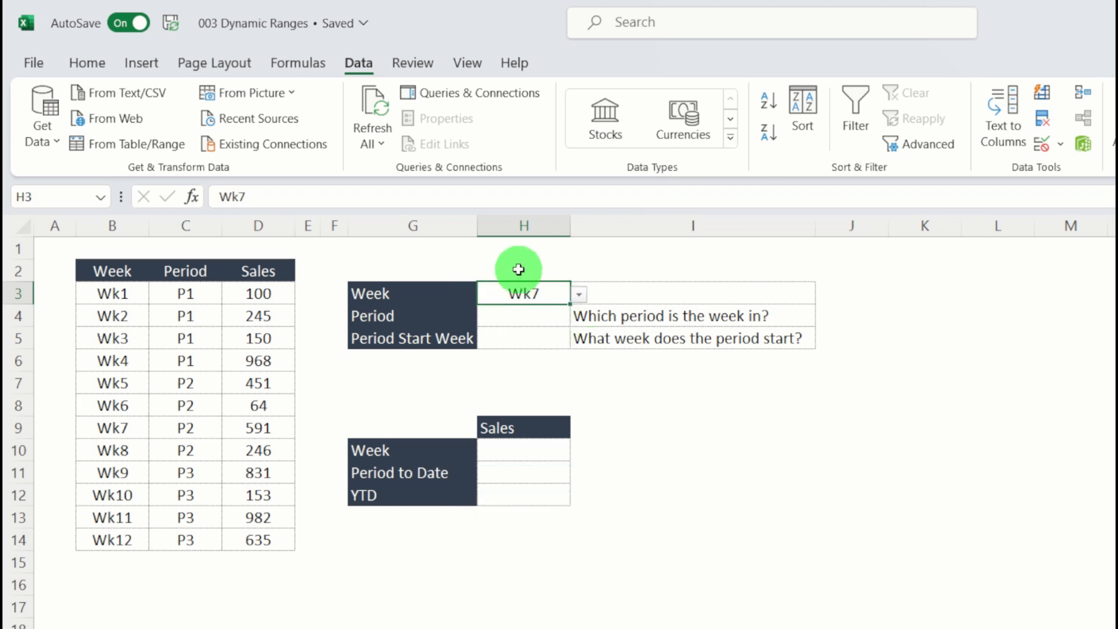
{"action": "mouse_move", "coordinate": [77, 215]}
{"action": "type", "text": "Wk"}
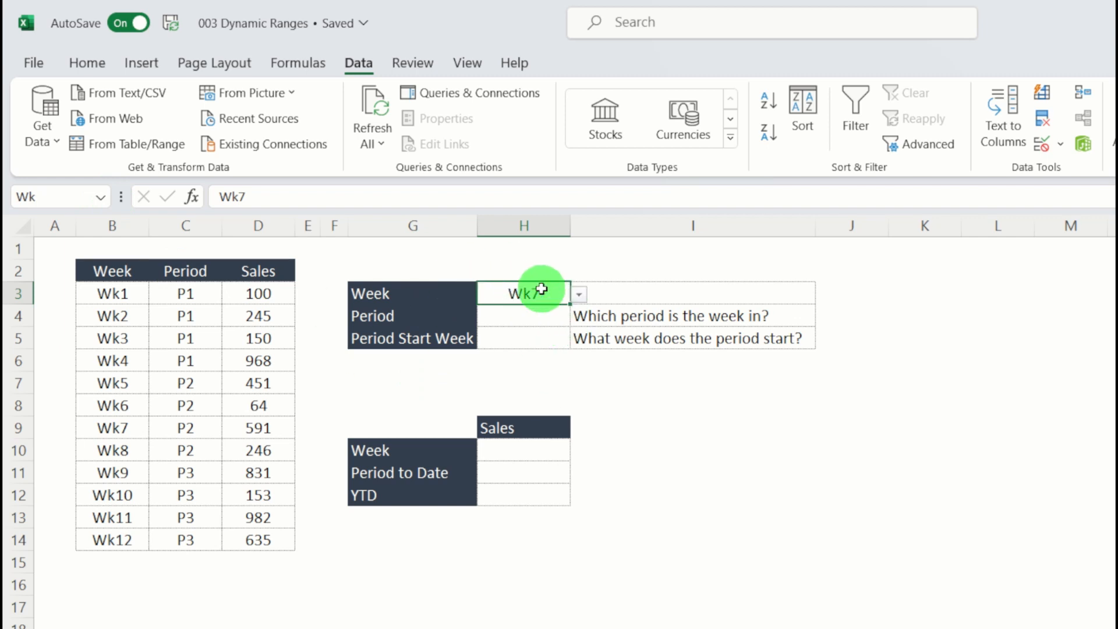
{"action": "mouse_move", "coordinate": [542, 328]}
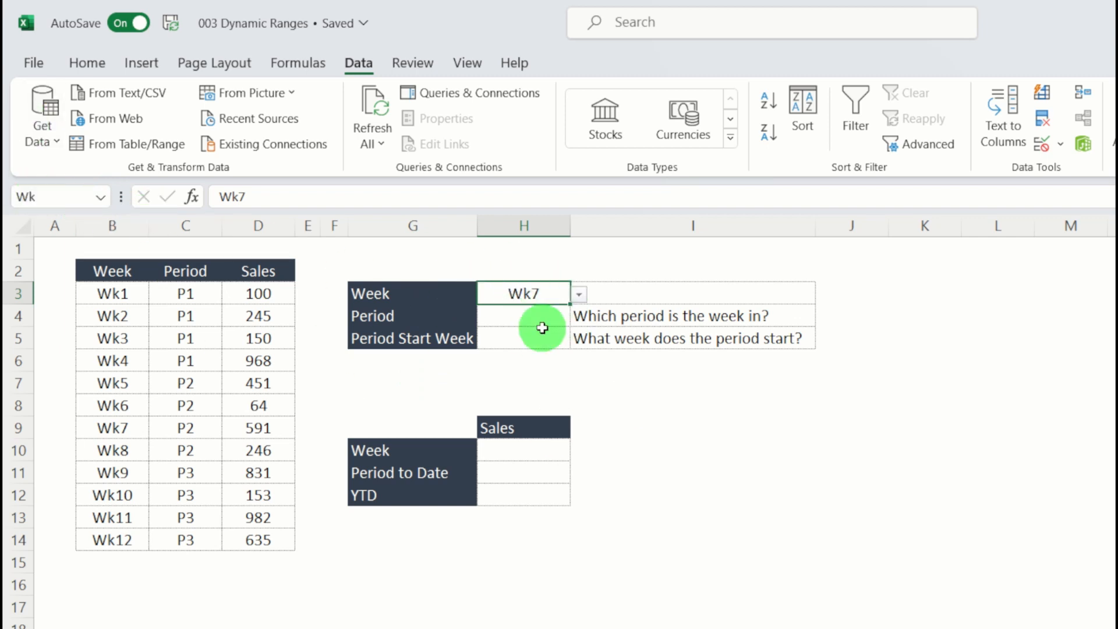
{"action": "mouse_move", "coordinate": [613, 439]}
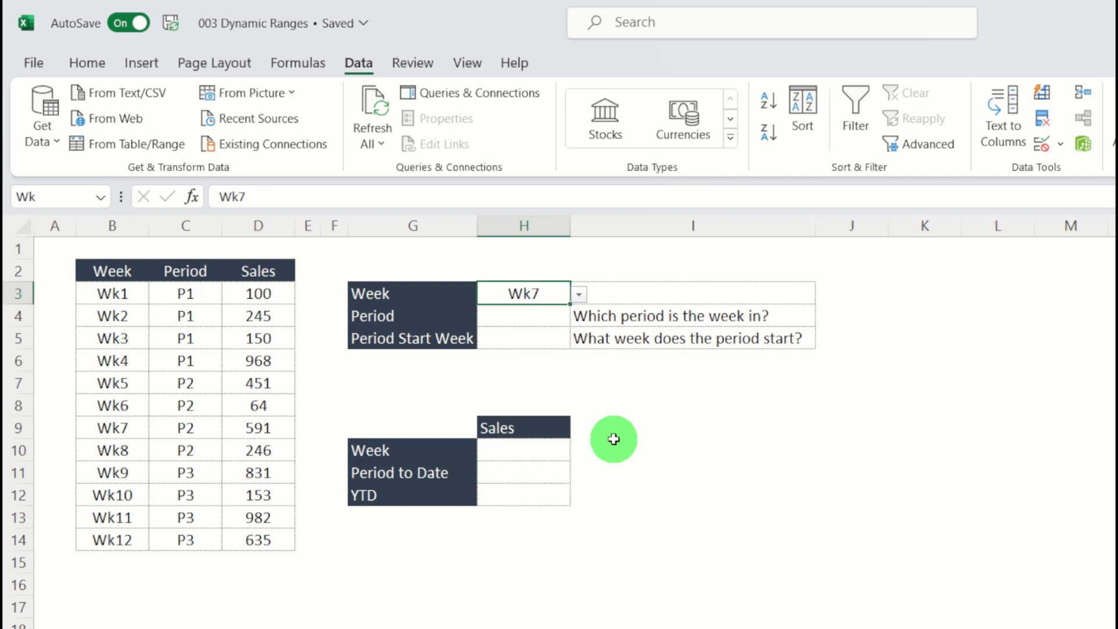
Enter =XLOOKUP(Wk,$B$3:$B$14,D3:D14) in H10, returning Wk7 sales of 591
{"action": "left_click", "coordinate": [522, 450]}
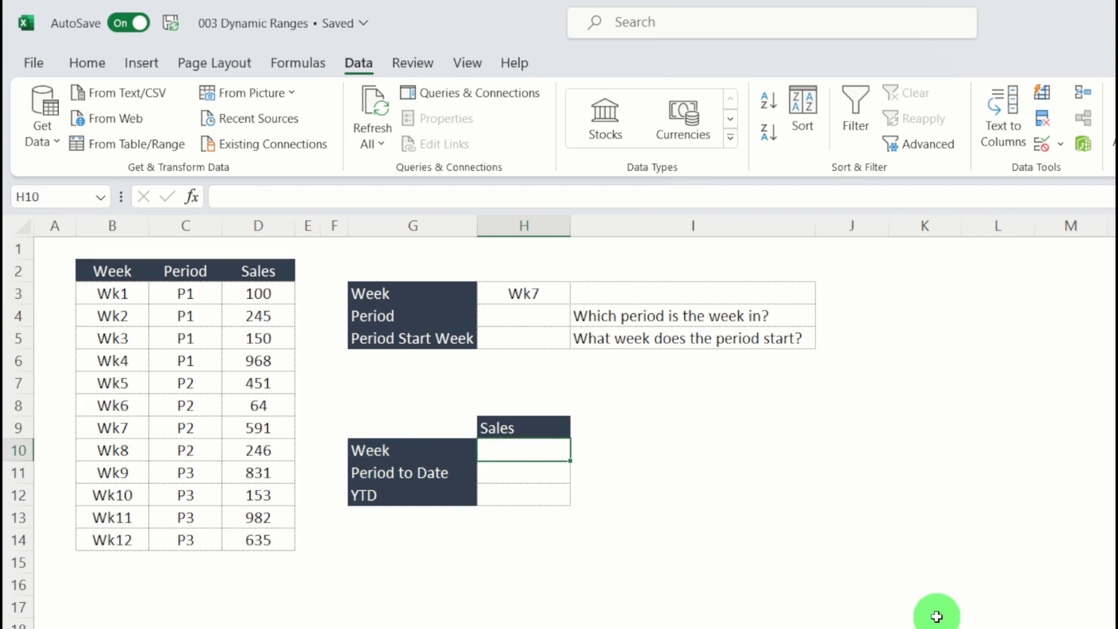
{"action": "mouse_move", "coordinate": [1024, 622]}
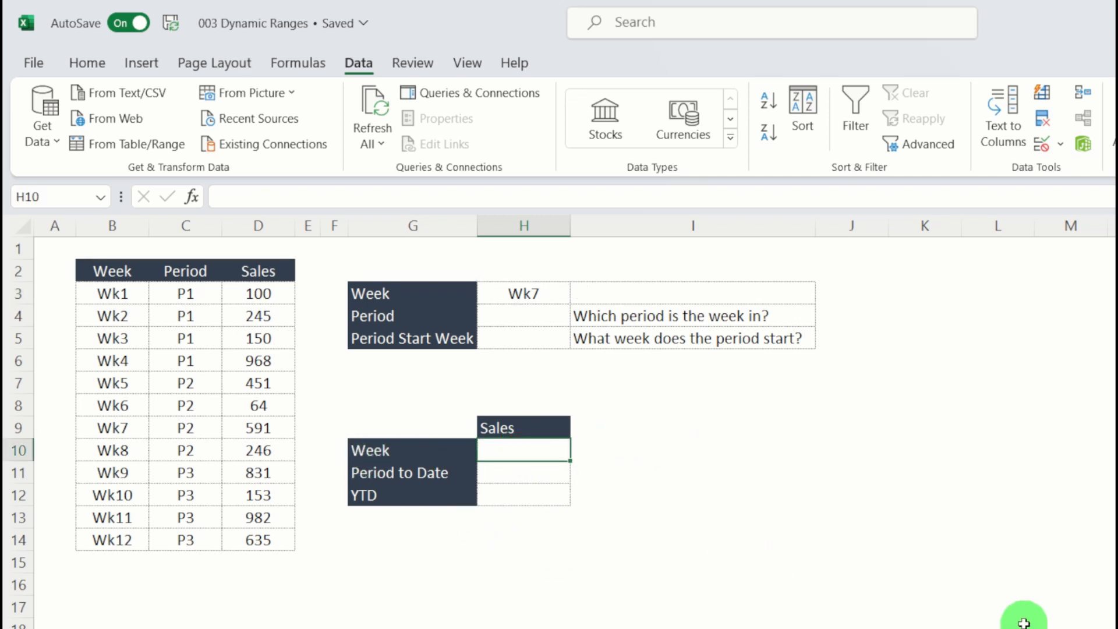
{"action": "type", "text": "="}
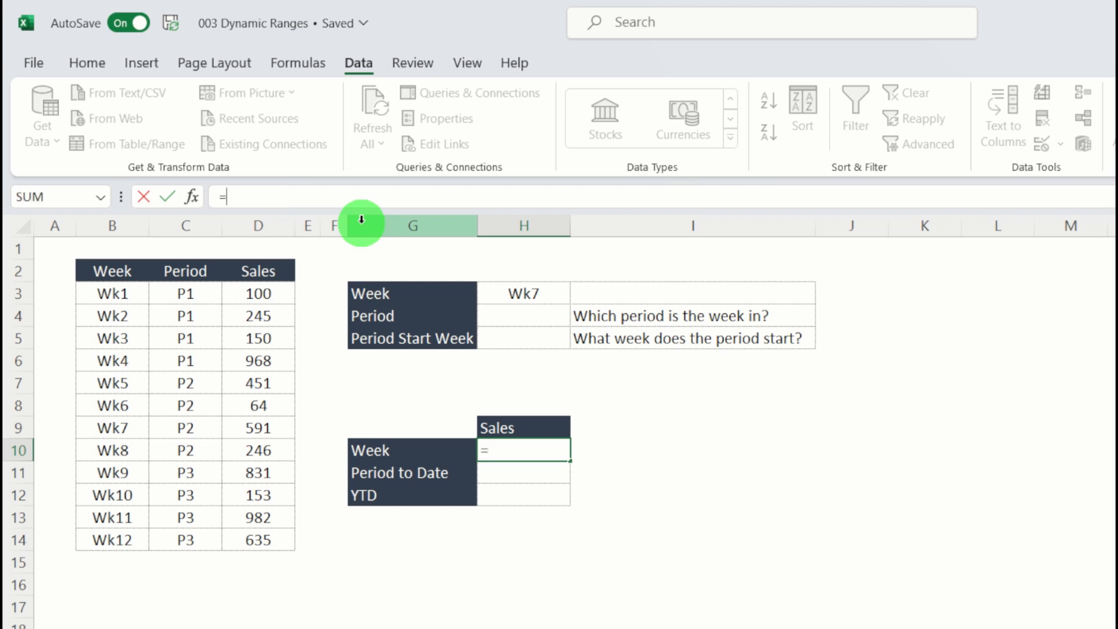
{"action": "type", "text": "XLOOKUP(Wk,"}
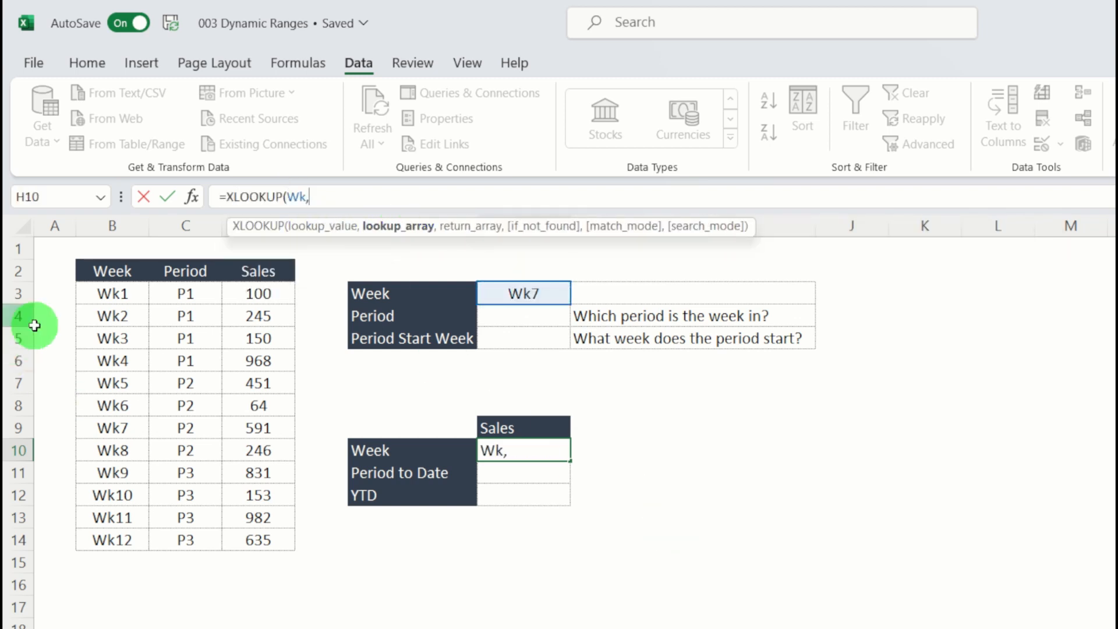
{"action": "left_click", "coordinate": [111, 292]}
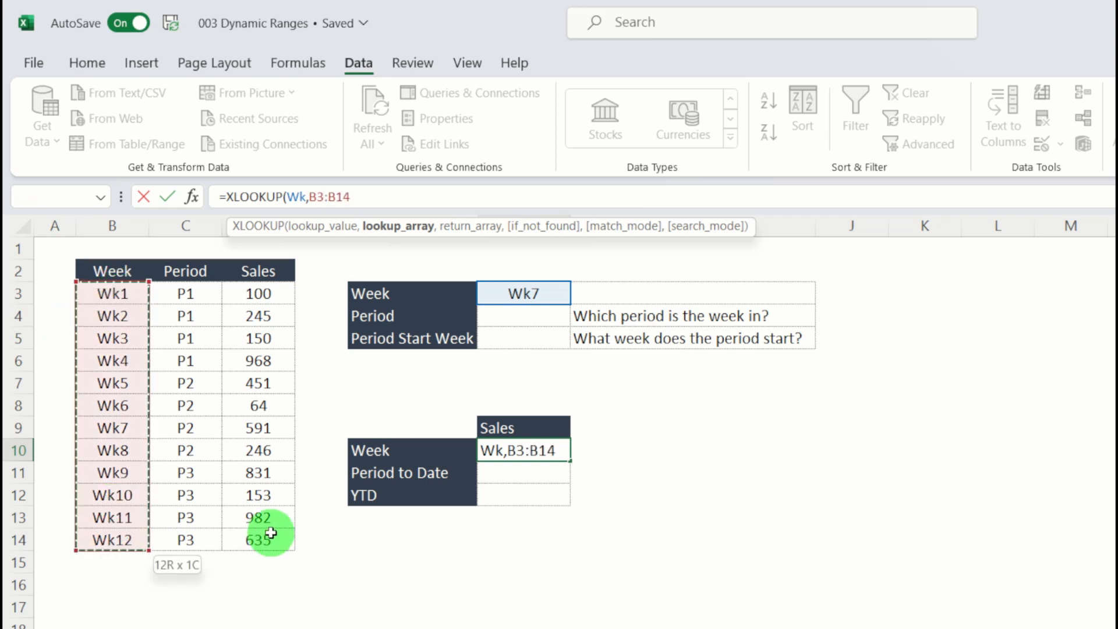
{"action": "key", "text": "ctrl+shift+down"}
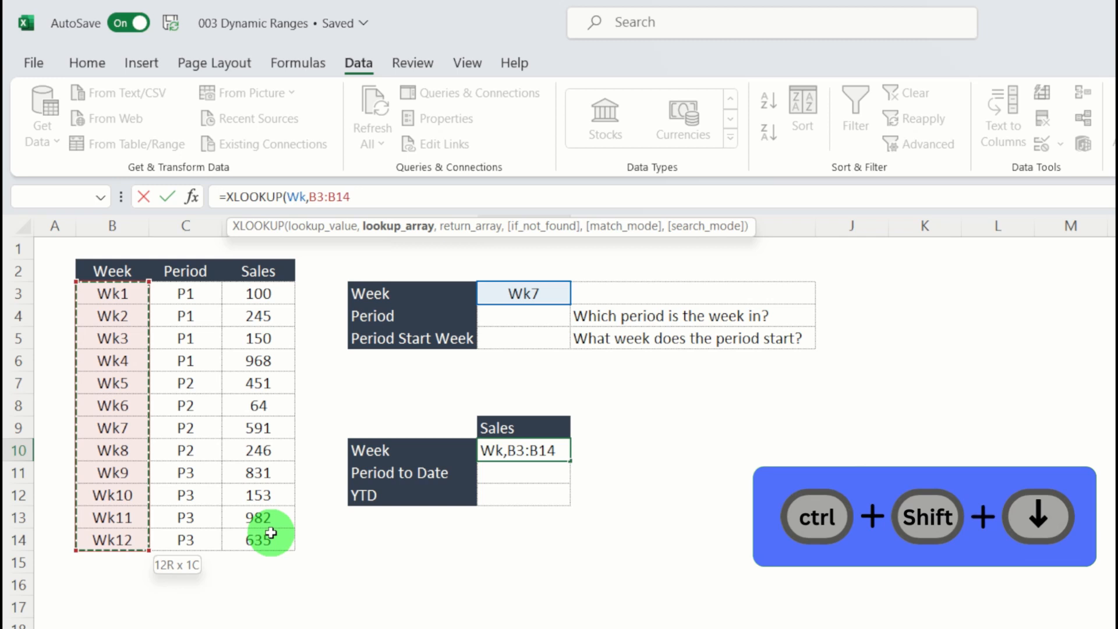
{"action": "key", "text": "F4"}
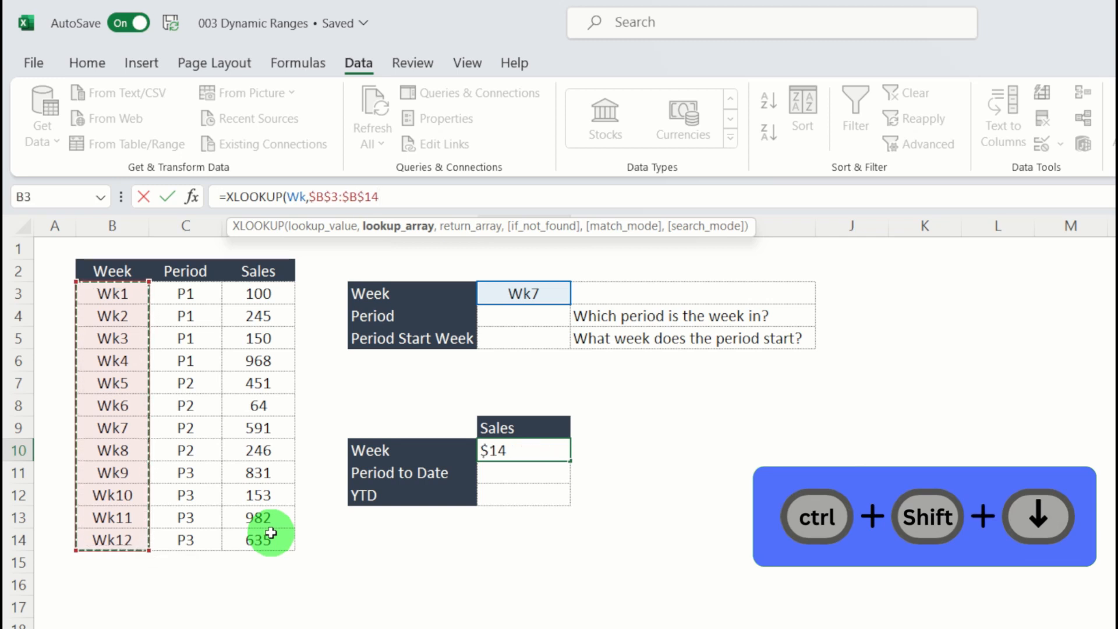
{"action": "key", "text": "ctrl+shift+down"}
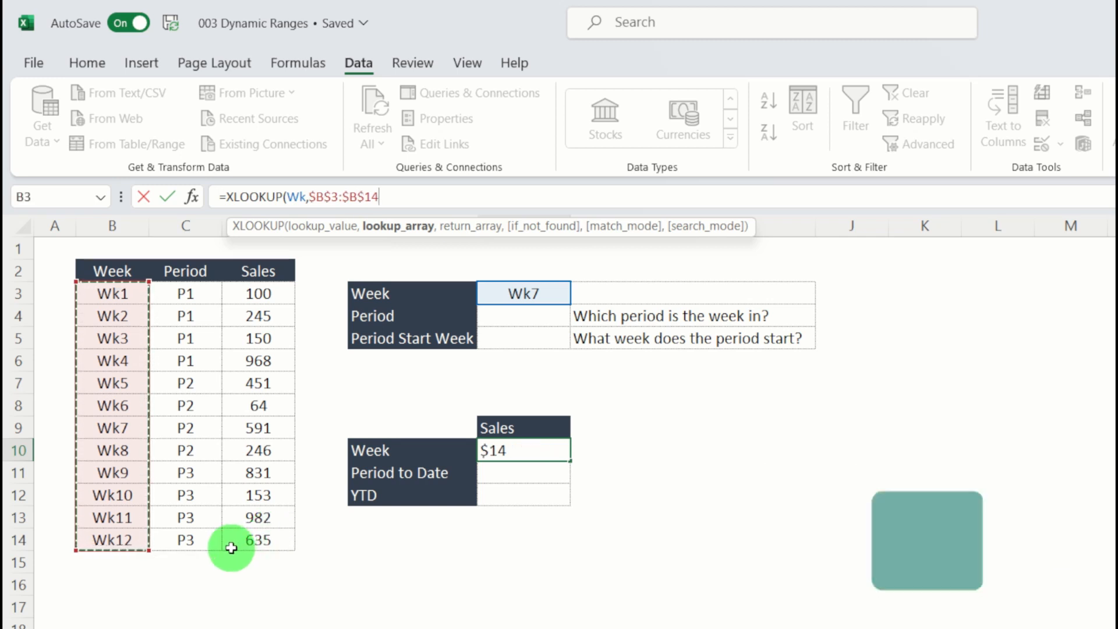
{"action": "type", "text": ","}
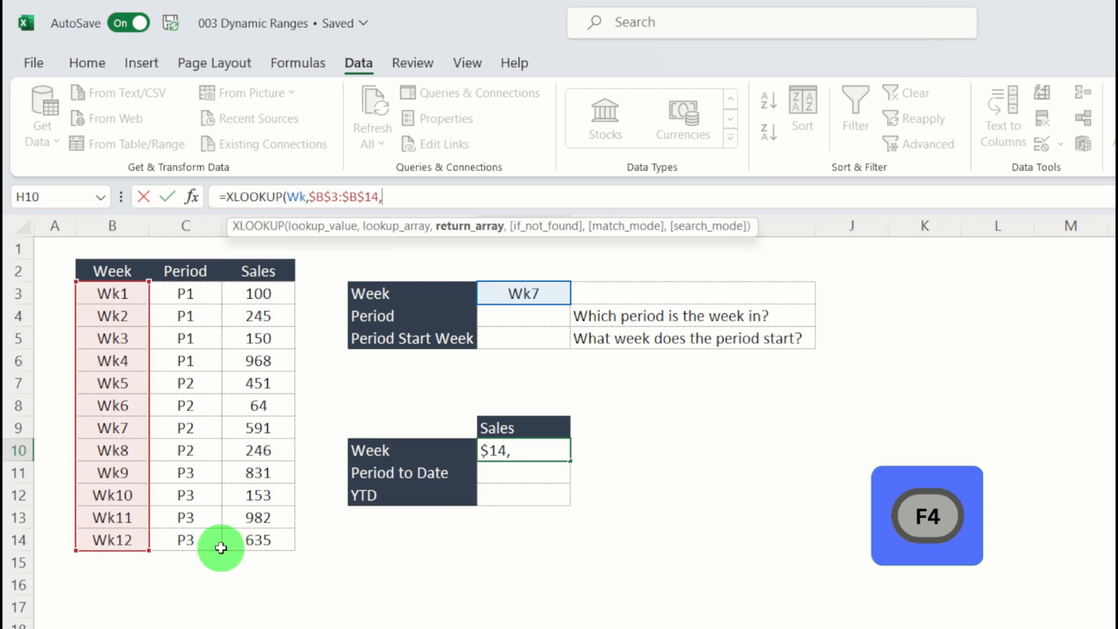
{"action": "left_click", "coordinate": [259, 293]}
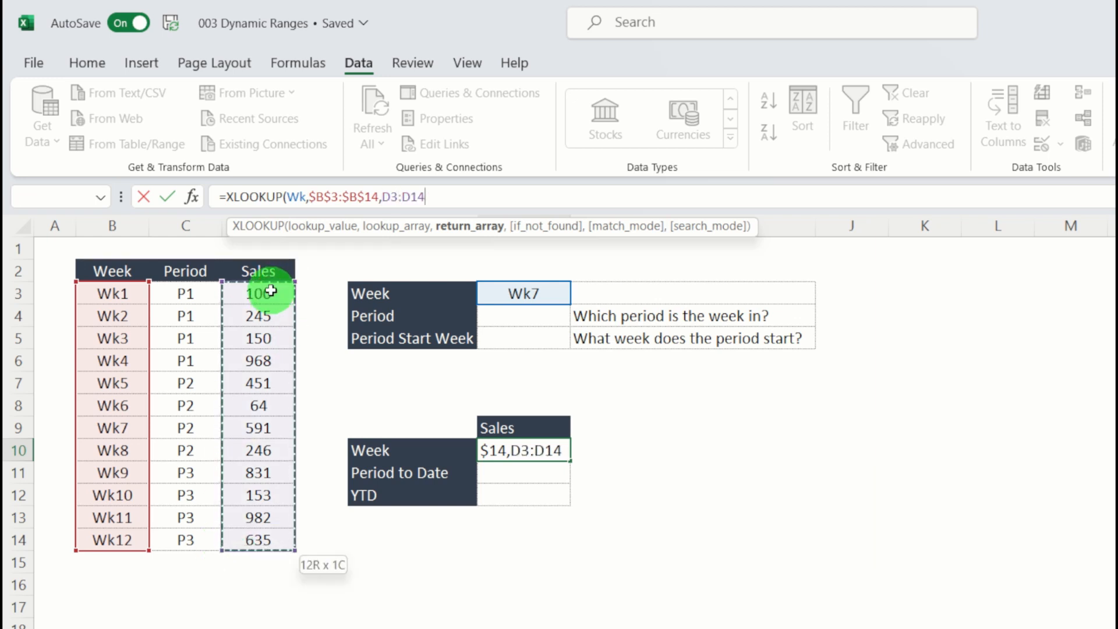
{"action": "key", "text": "Return"}
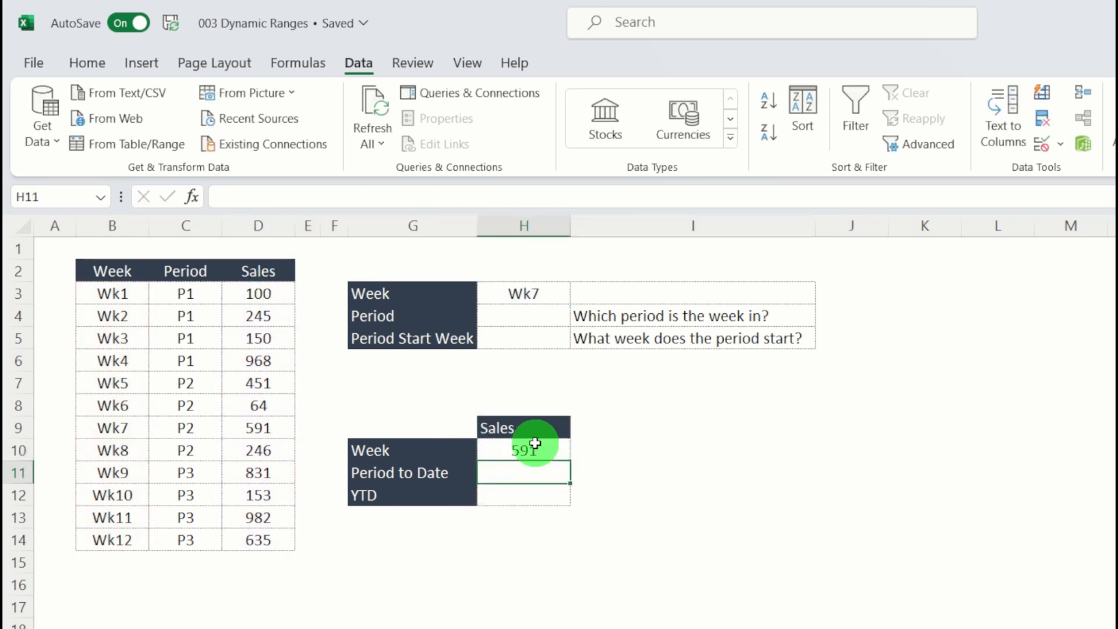
{"action": "left_click", "coordinate": [258, 426]}
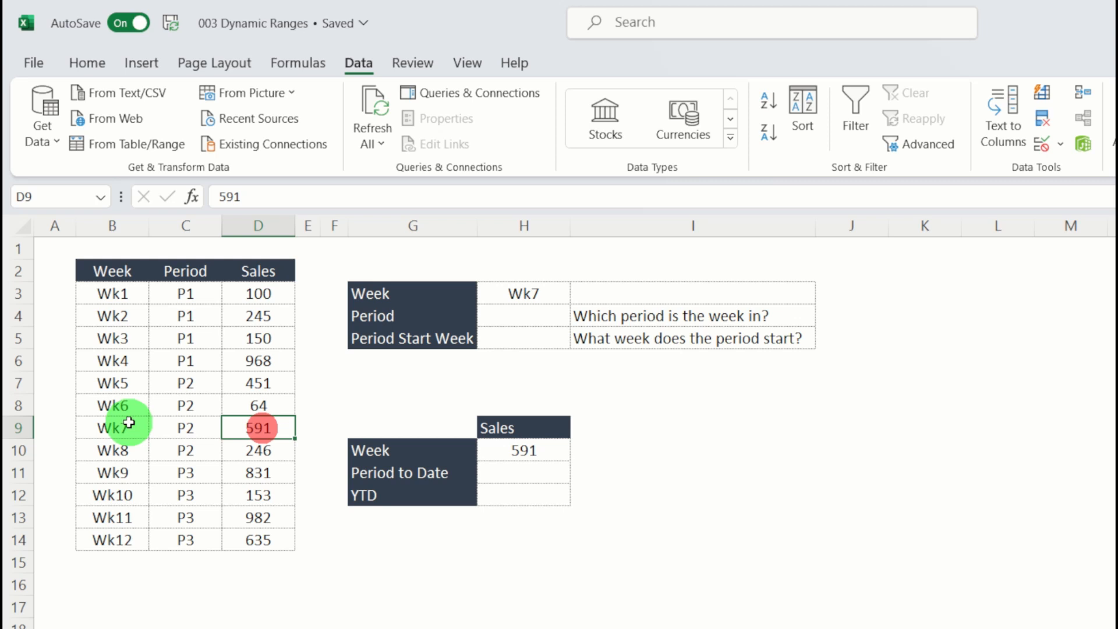
{"action": "mouse_move", "coordinate": [537, 292]}
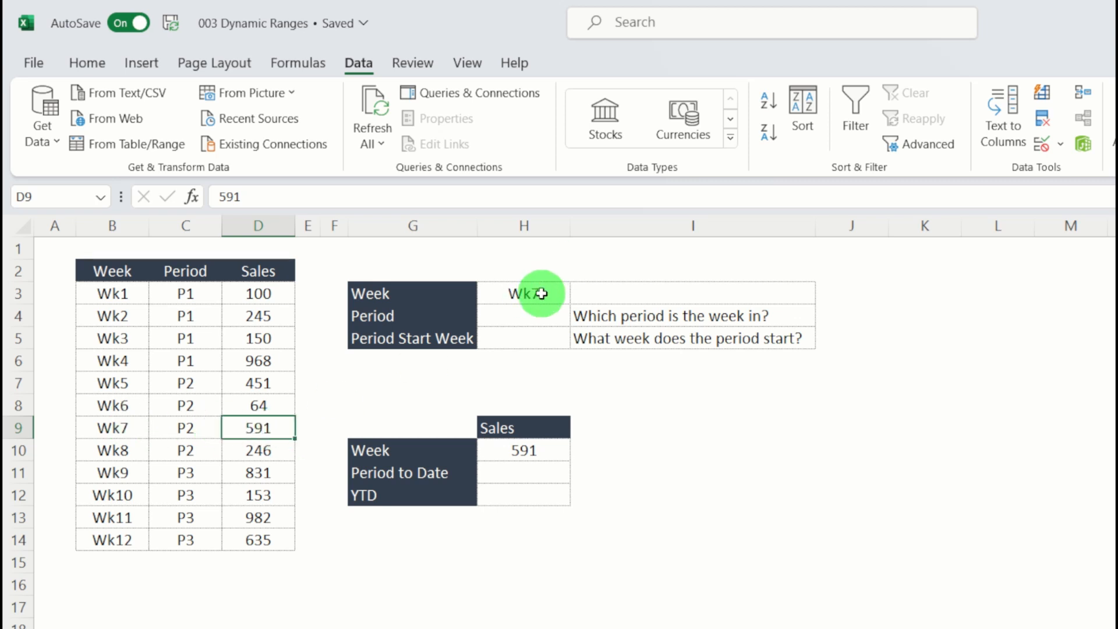
{"action": "left_click", "coordinate": [579, 293]}
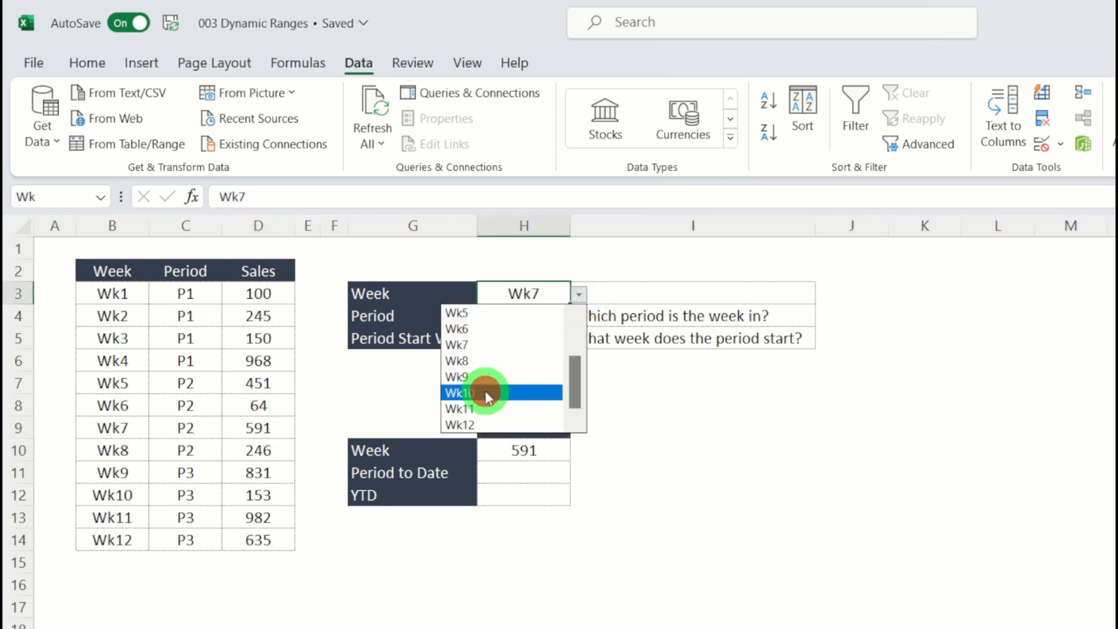
{"action": "left_click", "coordinate": [460, 393]}
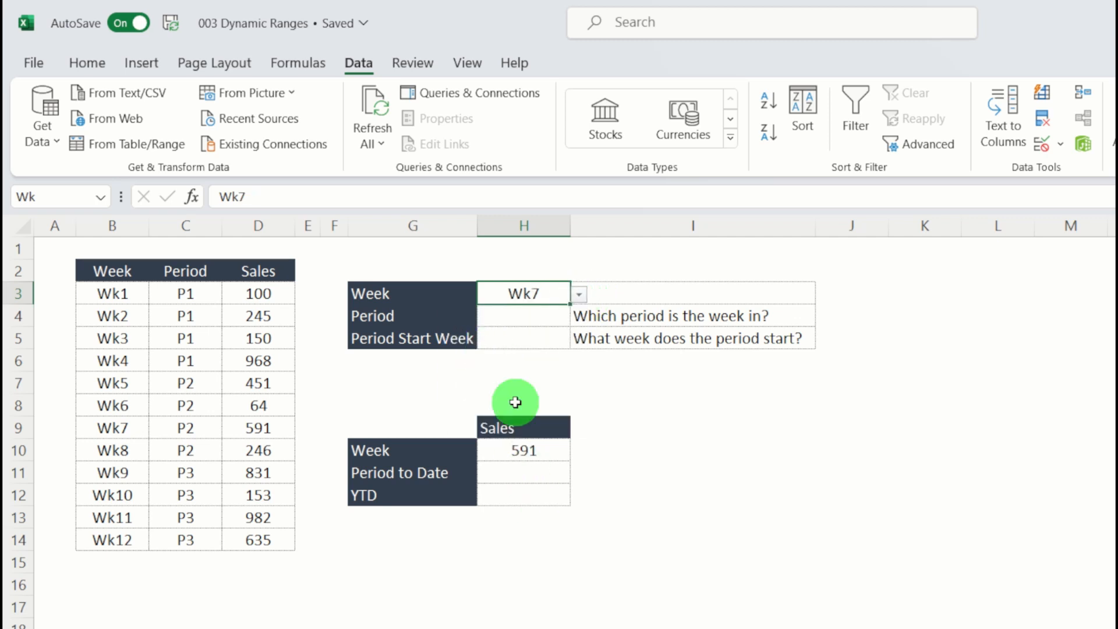
{"action": "mouse_move", "coordinate": [530, 318]}
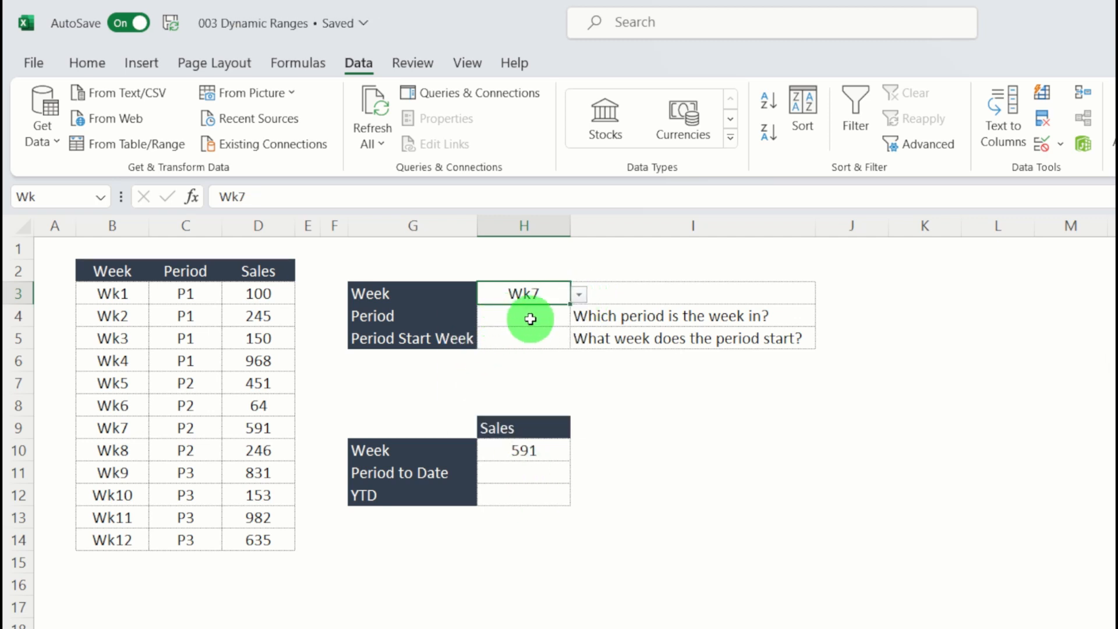
{"action": "mouse_move", "coordinate": [534, 336]}
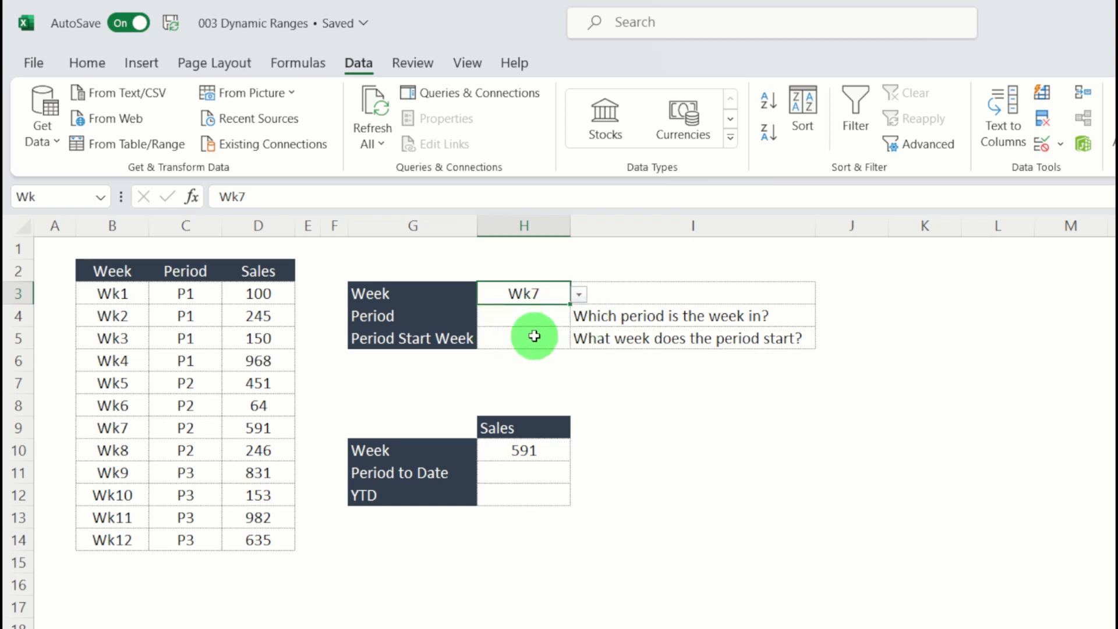
{"action": "mouse_move", "coordinate": [480, 479]}
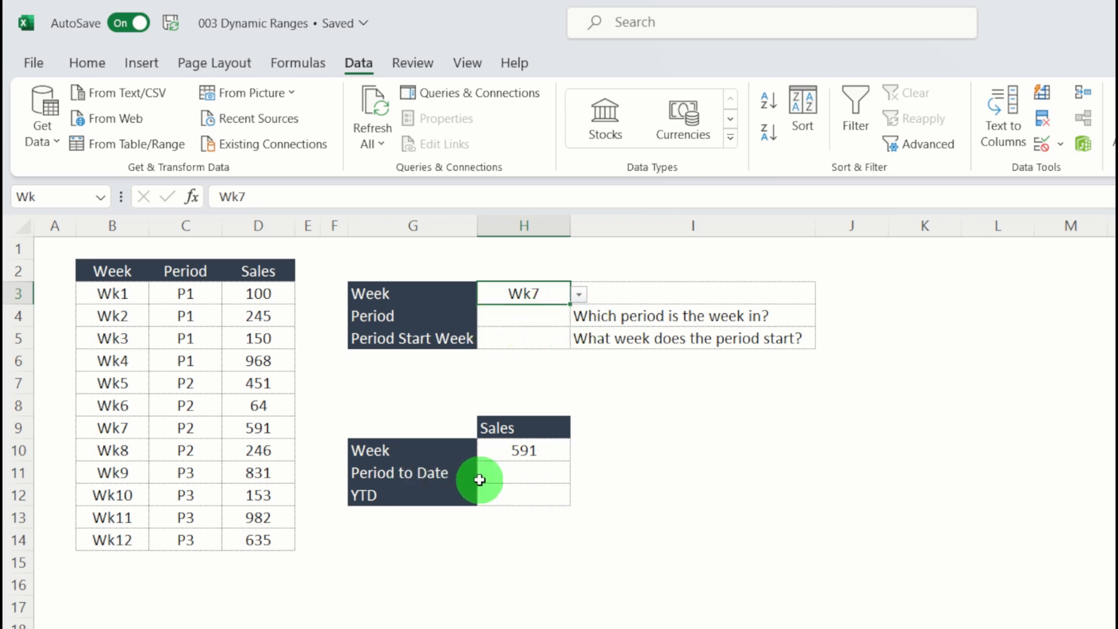
{"action": "mouse_move", "coordinate": [606, 494]}
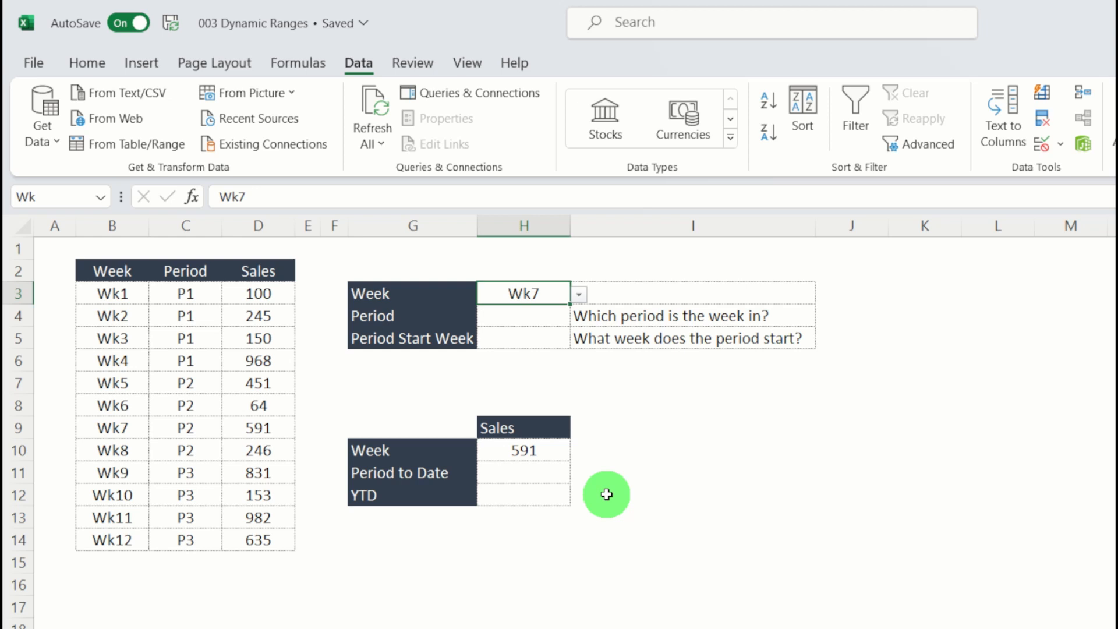
{"action": "mouse_move", "coordinate": [578, 492]}
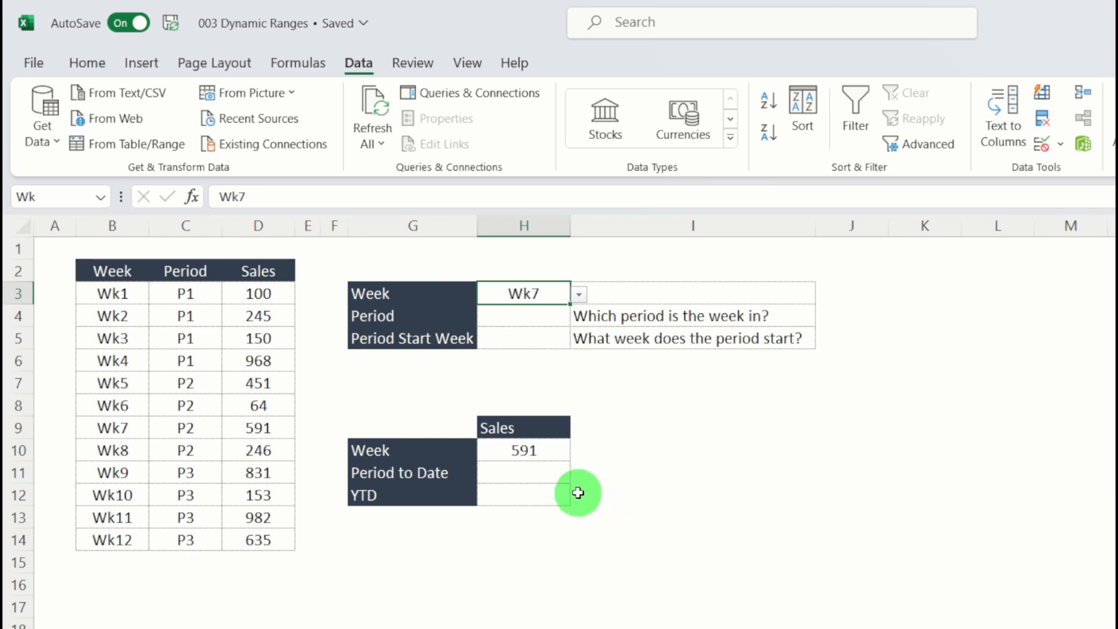
Enter =SUM(XLOOKUP(B3,B3:B14,D3:D14):XLOOKUP(Wk,B3:B14,D3:D14)) in H12, totalling Wk1–Wk7 as 2569
{"action": "left_click", "coordinate": [530, 494]}
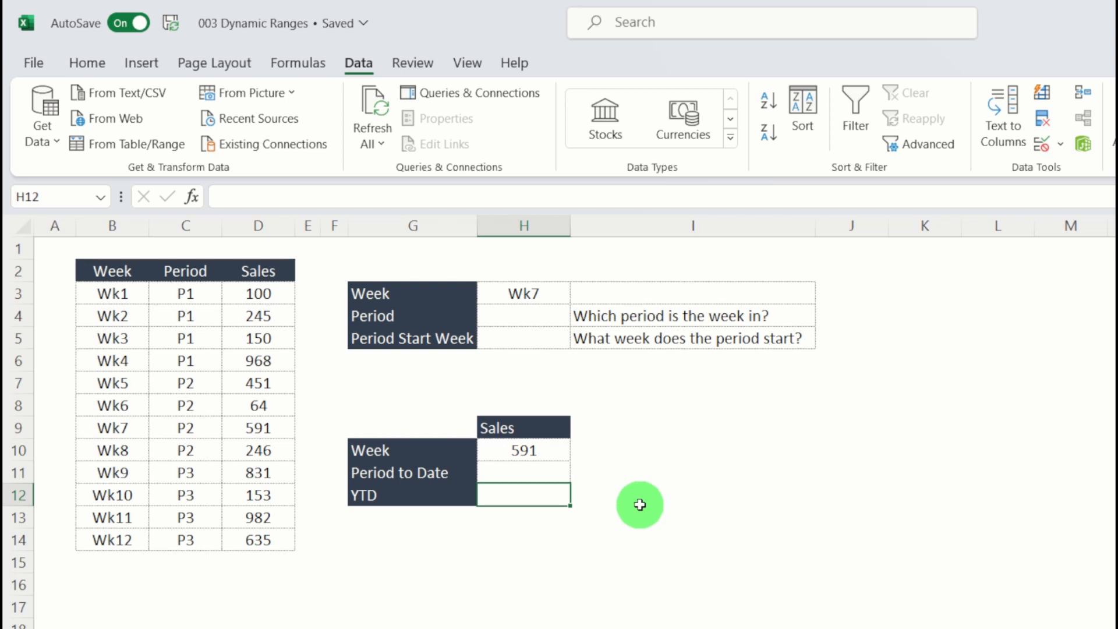
{"action": "type", "text": "="}
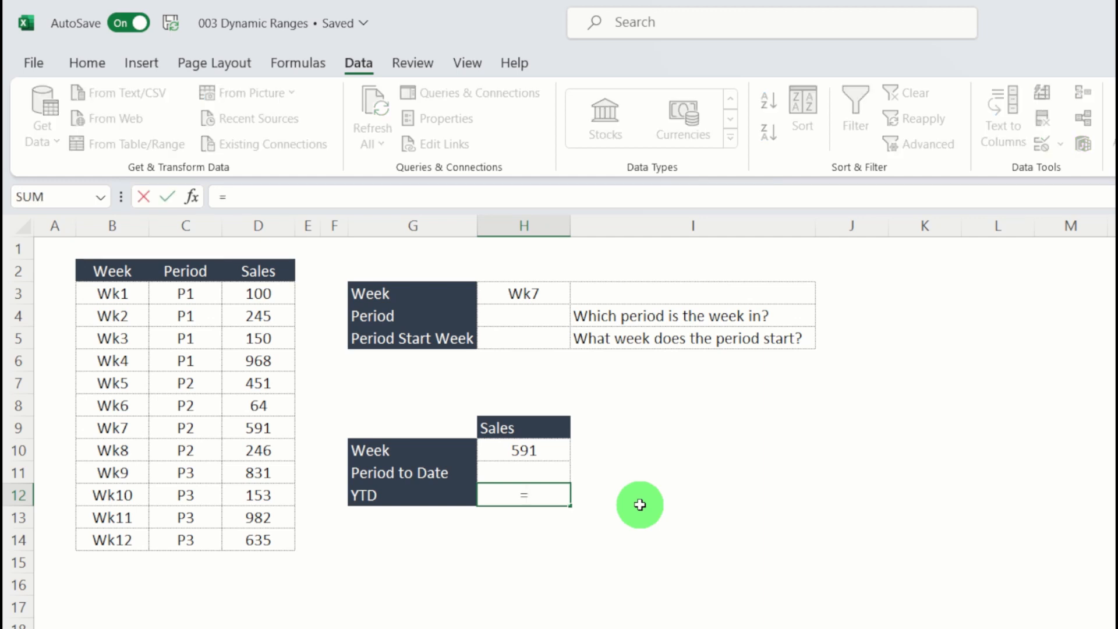
{"action": "type", "text": "sum(xl"}
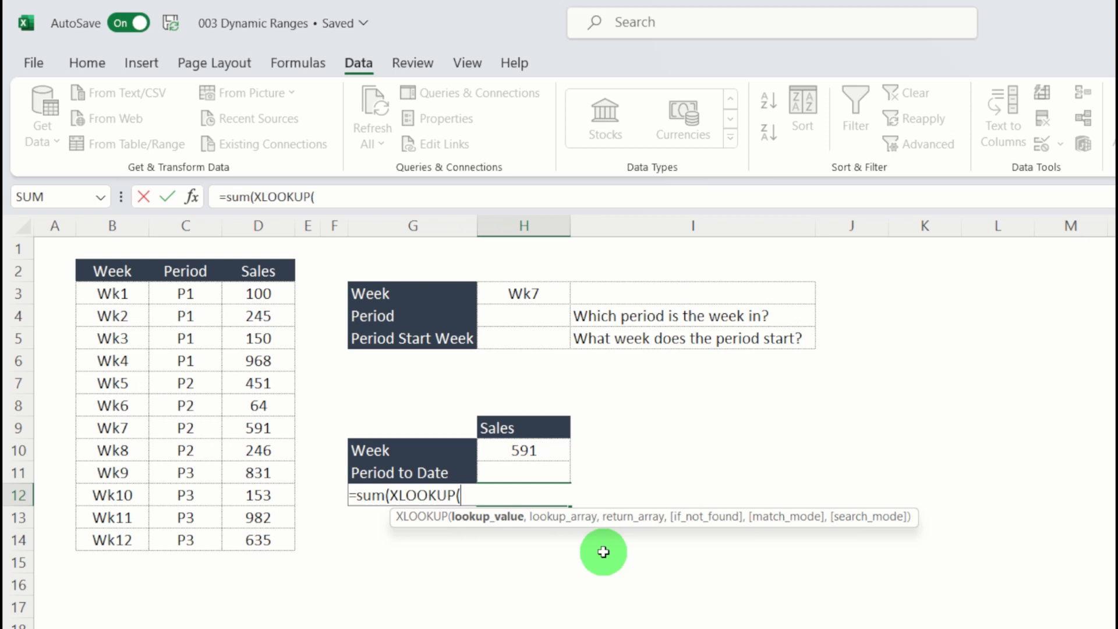
{"action": "mouse_move", "coordinate": [214, 331]}
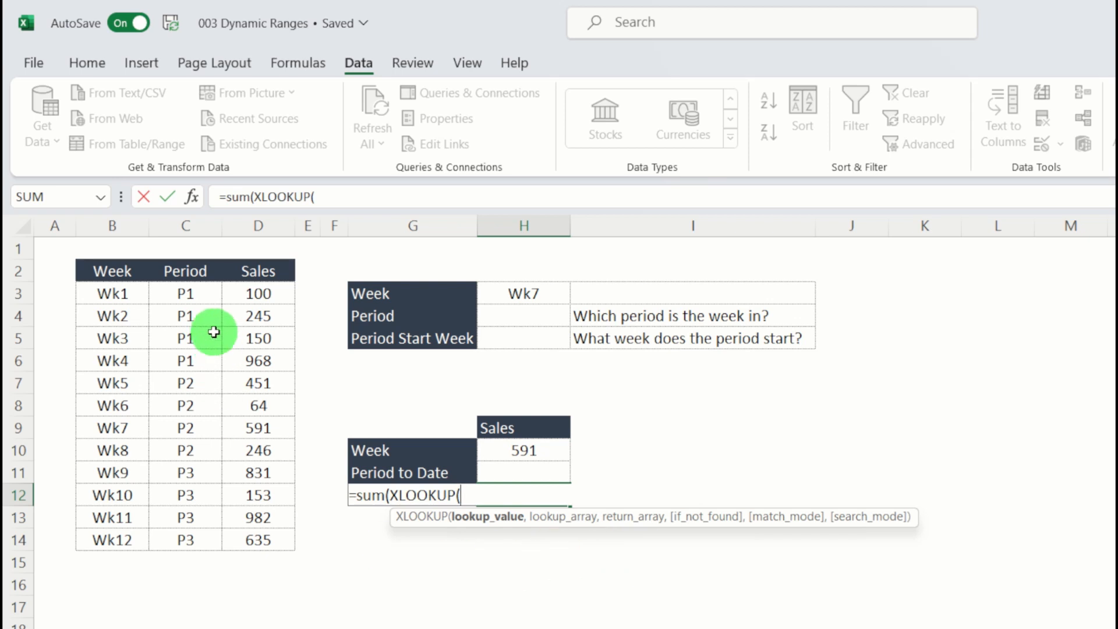
{"action": "mouse_move", "coordinate": [140, 295]}
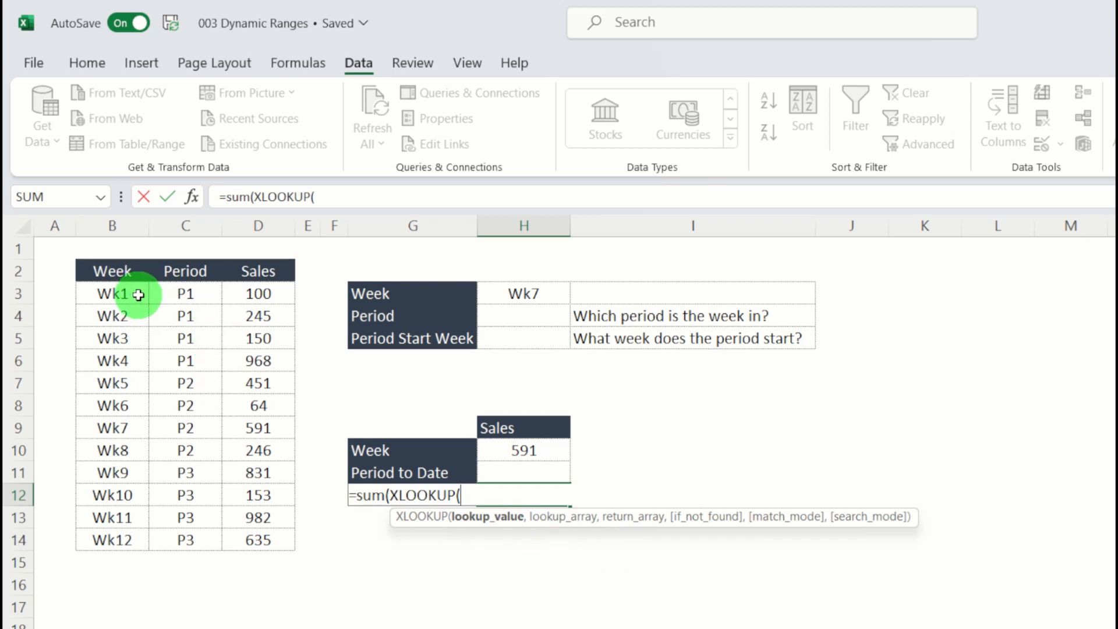
{"action": "left_click", "coordinate": [111, 293]}
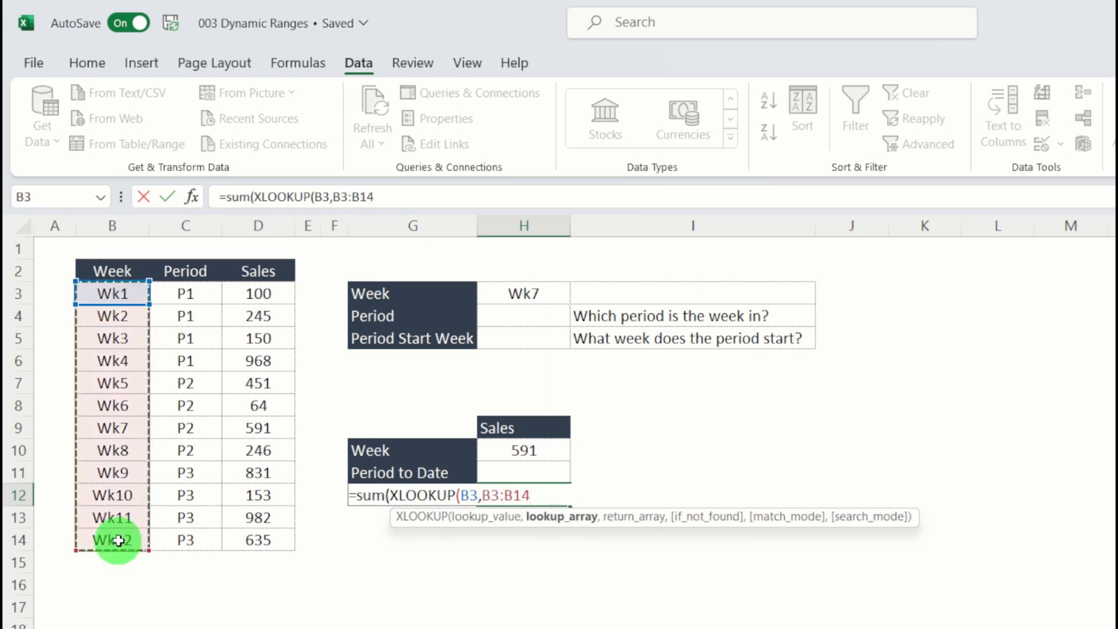
{"action": "type", "text": ",D3:D14)"}
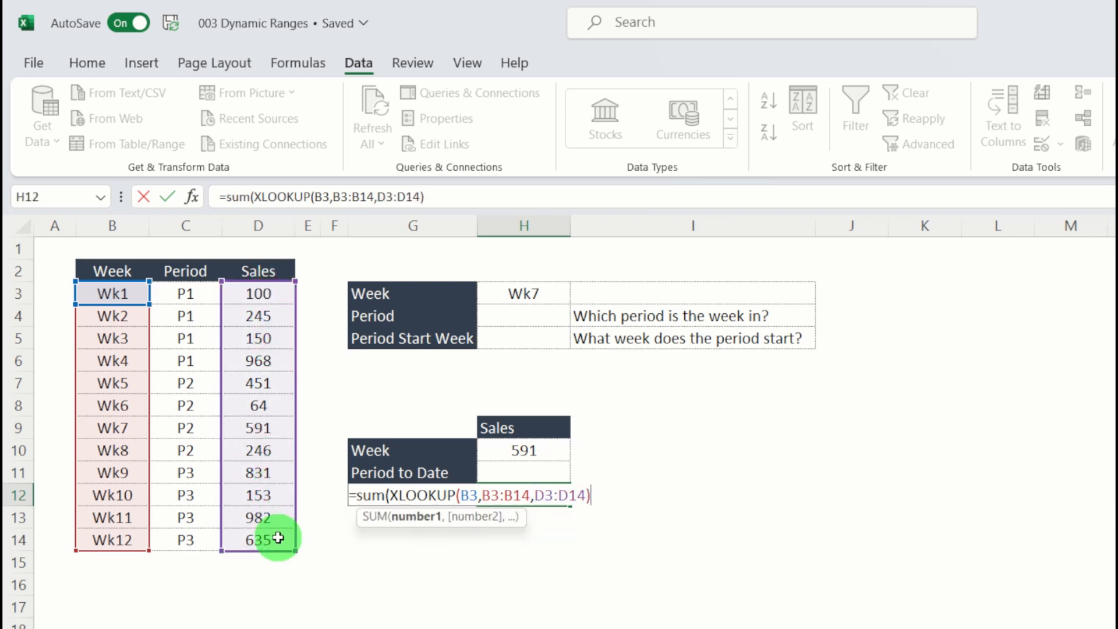
{"action": "type", "text": ":"}
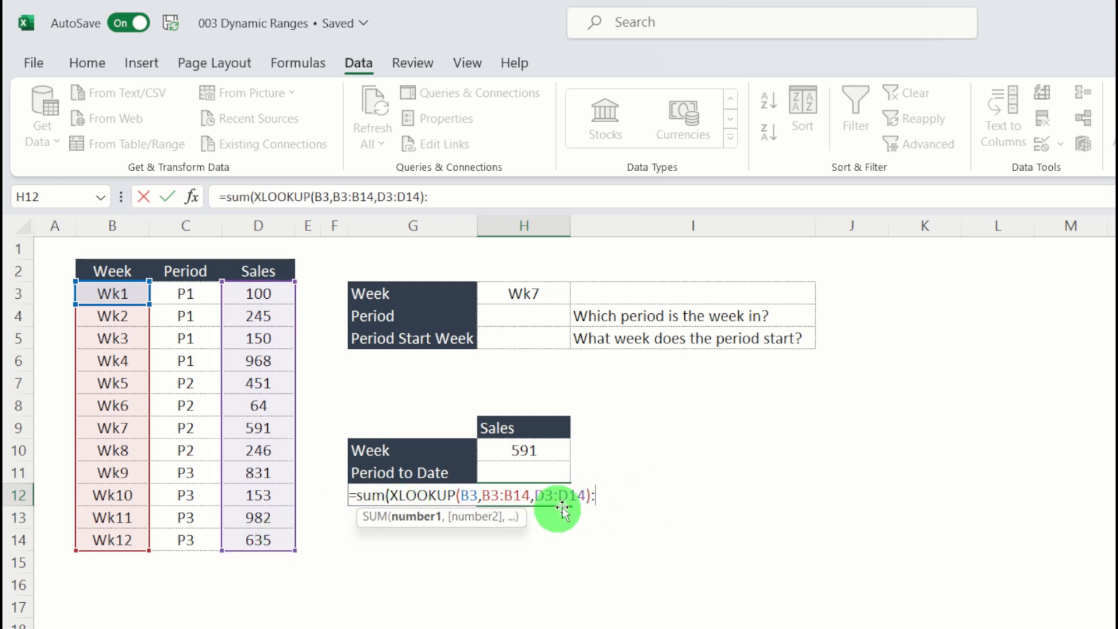
{"action": "mouse_move", "coordinate": [698, 496]}
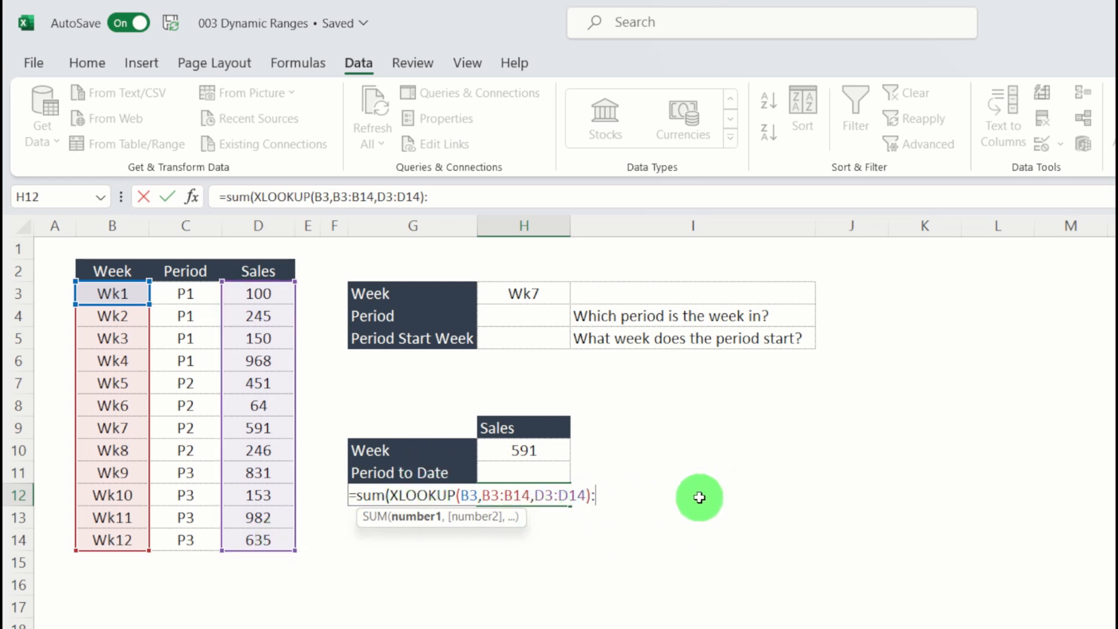
{"action": "mouse_move", "coordinate": [693, 498]}
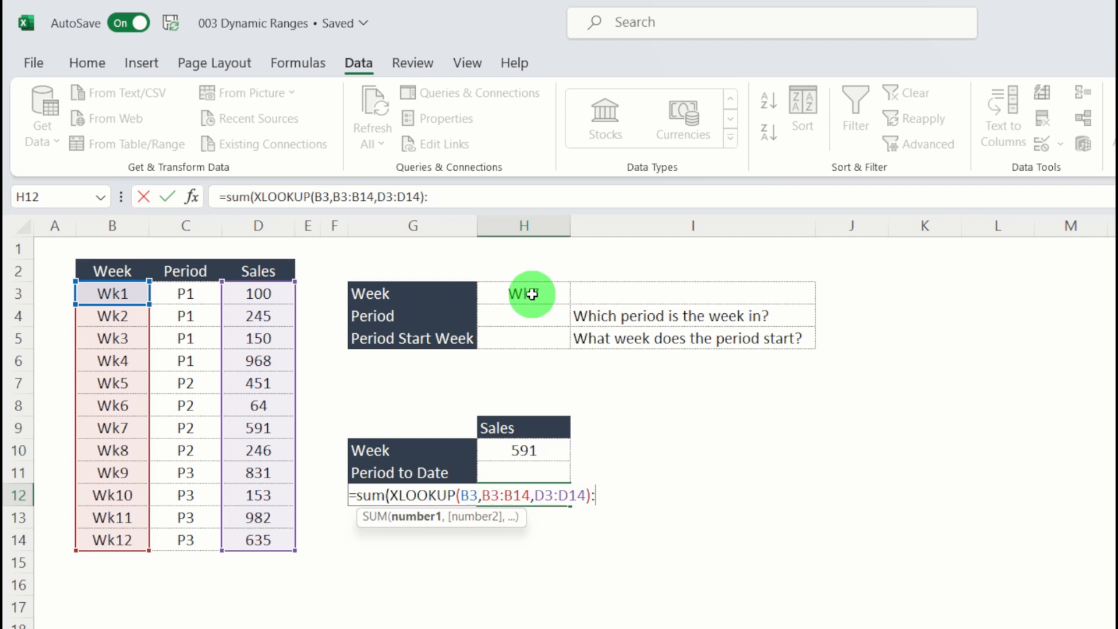
{"action": "type", "text": "XLOOKUP("}
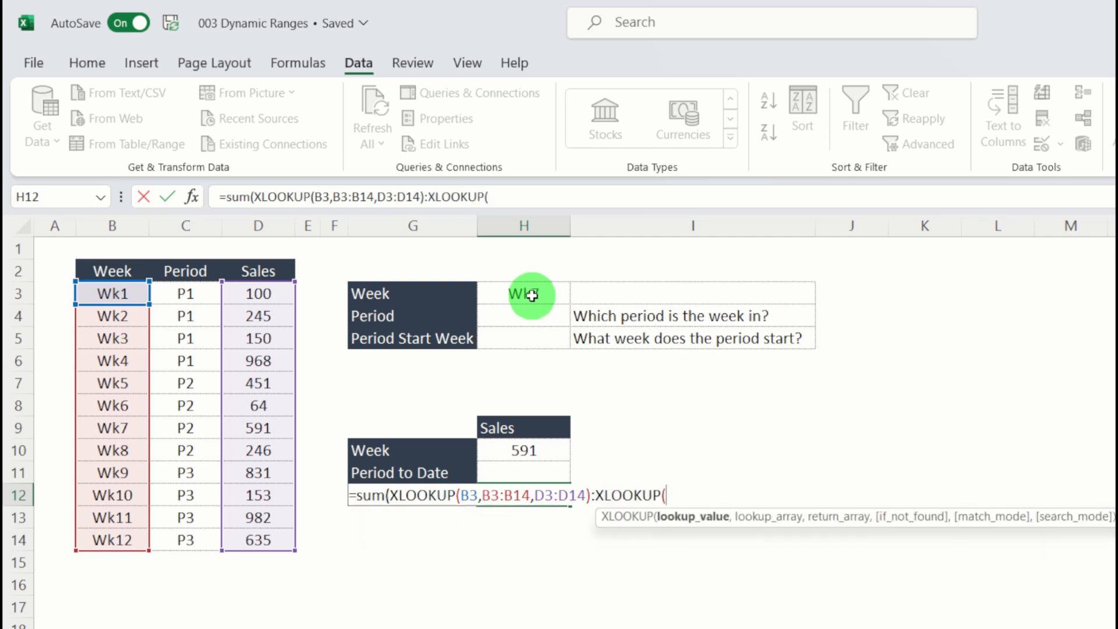
{"action": "left_click", "coordinate": [524, 292]}
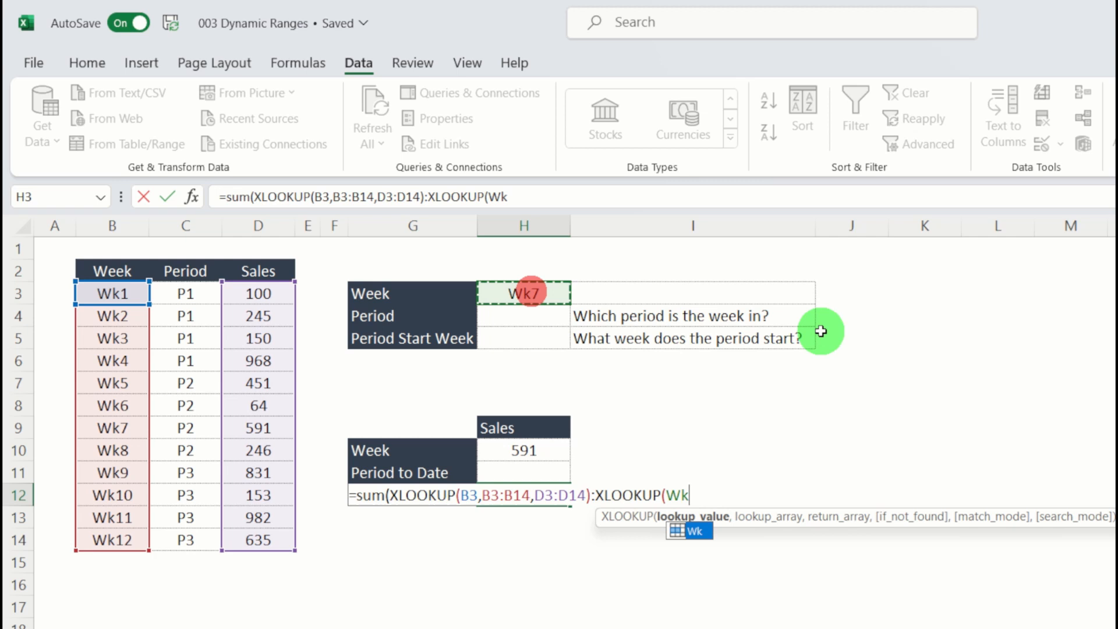
{"action": "type", "text": ",B3:B14"}
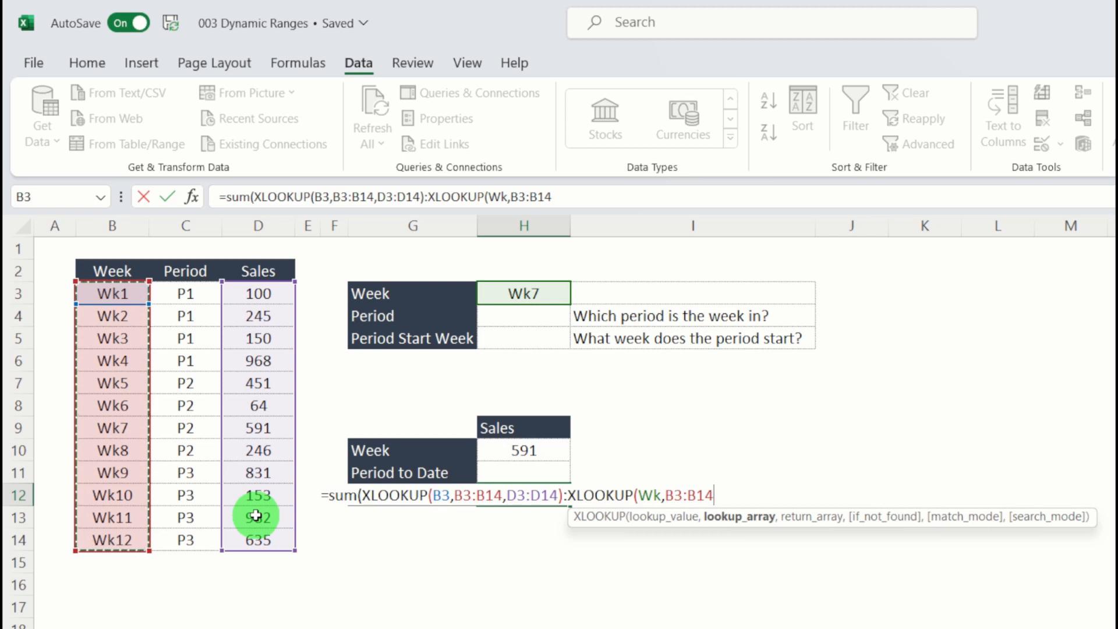
{"action": "type", "text": ",D3:D14"}
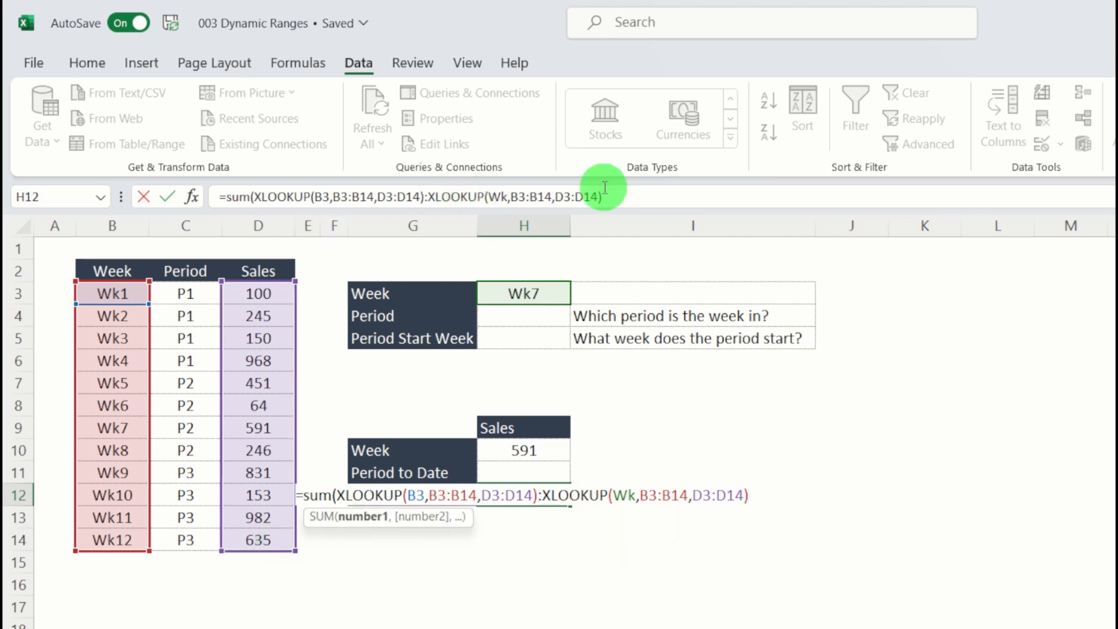
{"action": "type", "text": ")"}
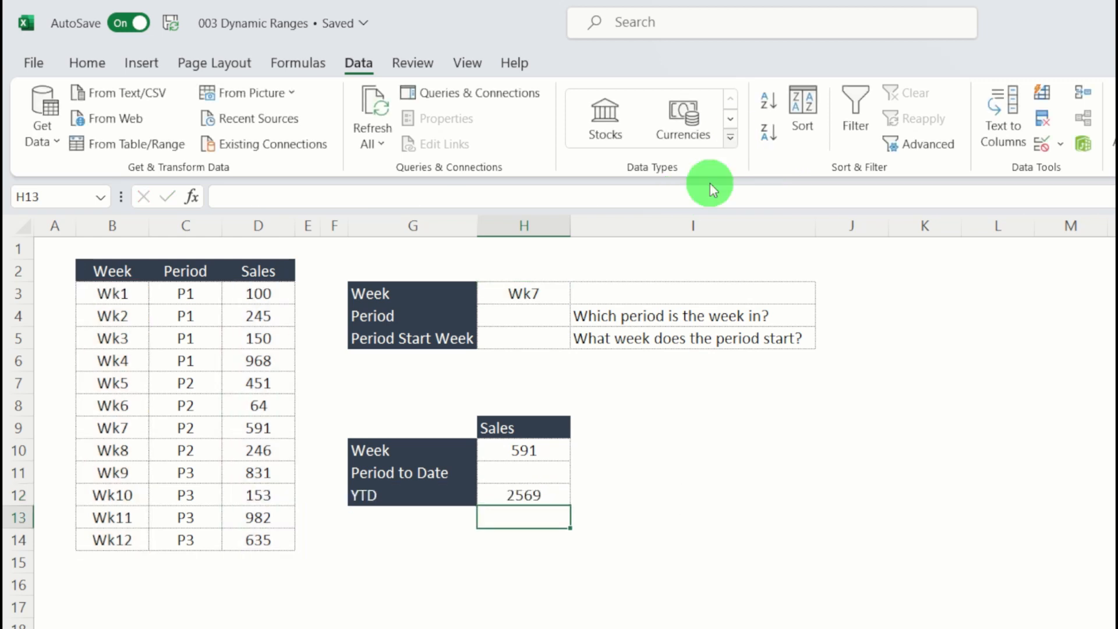
{"action": "mouse_move", "coordinate": [656, 530]}
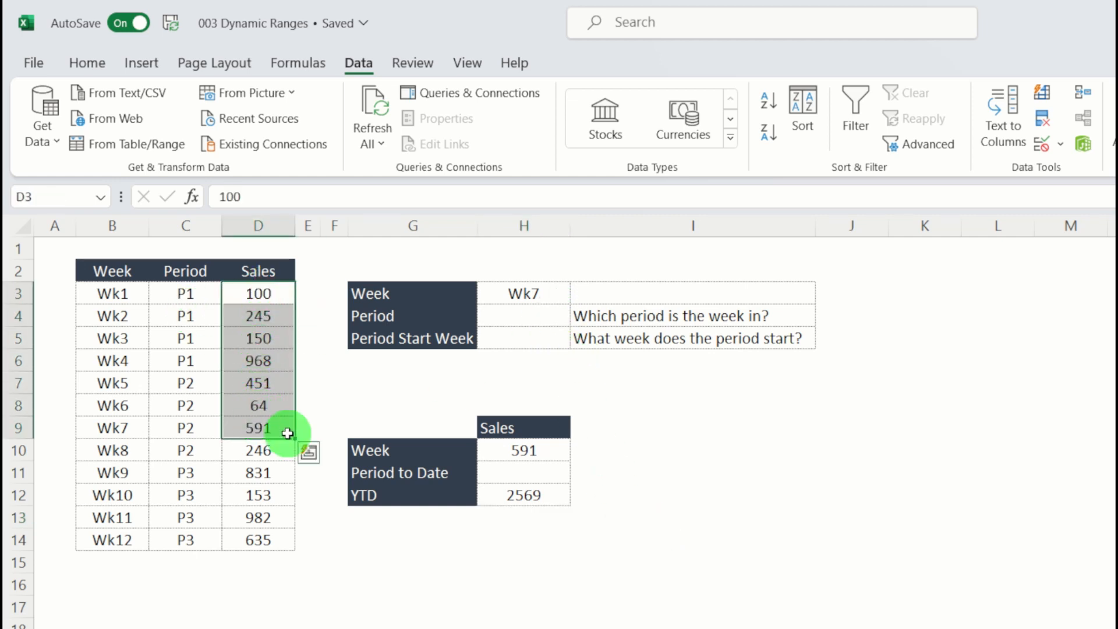
Select the empty Period to Date cell H11 after checking 591 and 2569
{"action": "left_click", "coordinate": [523, 472]}
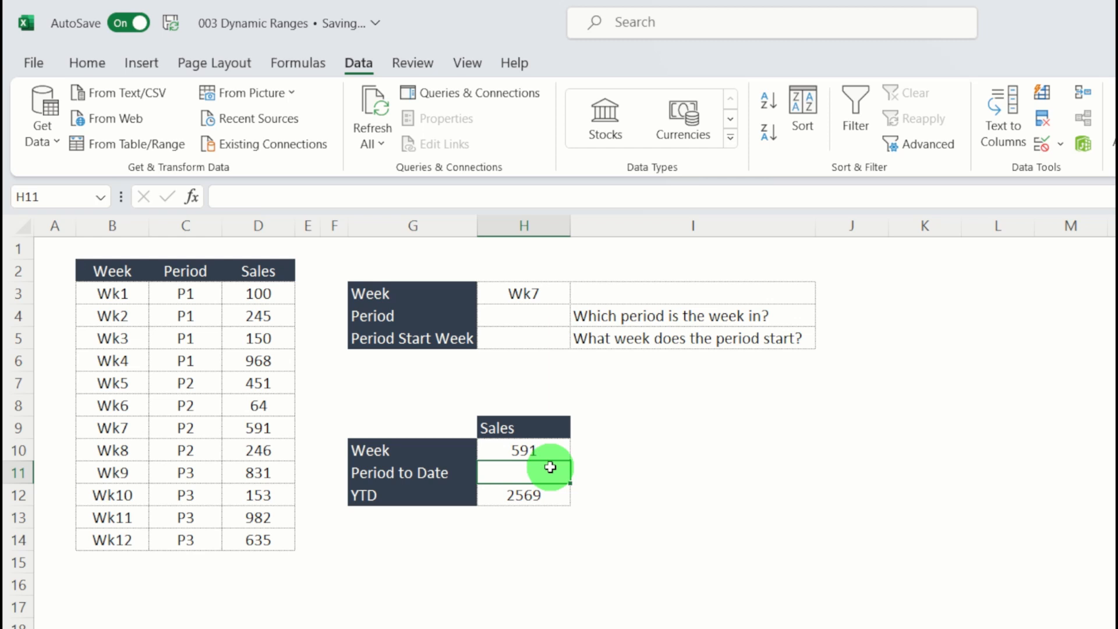
{"action": "mouse_move", "coordinate": [232, 347]}
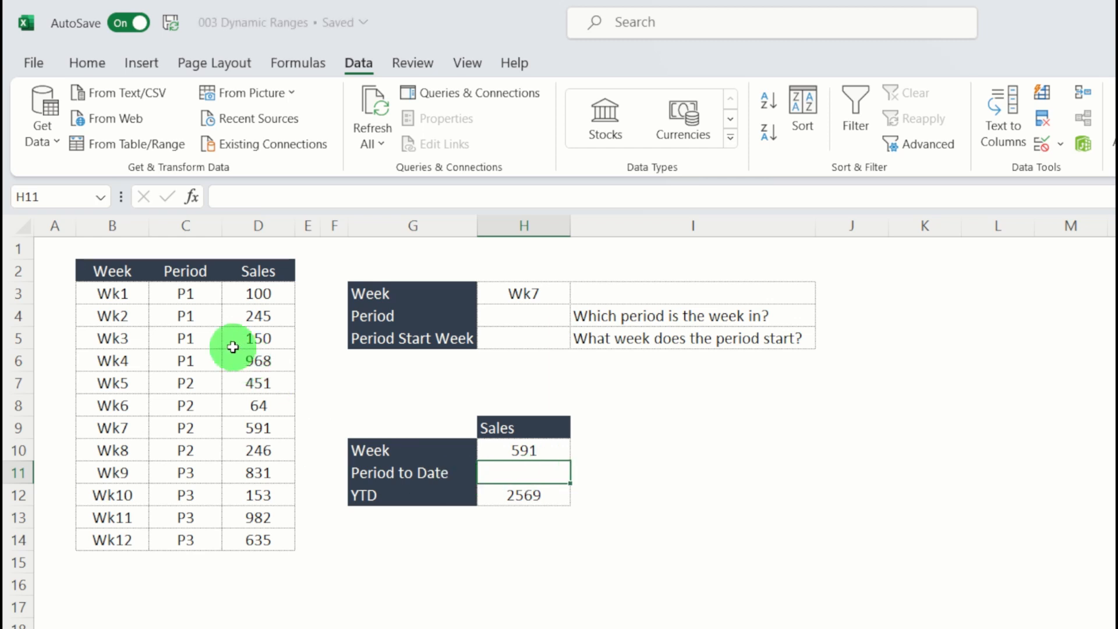
{"action": "mouse_move", "coordinate": [195, 493]}
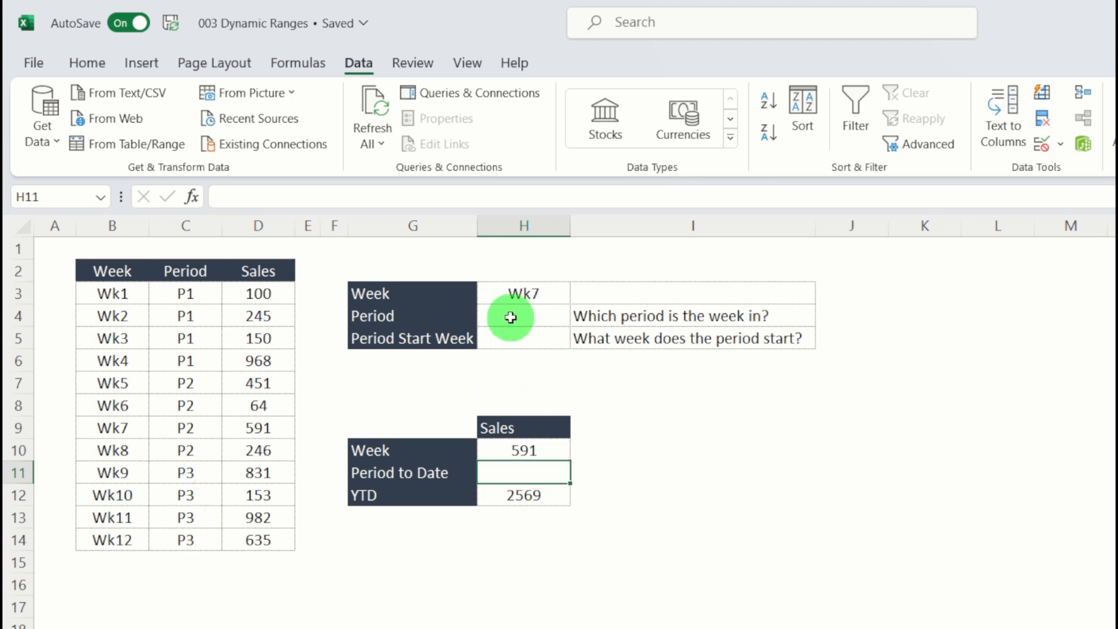
{"action": "mouse_move", "coordinate": [532, 338]}
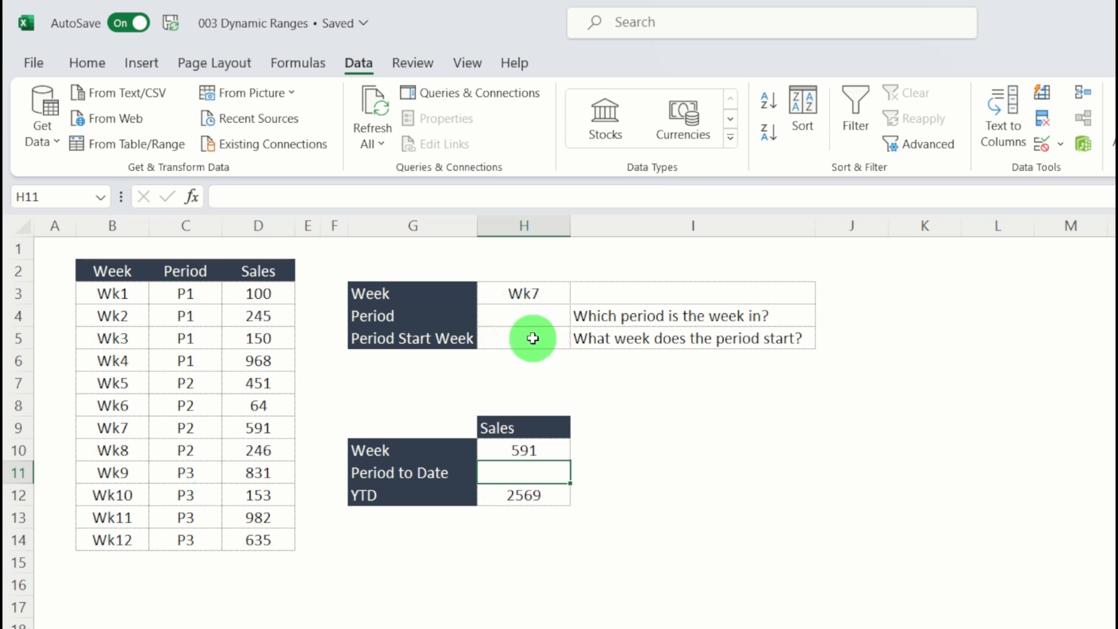
{"action": "mouse_move", "coordinate": [559, 365]}
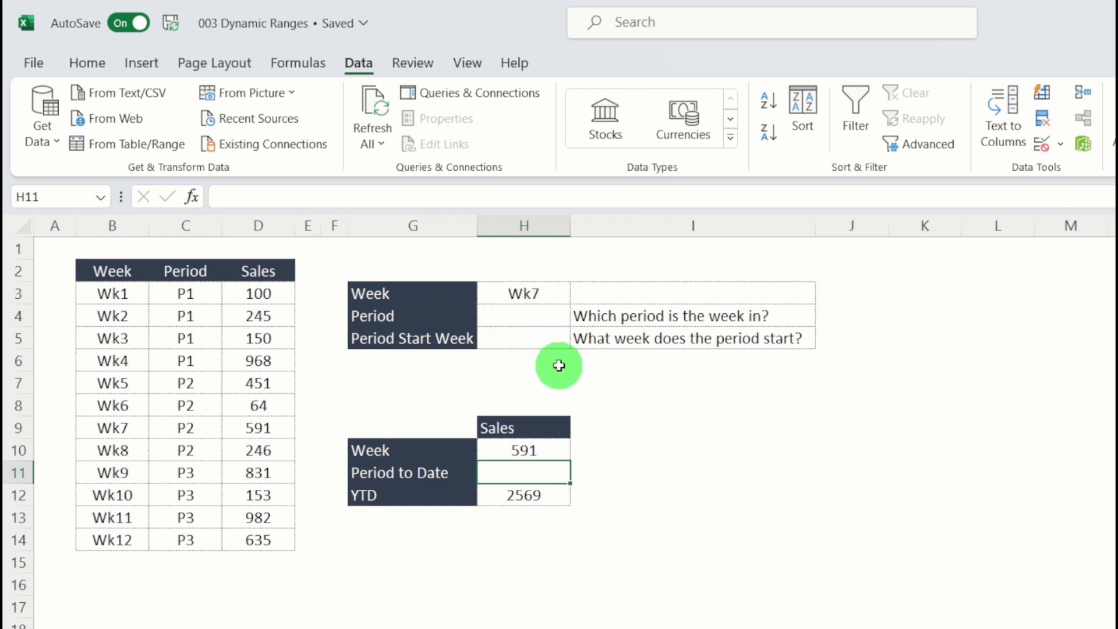
{"action": "mouse_move", "coordinate": [540, 478]}
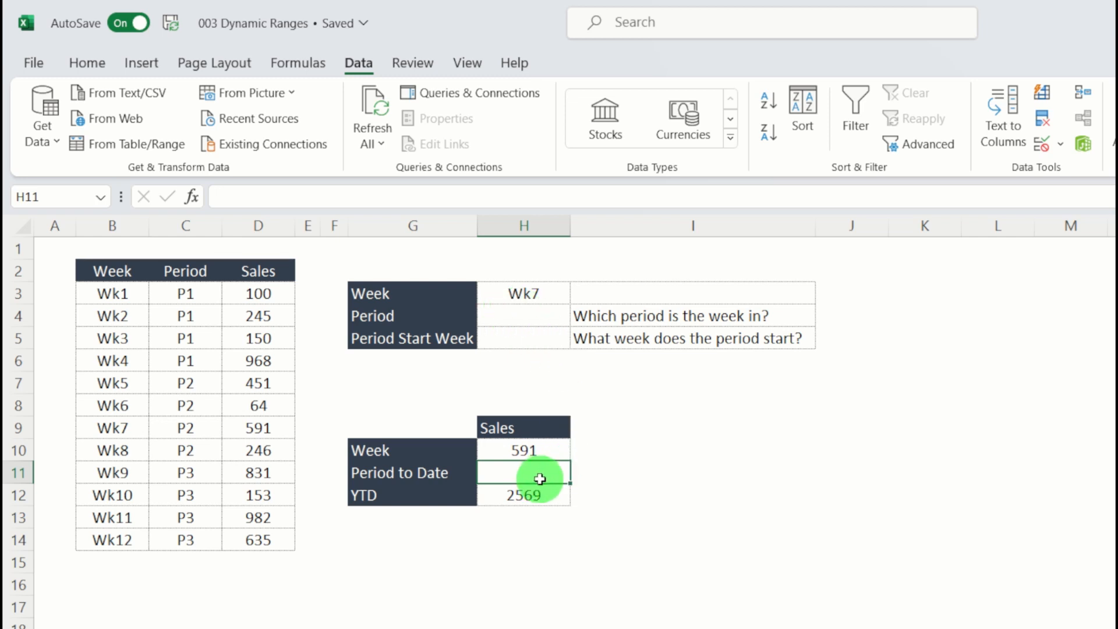
{"action": "mouse_move", "coordinate": [530, 317]}
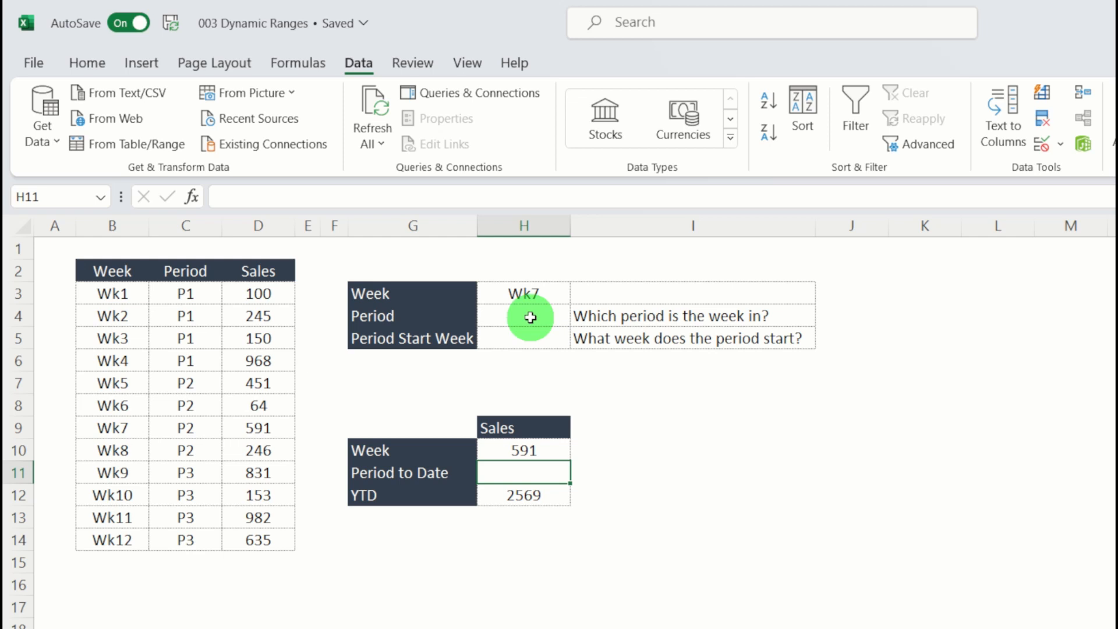
{"action": "mouse_move", "coordinate": [549, 472]}
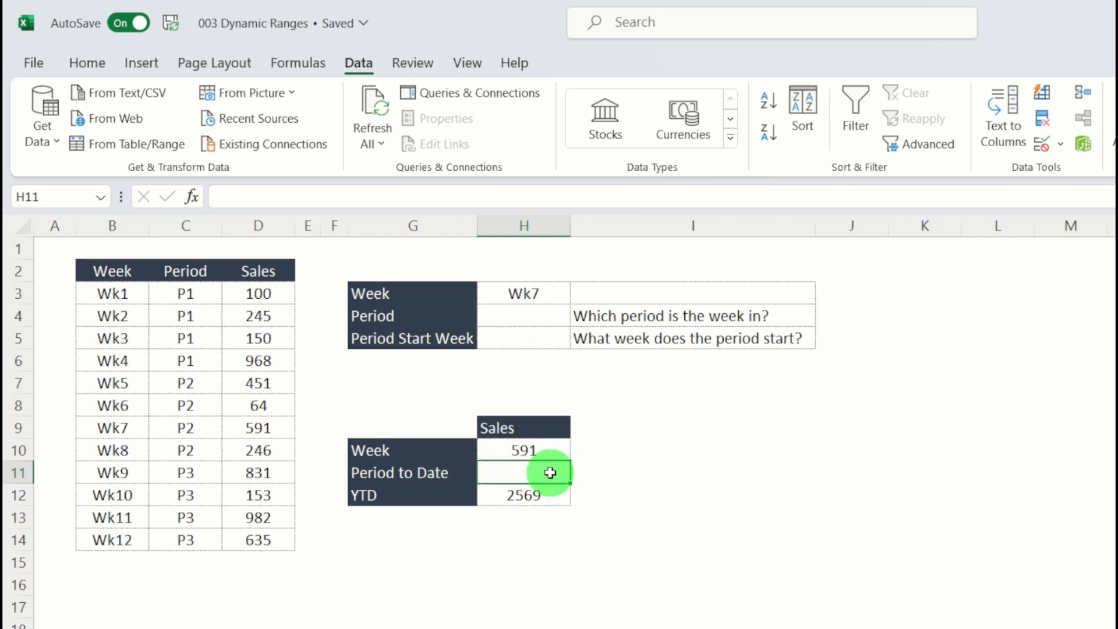
Start an XLOOKUP of the chosen week Wk in the Period cell H4
{"action": "left_click", "coordinate": [523, 315]}
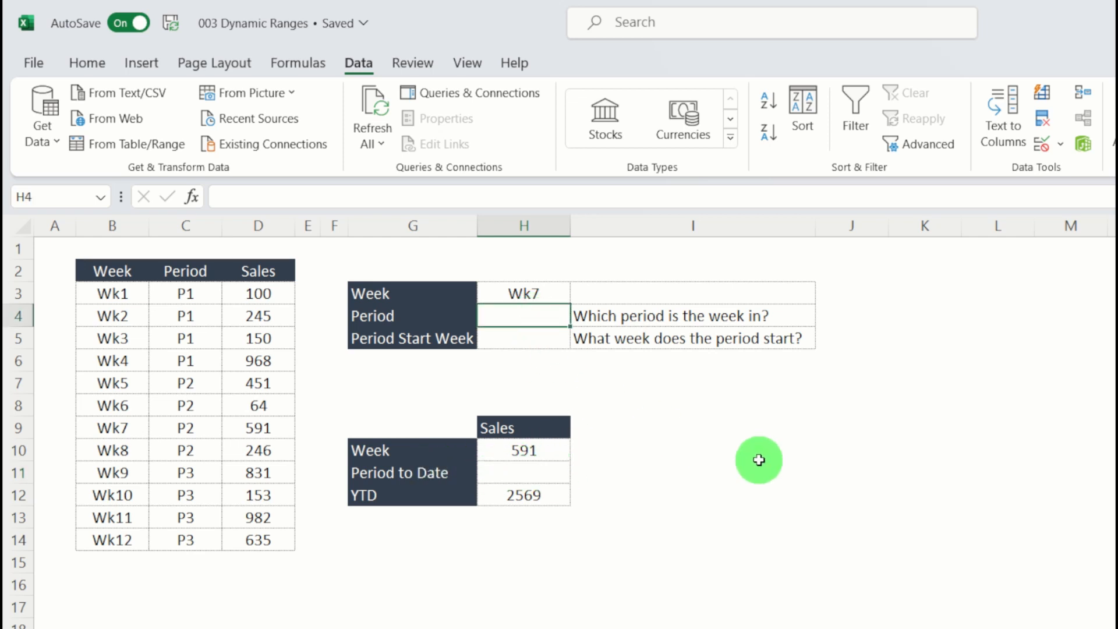
{"action": "mouse_move", "coordinate": [590, 333]}
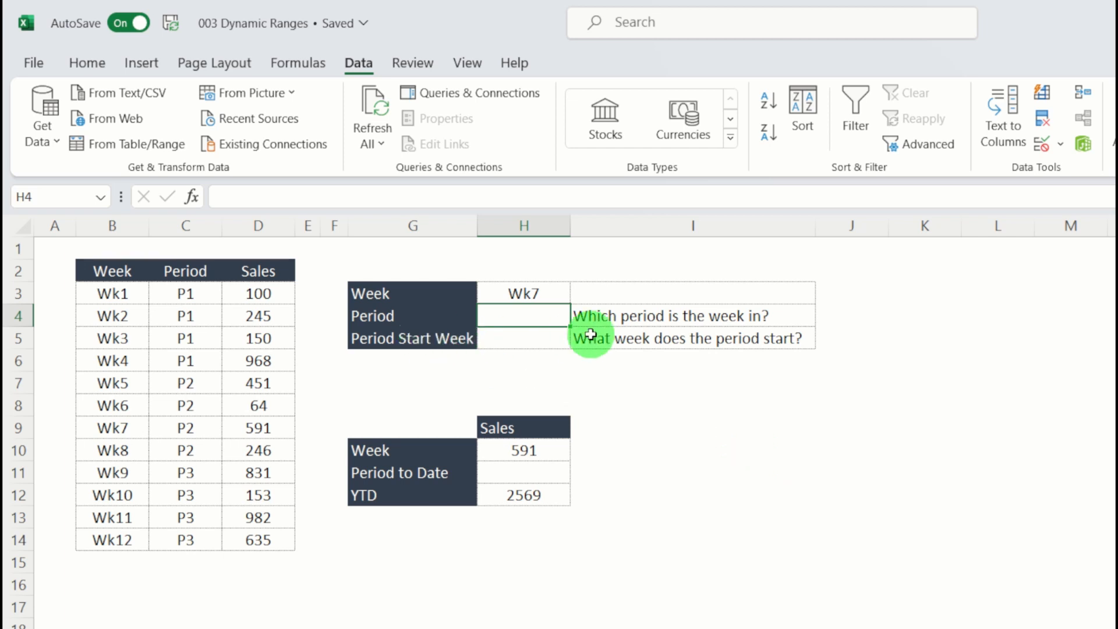
{"action": "mouse_move", "coordinate": [838, 338]}
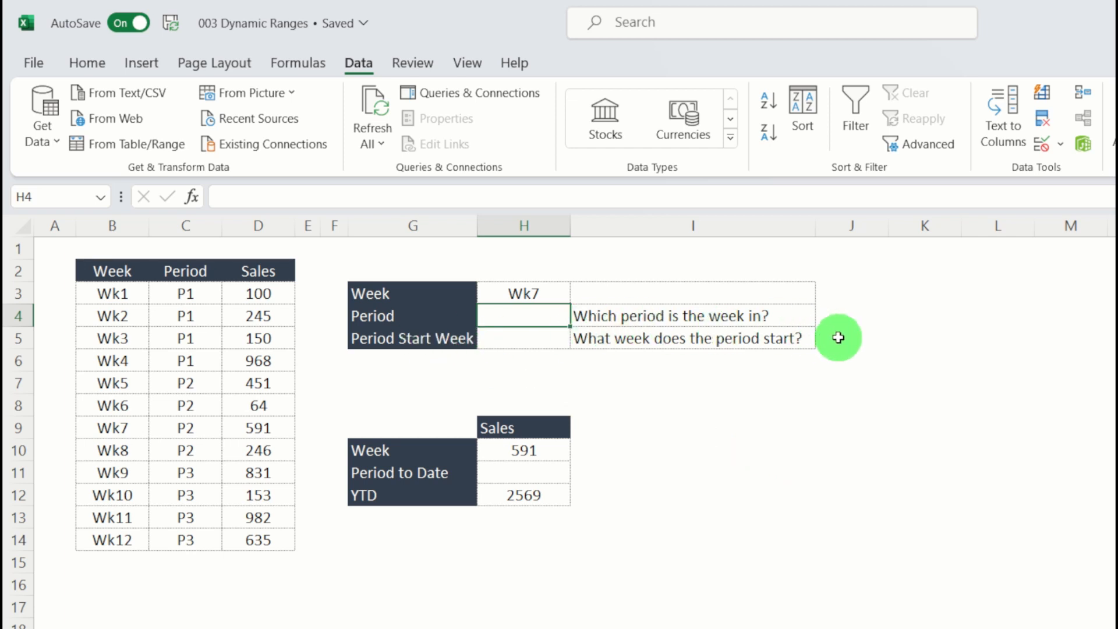
{"action": "type", "text": "=x"}
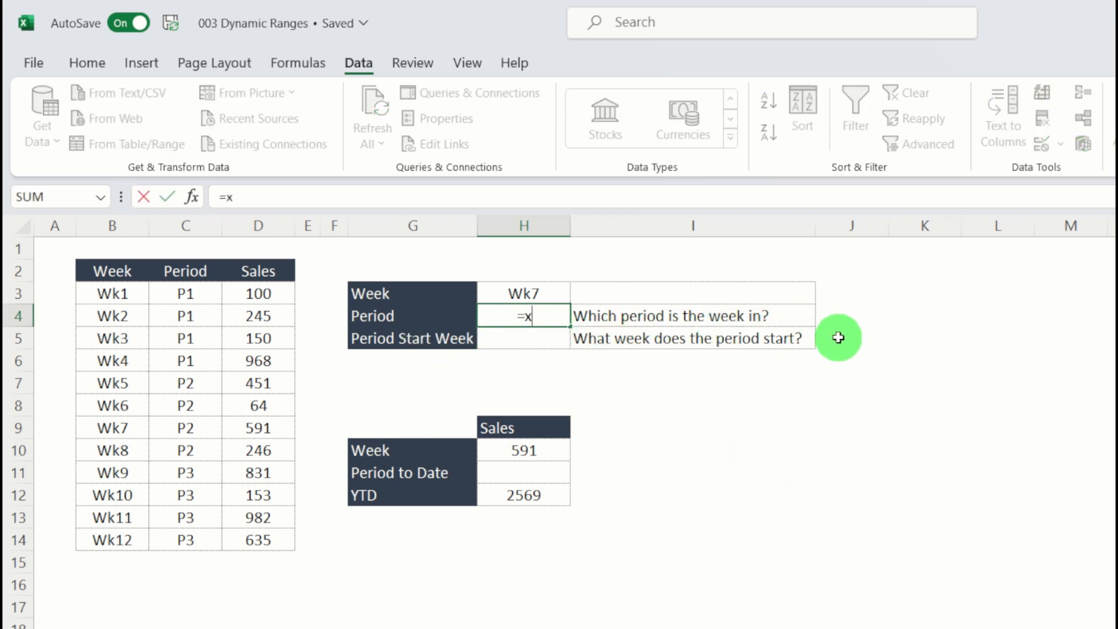
{"action": "type", "text": "LOOKUP(Wk,B3:B14,"}
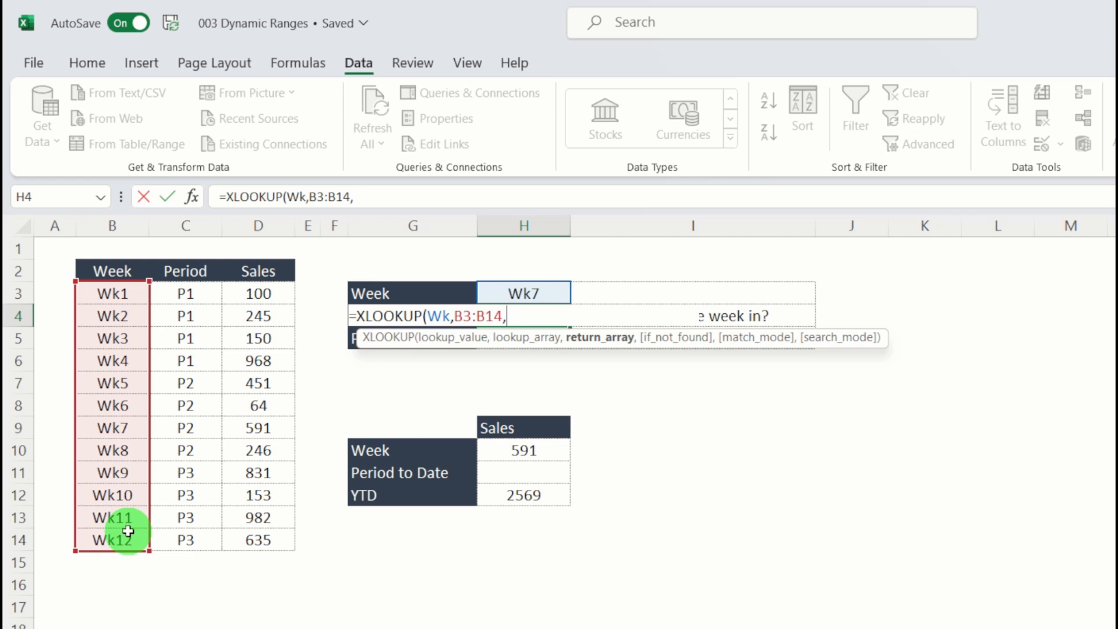
{"action": "mouse_move", "coordinate": [193, 292]}
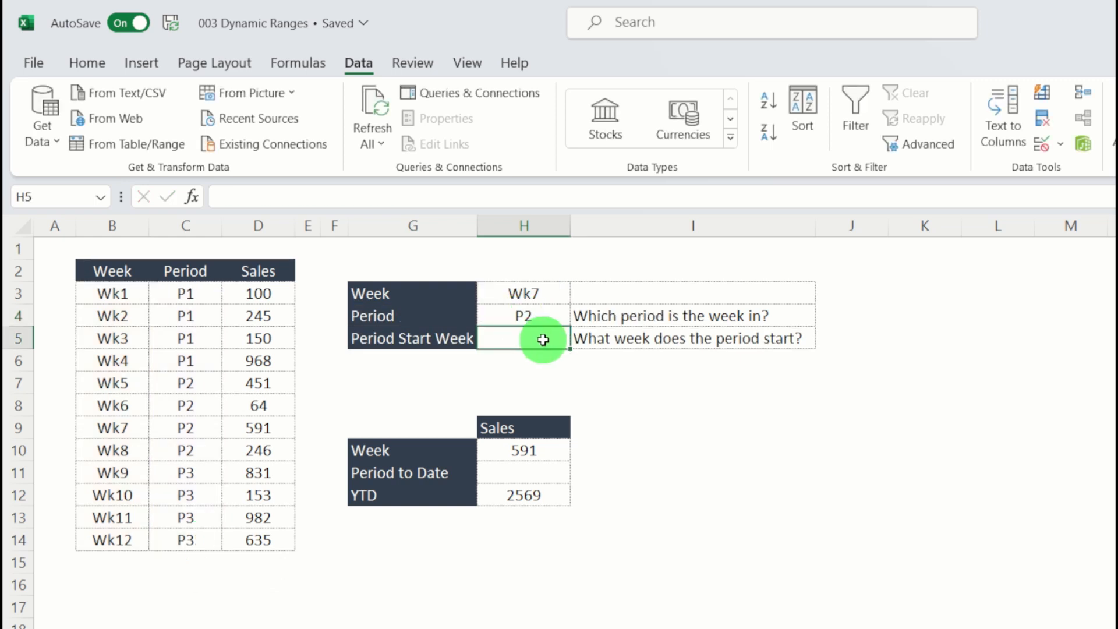
{"action": "mouse_move", "coordinate": [679, 423]}
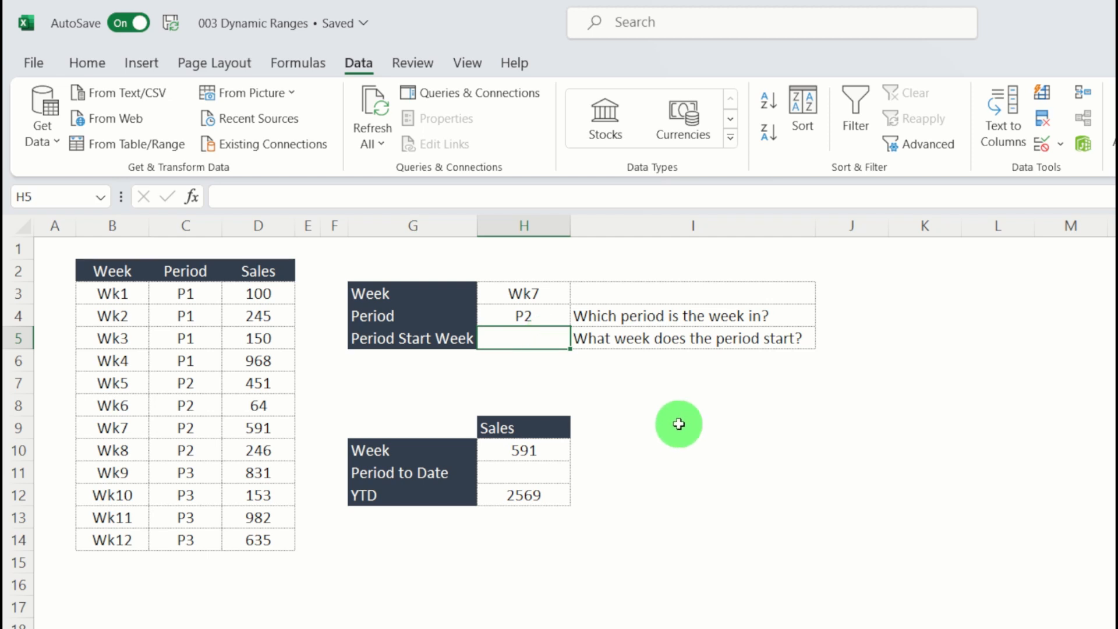
Enter =XLOOKUP(H4,C3:C14,B3:B14) in H5, returning period start week Wk5
{"action": "type", "text": "="}
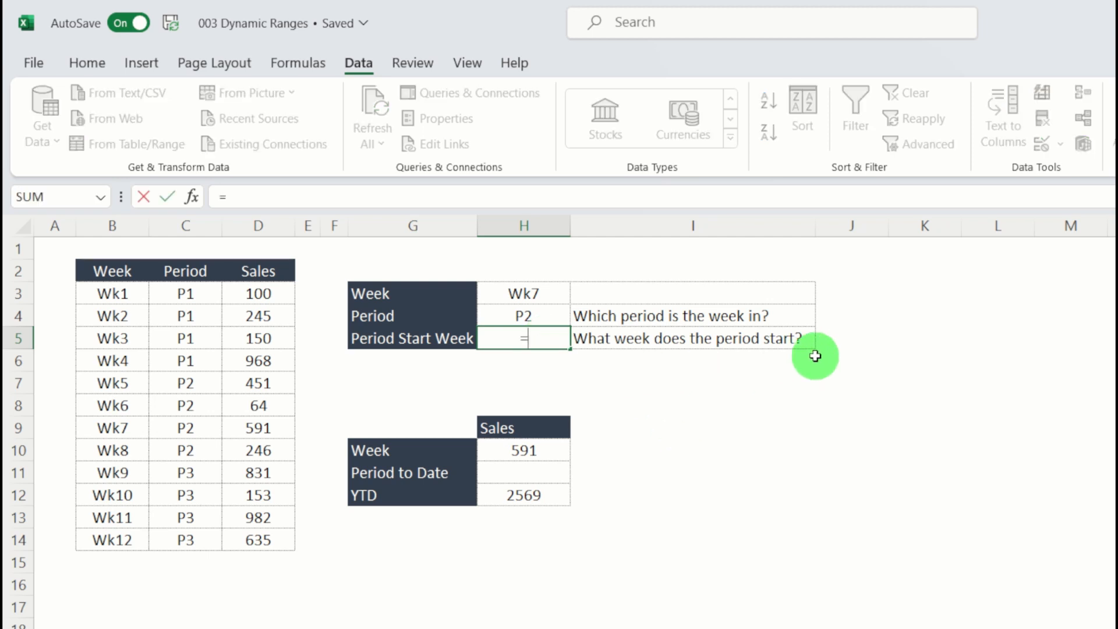
{"action": "type", "text": "x"}
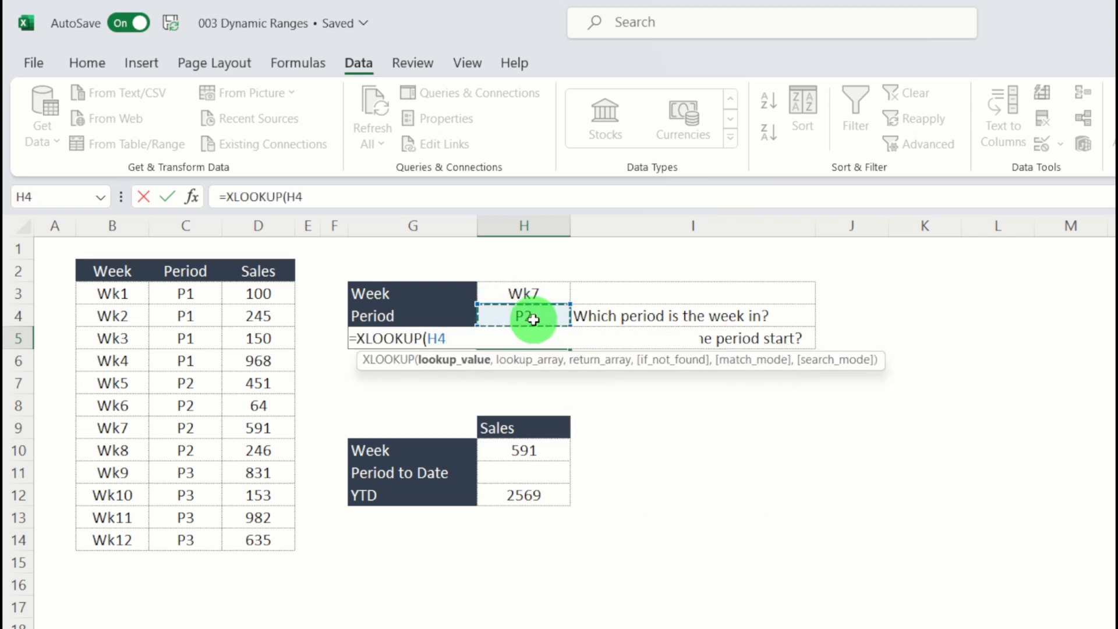
{"action": "type", "text": ",C3:C14,B3:B14"}
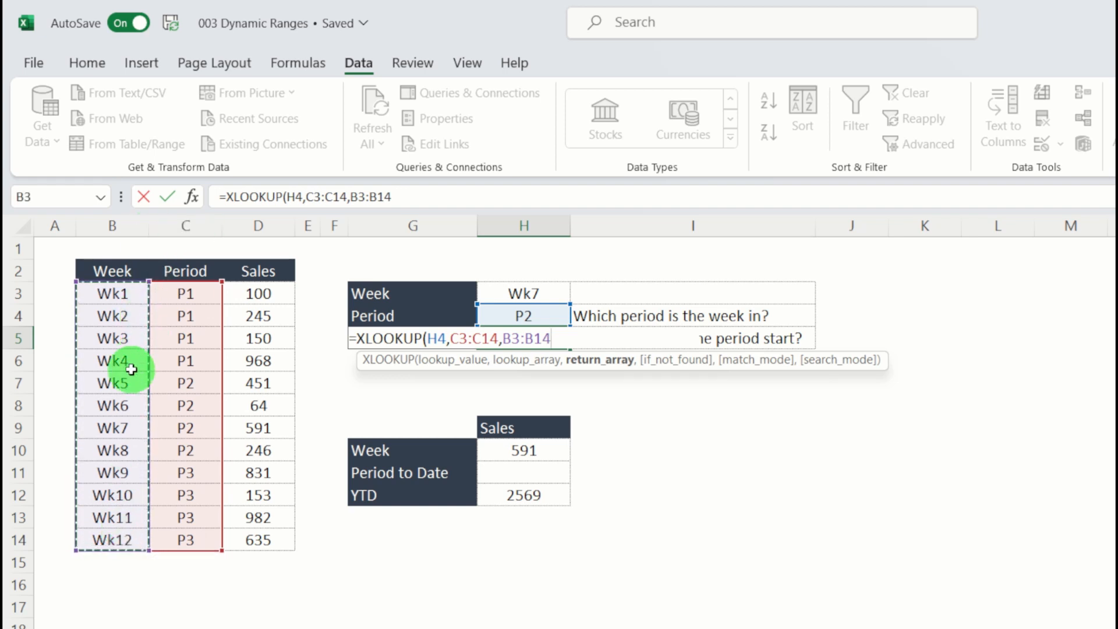
{"action": "mouse_move", "coordinate": [258, 250]}
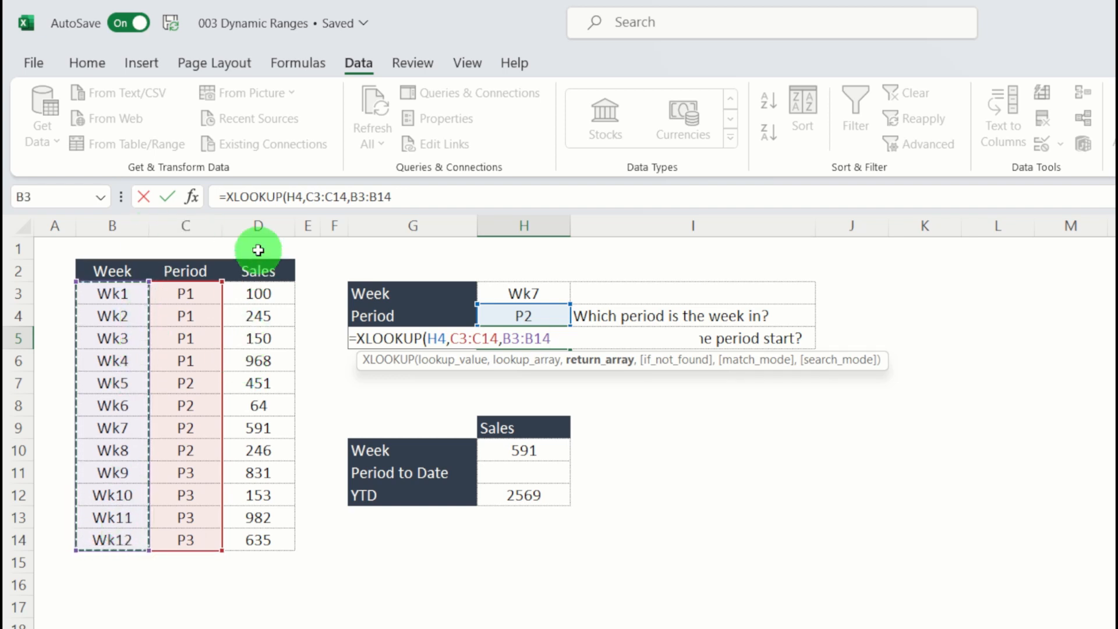
{"action": "key", "text": "Return"}
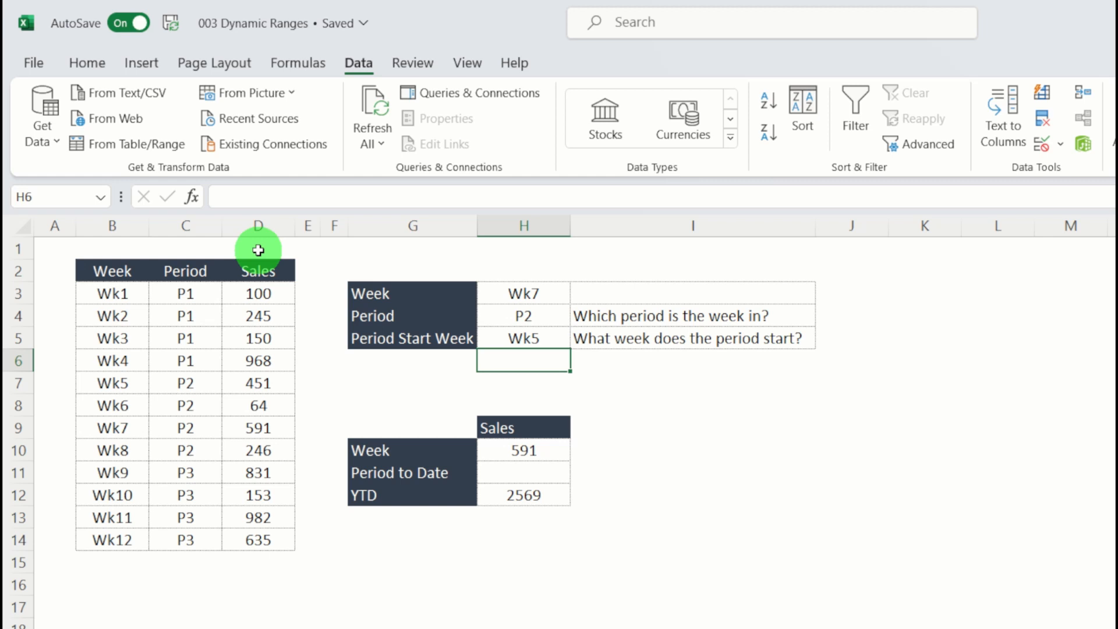
{"action": "mouse_move", "coordinate": [540, 341]}
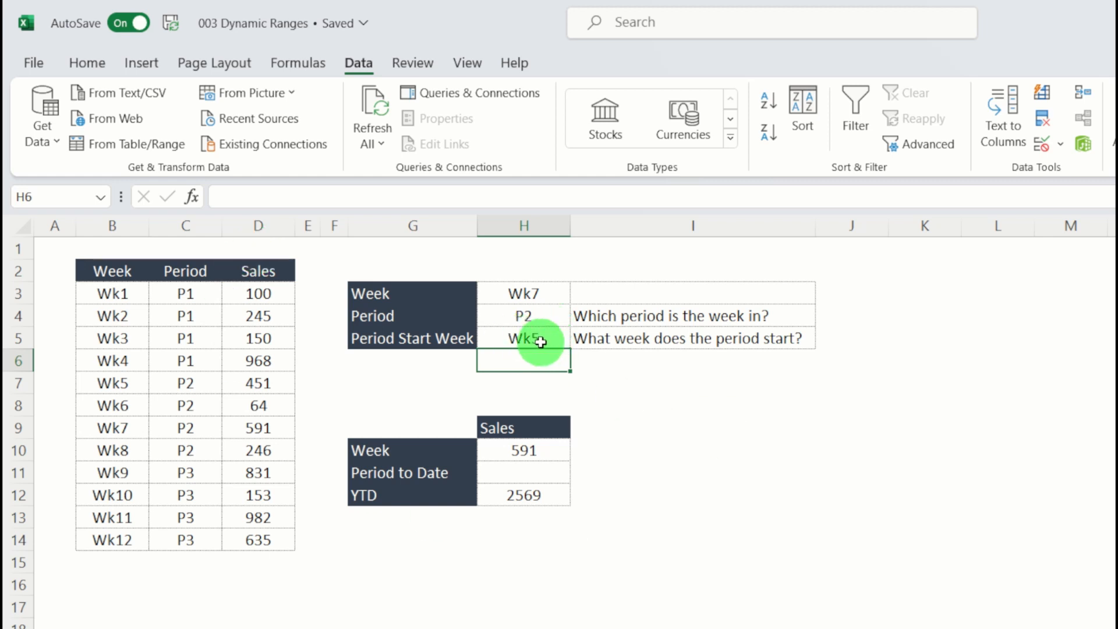
{"action": "mouse_move", "coordinate": [607, 355]}
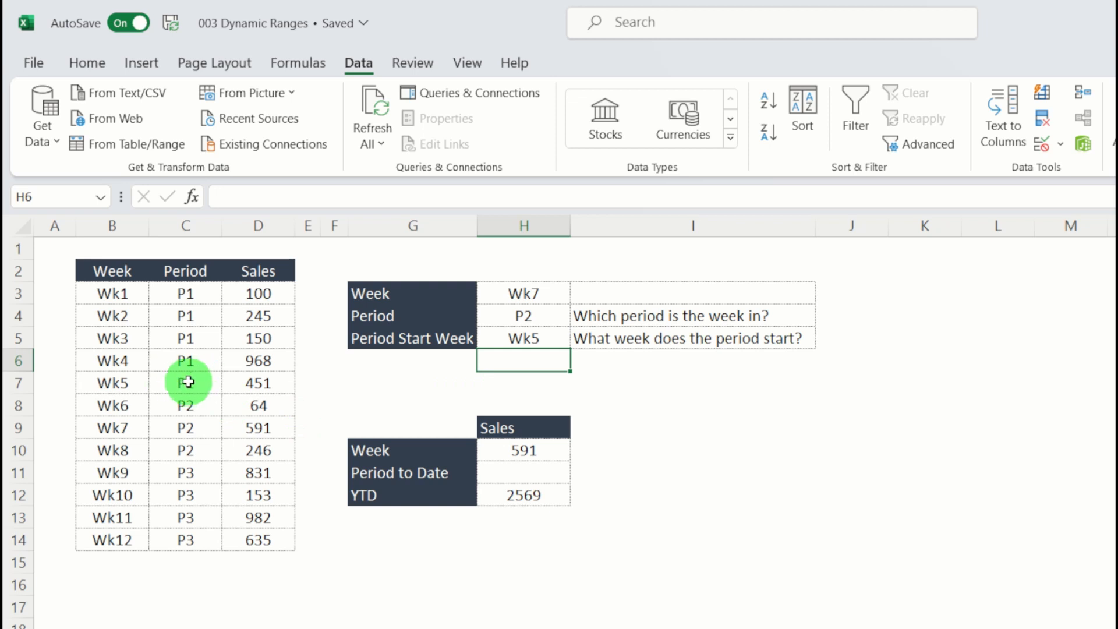
In H11, begin =sum(XLOOKUP(H5,B3:B14,D3:D14) starting from the Wk5 start week
{"action": "left_click", "coordinate": [523, 473]}
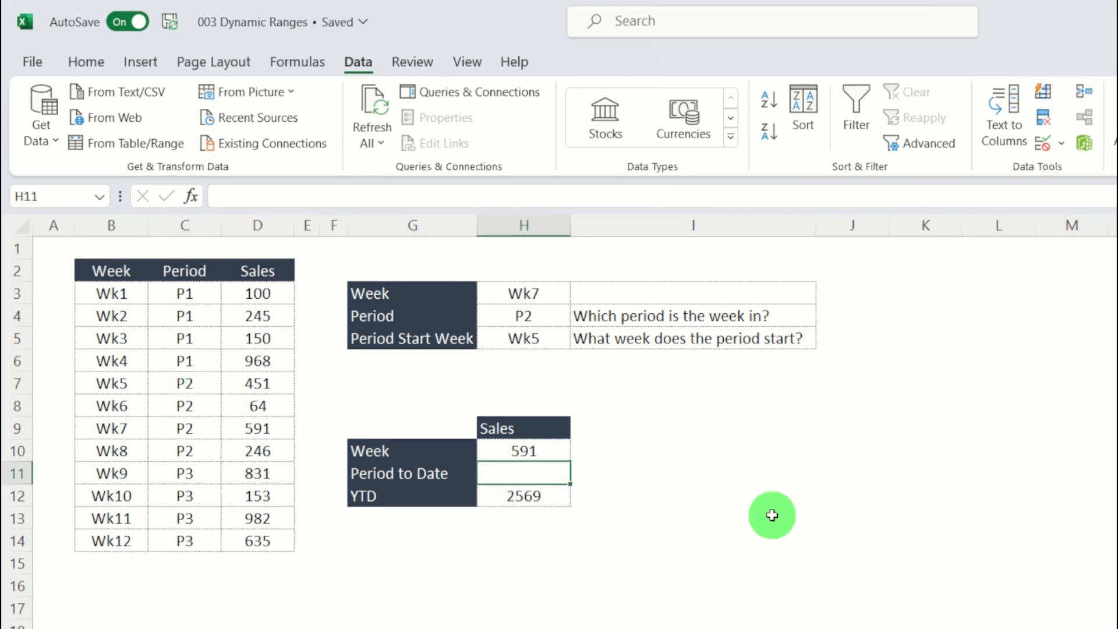
{"action": "mouse_move", "coordinate": [523, 316]}
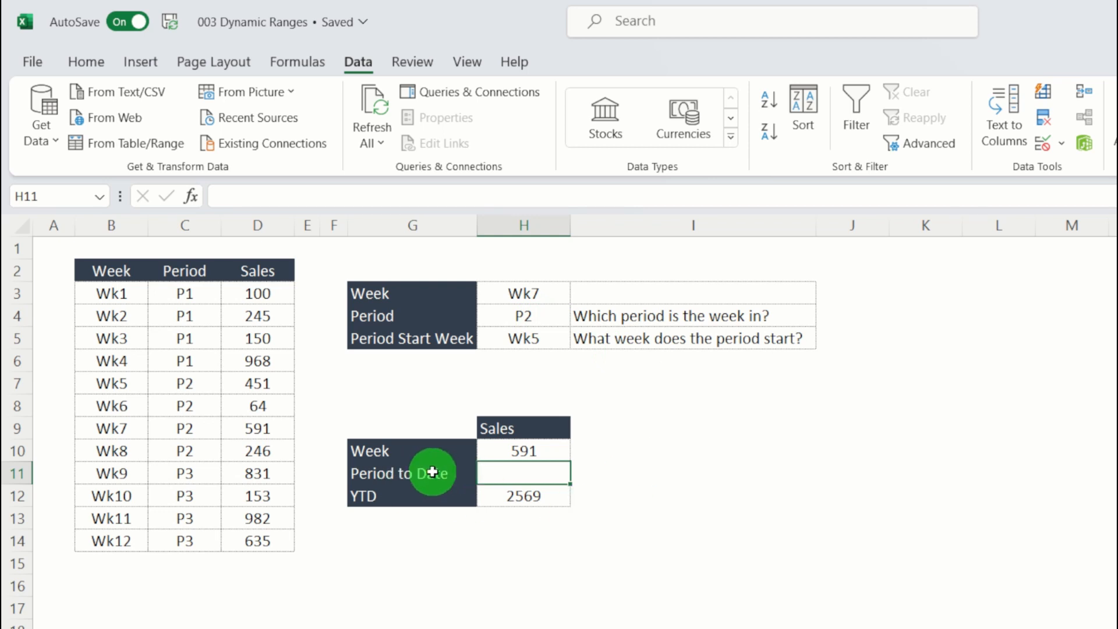
{"action": "mouse_move", "coordinate": [864, 546]}
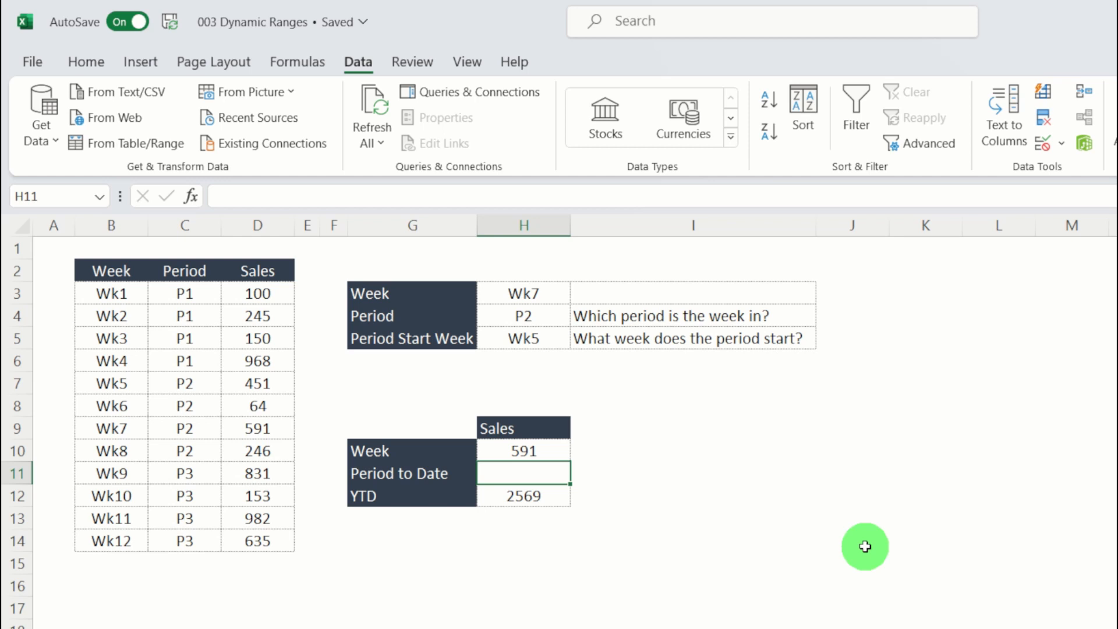
{"action": "type", "text": "=sum("}
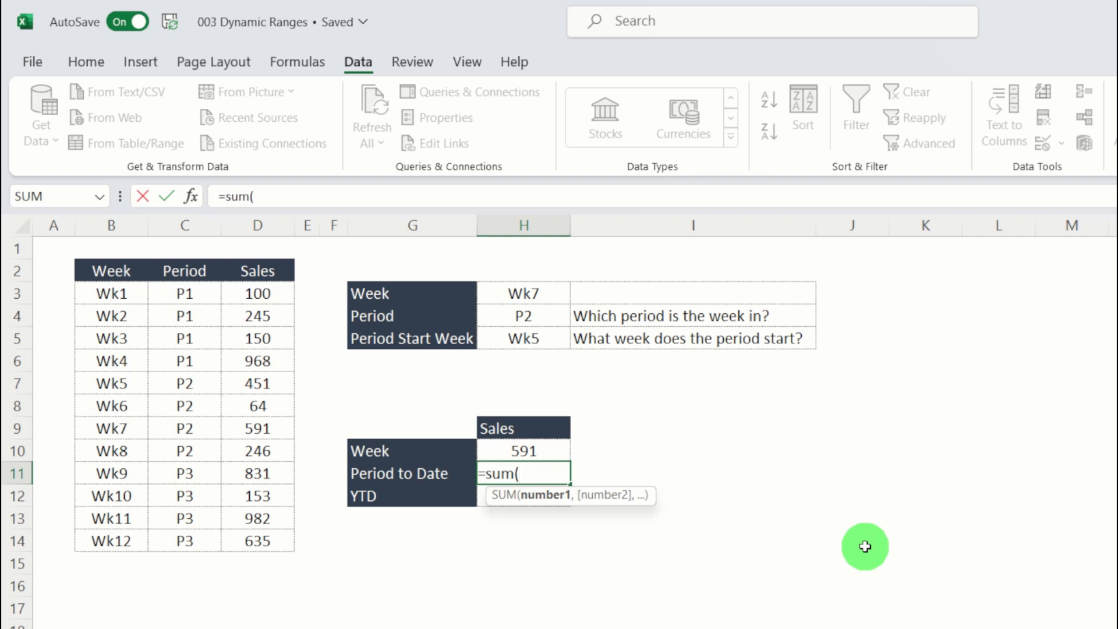
{"action": "type", "text": "xl"}
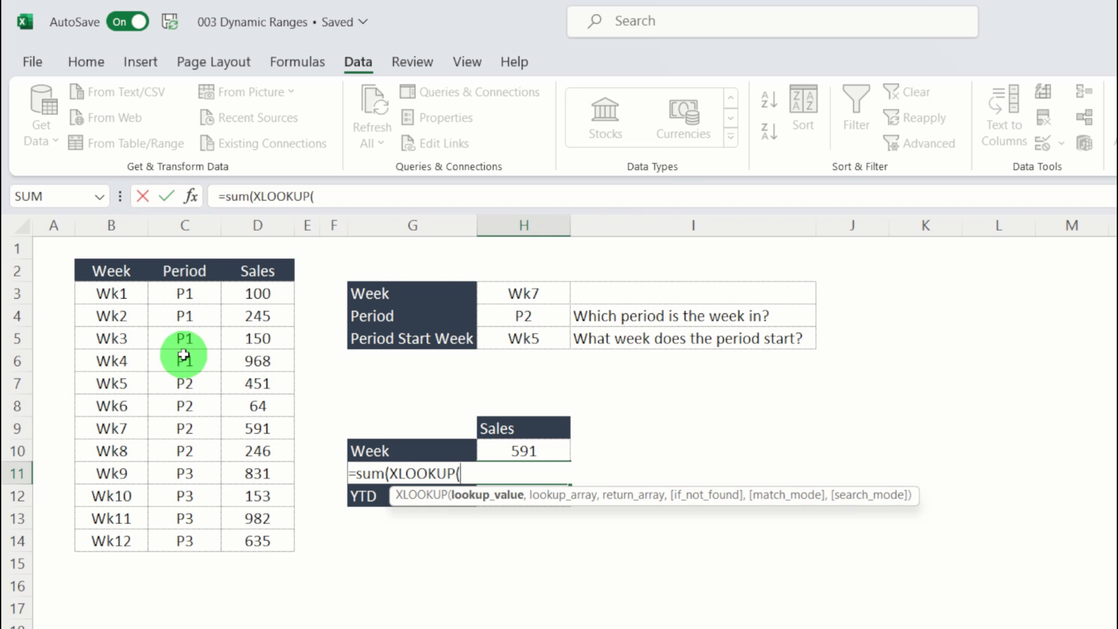
{"action": "mouse_move", "coordinate": [551, 353]}
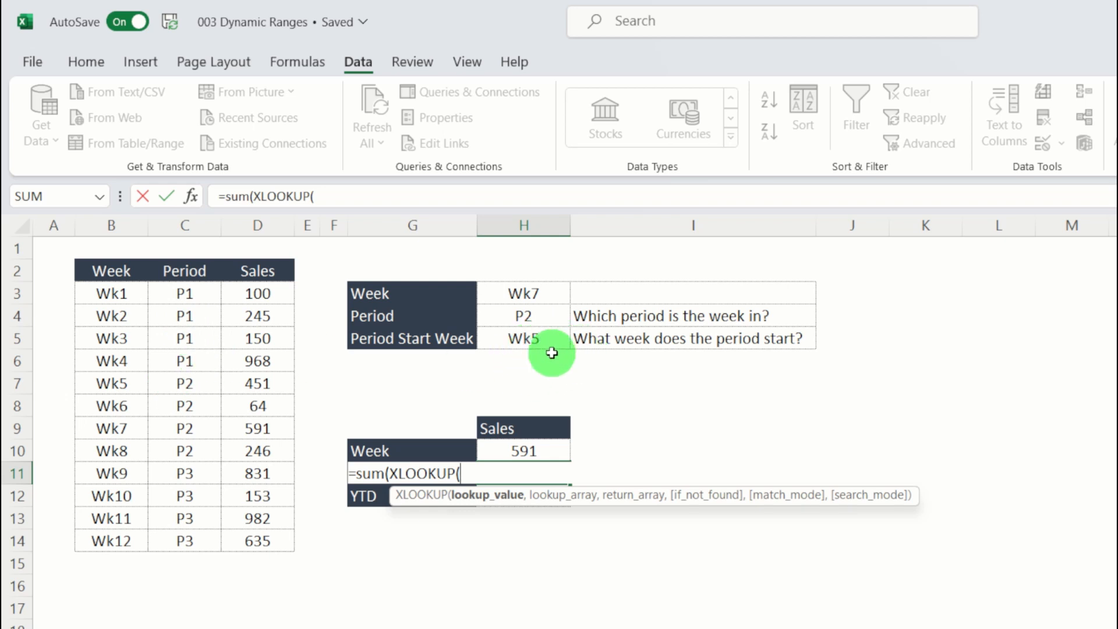
{"action": "mouse_move", "coordinate": [523, 347]}
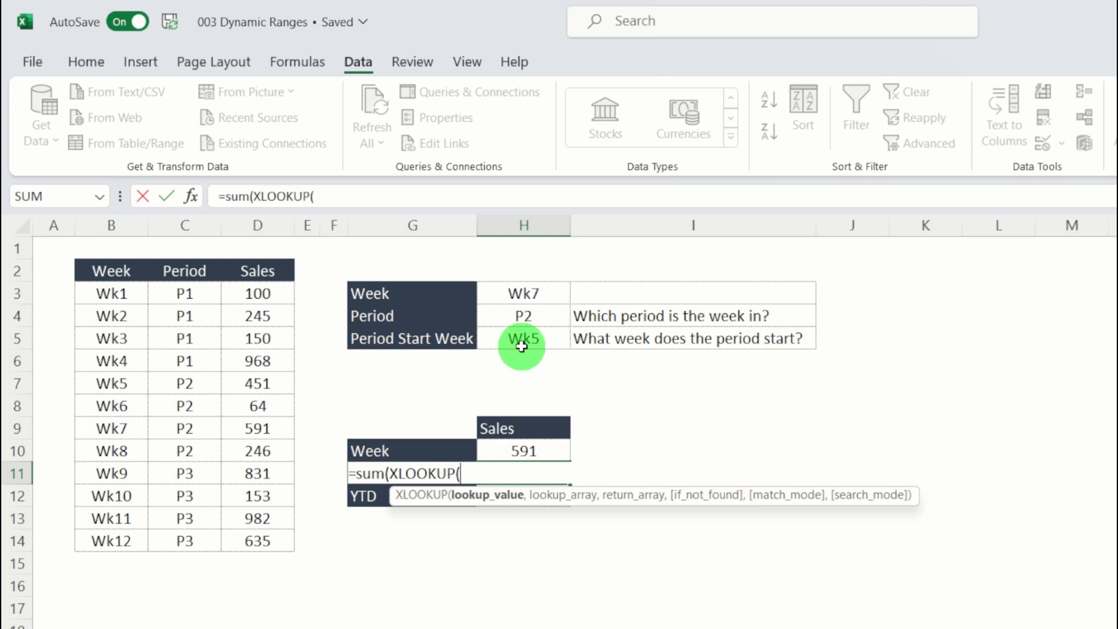
{"action": "left_click", "coordinate": [521, 338]}
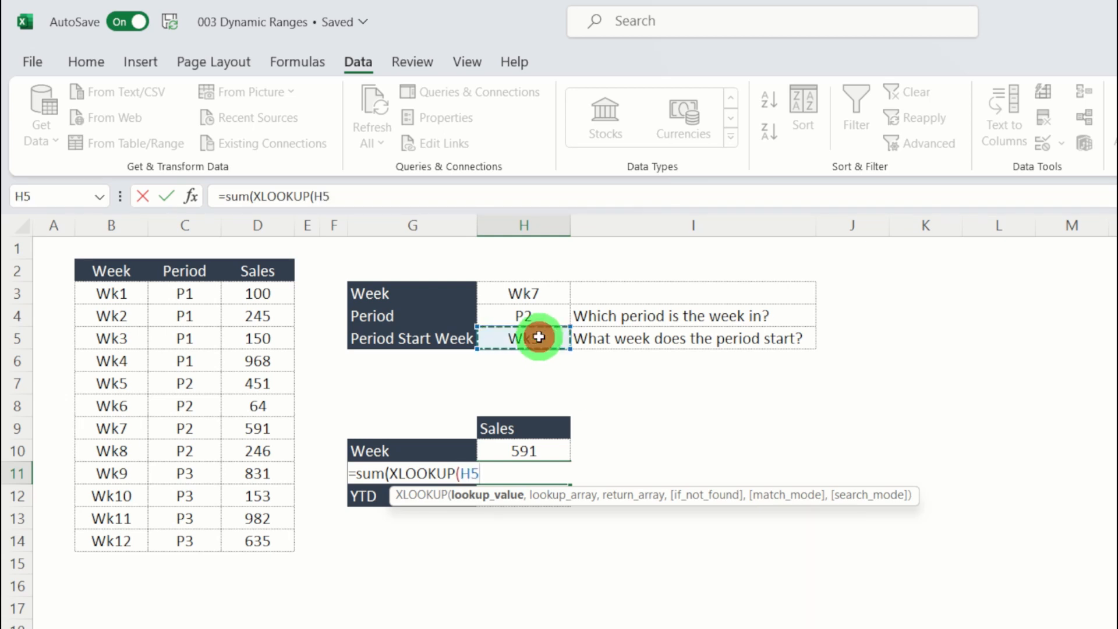
{"action": "type", "text": ",B3:B14"}
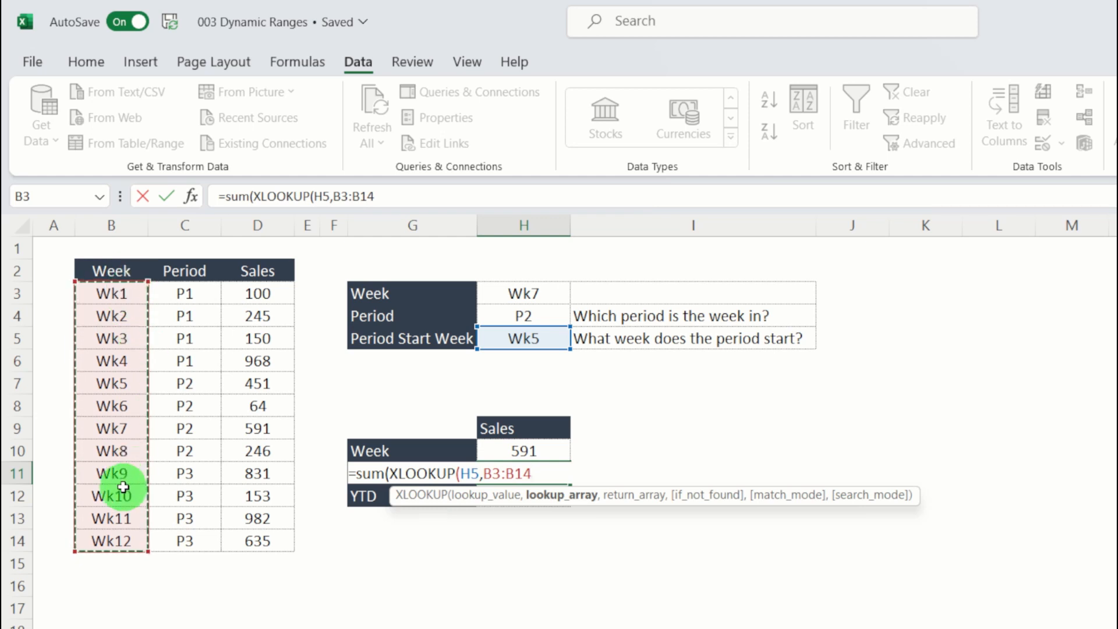
{"action": "type", "text": ",D3:D14"}
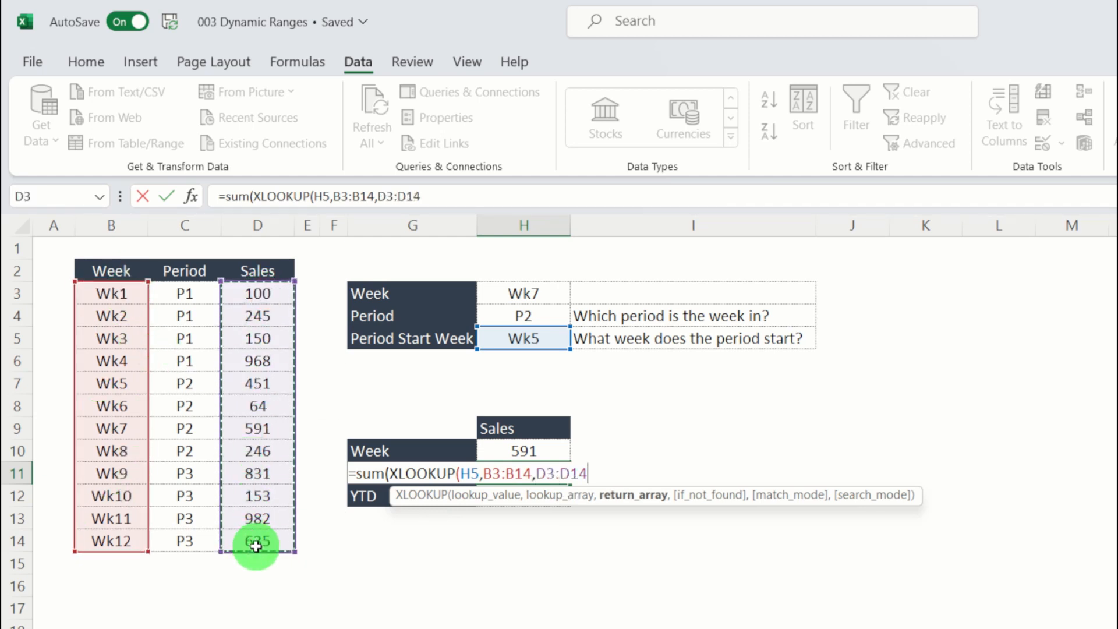
{"action": "type", "text": ")"}
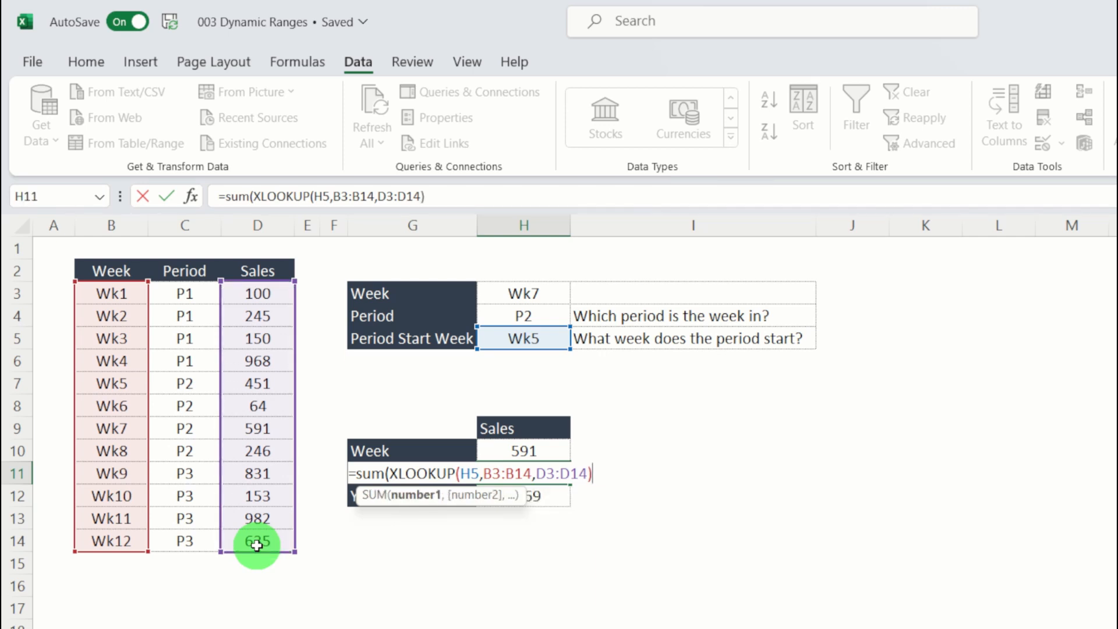
Finish H11 with :XLOOKUP(Wk,B3:B14,D3:D14)) so Period to Date shows 1106
{"action": "type", "text": ":"}
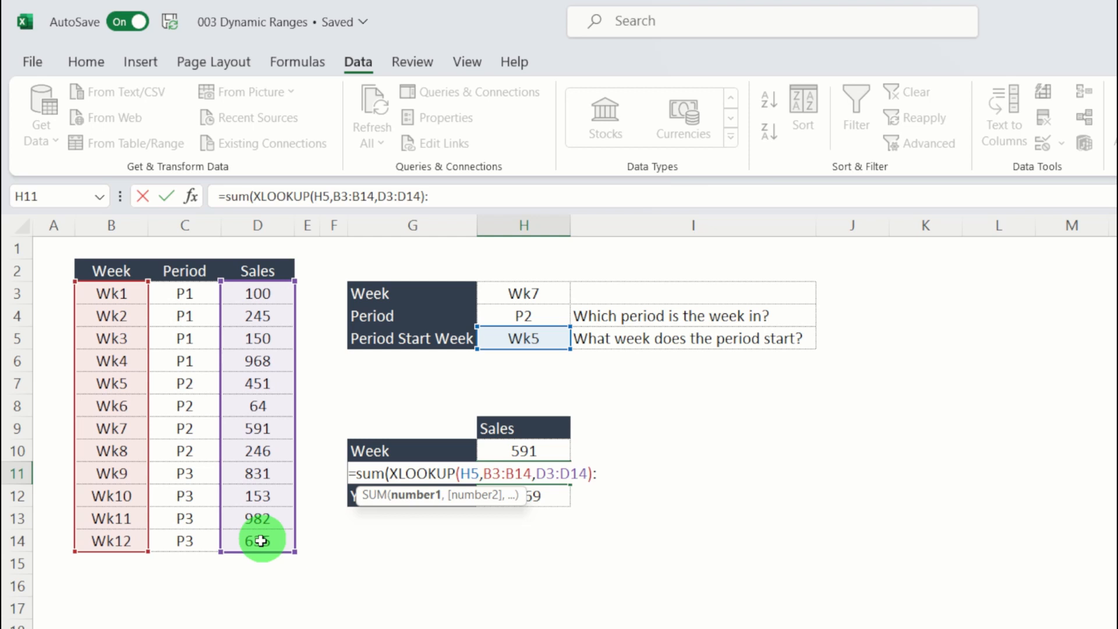
{"action": "mouse_move", "coordinate": [529, 374]}
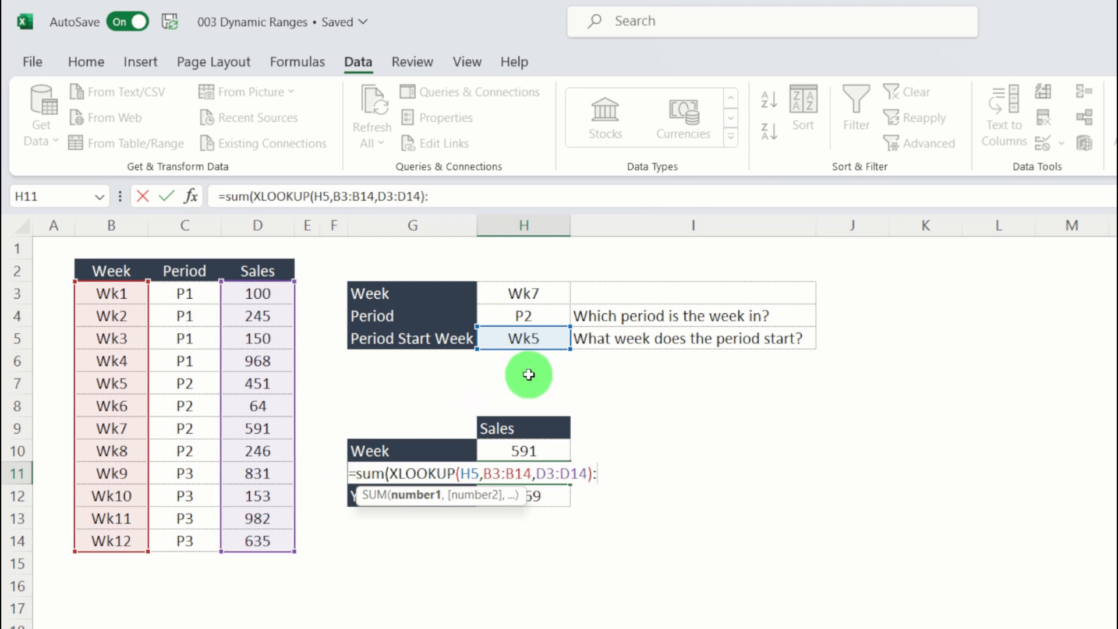
{"action": "mouse_move", "coordinate": [502, 362]}
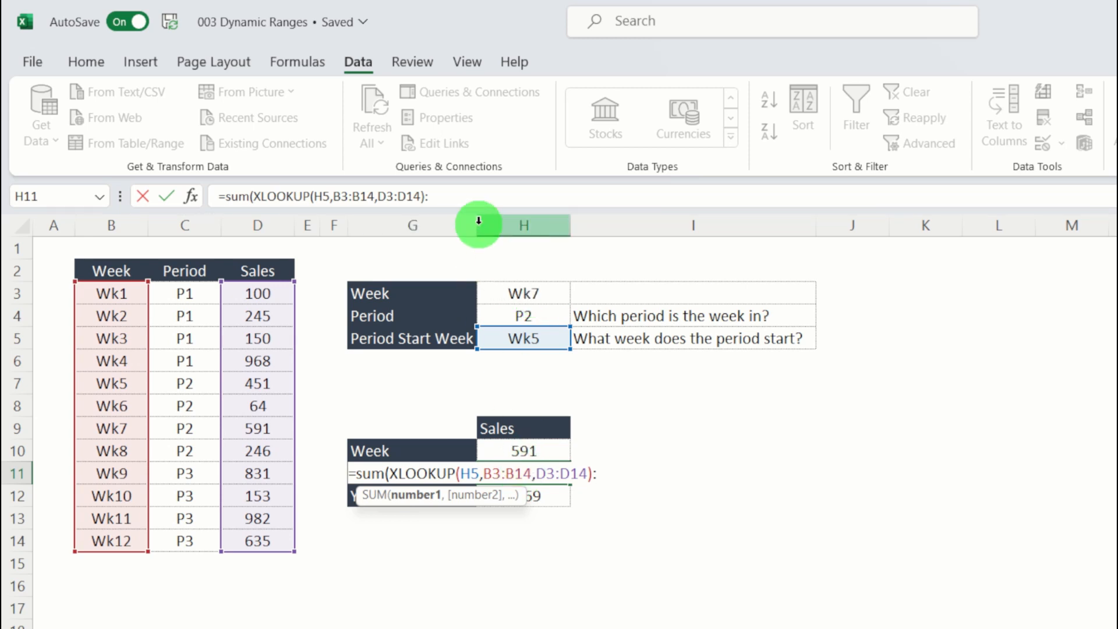
{"action": "type", "text": "xl"}
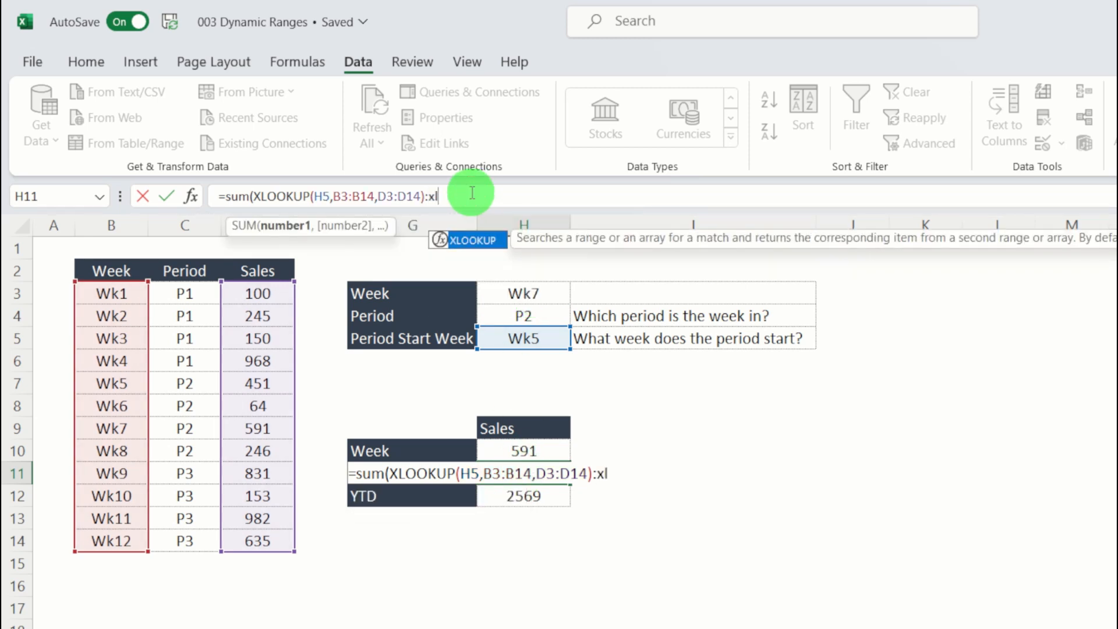
{"action": "type", "text": "XLOOKUP(Wk"}
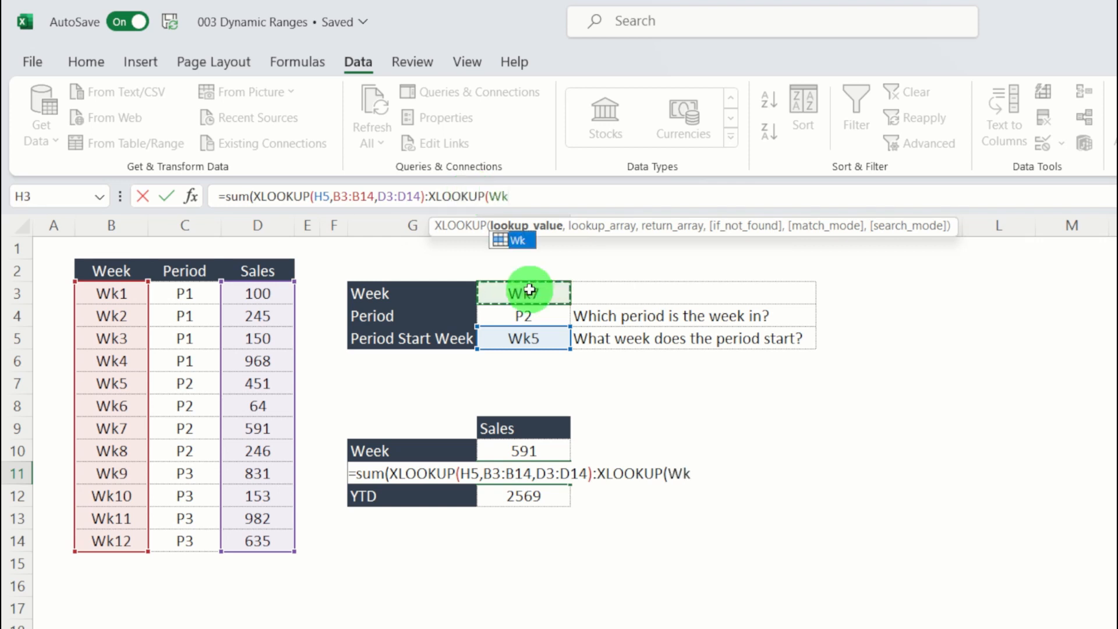
{"action": "type", "text": ",B3:B14"}
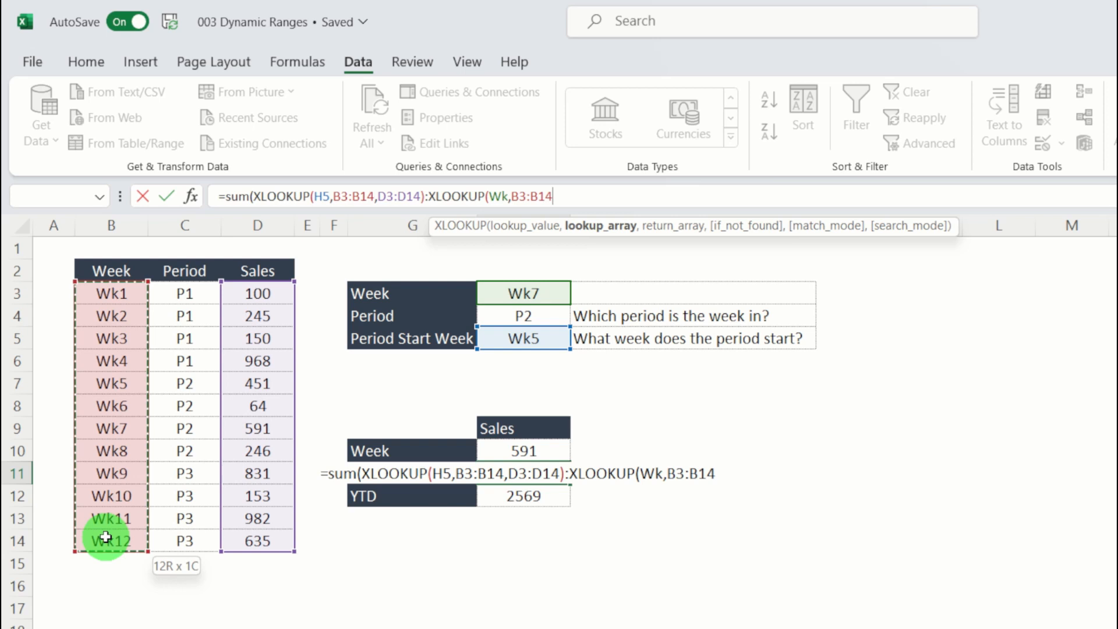
{"action": "left_click", "coordinate": [256, 293]}
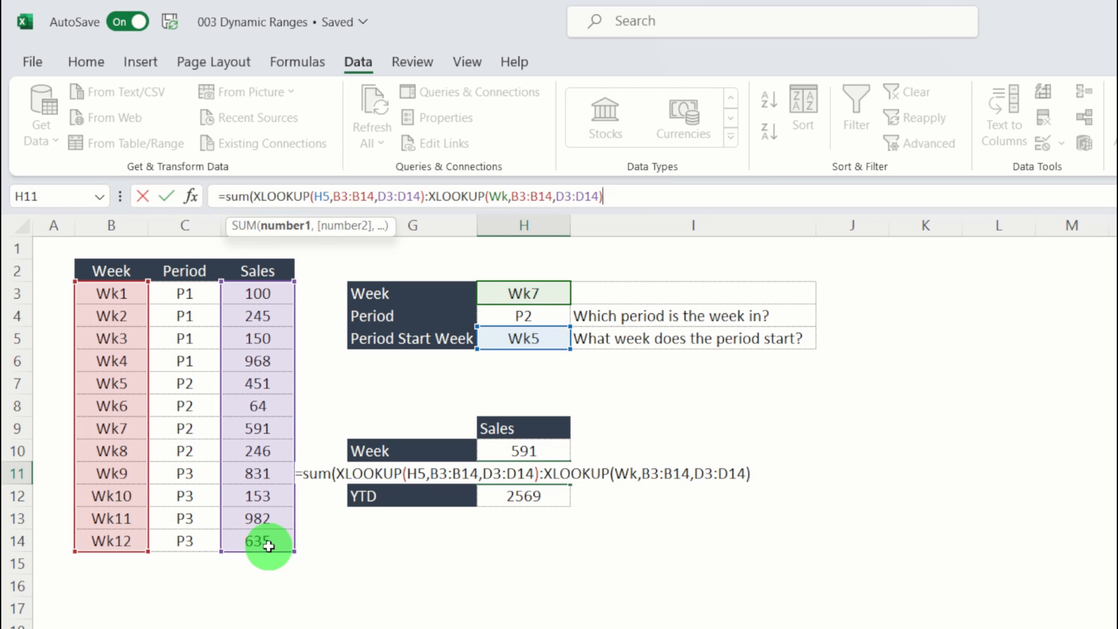
{"action": "type", "text": ")"}
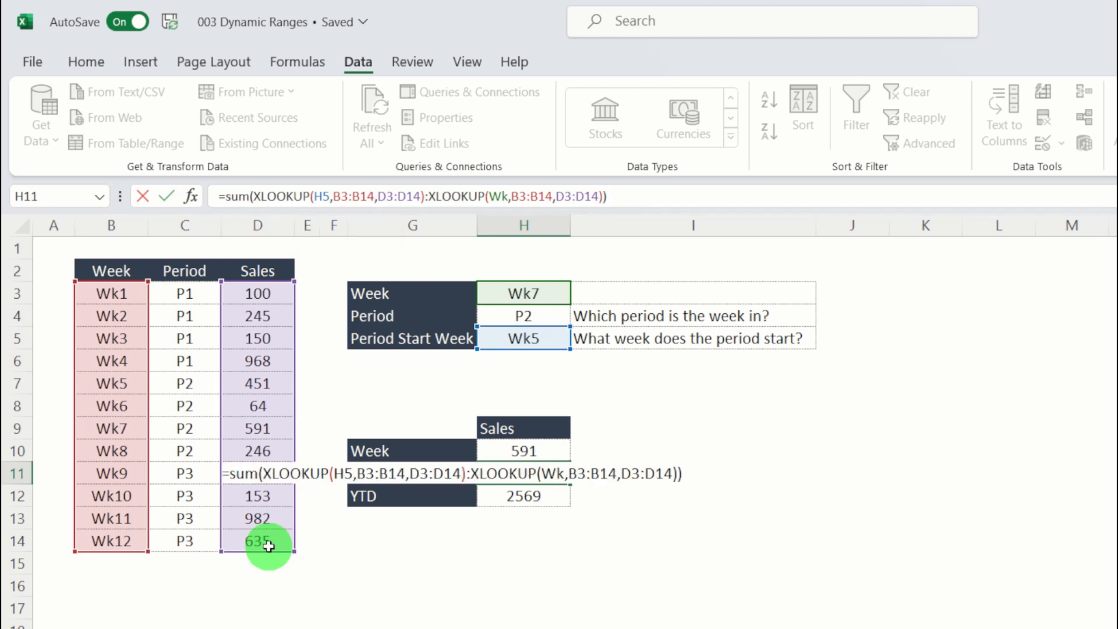
{"action": "key", "text": "Return"}
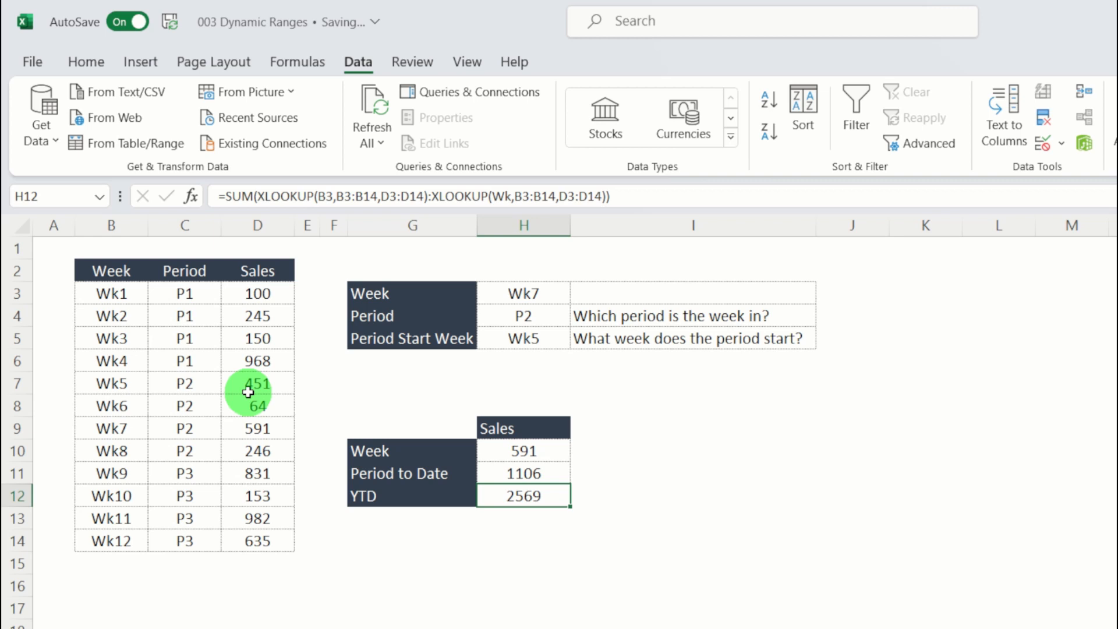
{"action": "mouse_move", "coordinate": [312, 390]}
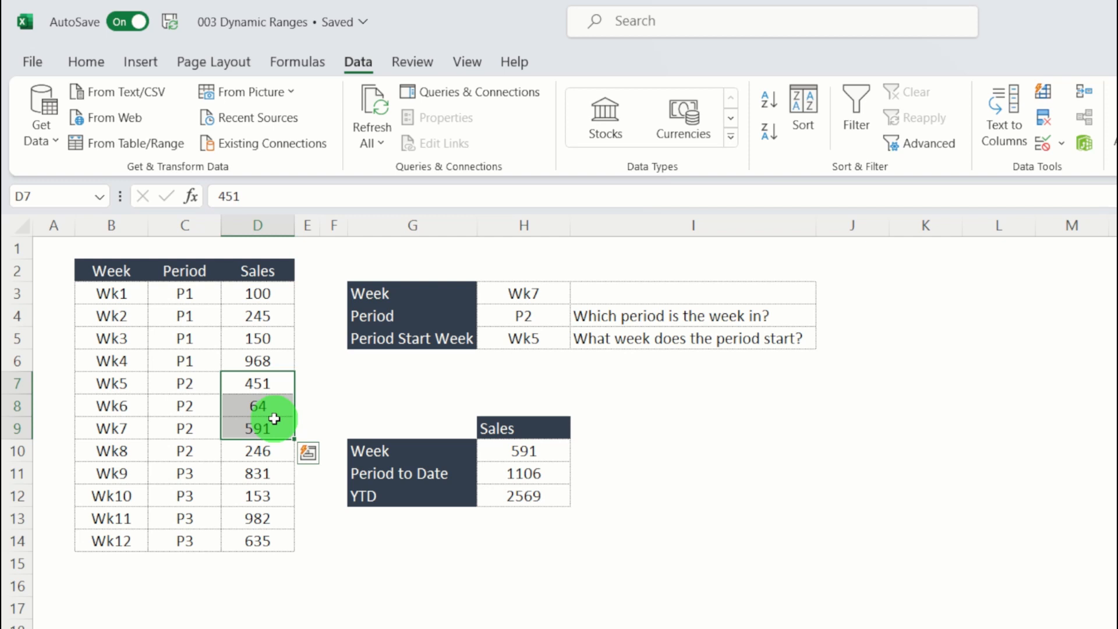
{"action": "left_click", "coordinate": [523, 470]}
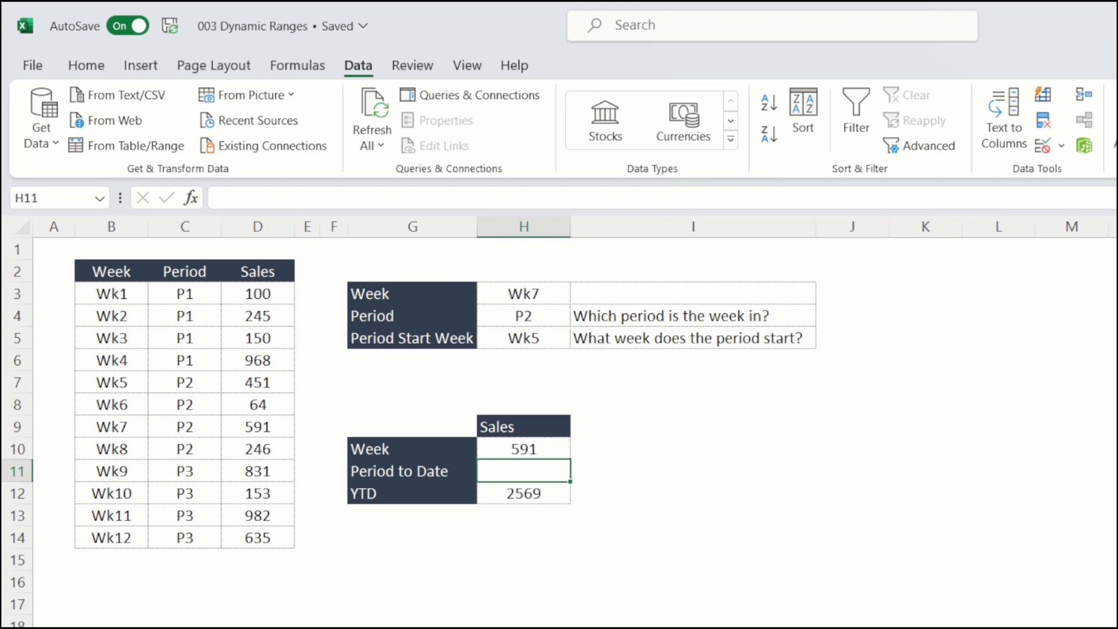
Replace H11 with =XLOOKUP(Wk,B3:B14,C3:C14), showing period P2, and reselect it
{"action": "type", "text": "=xl"}
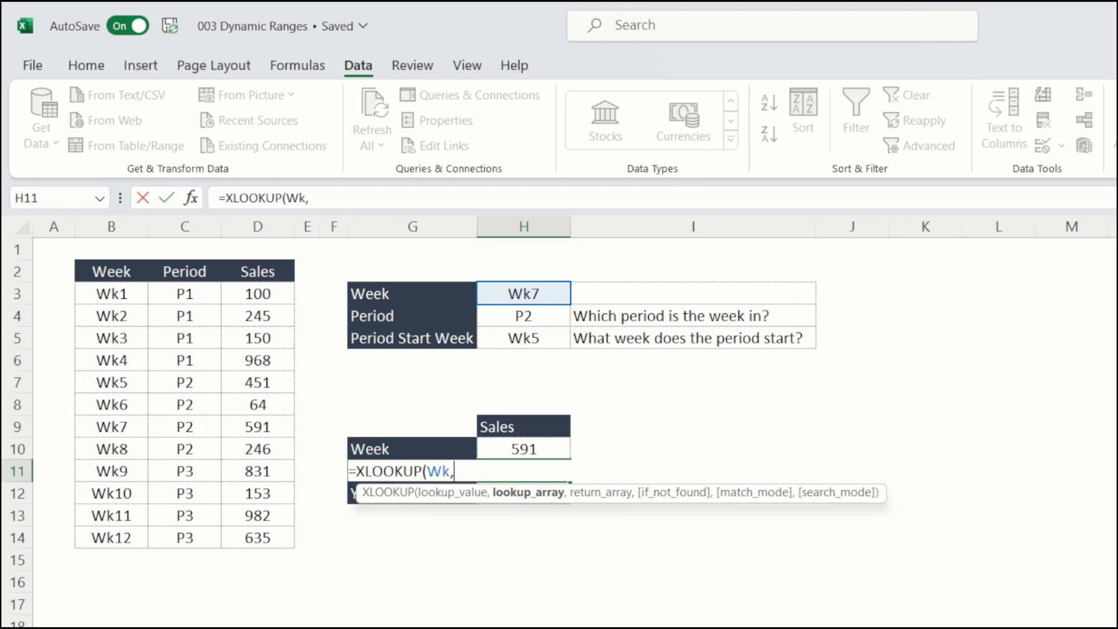
{"action": "mouse_move", "coordinate": [531, 293]}
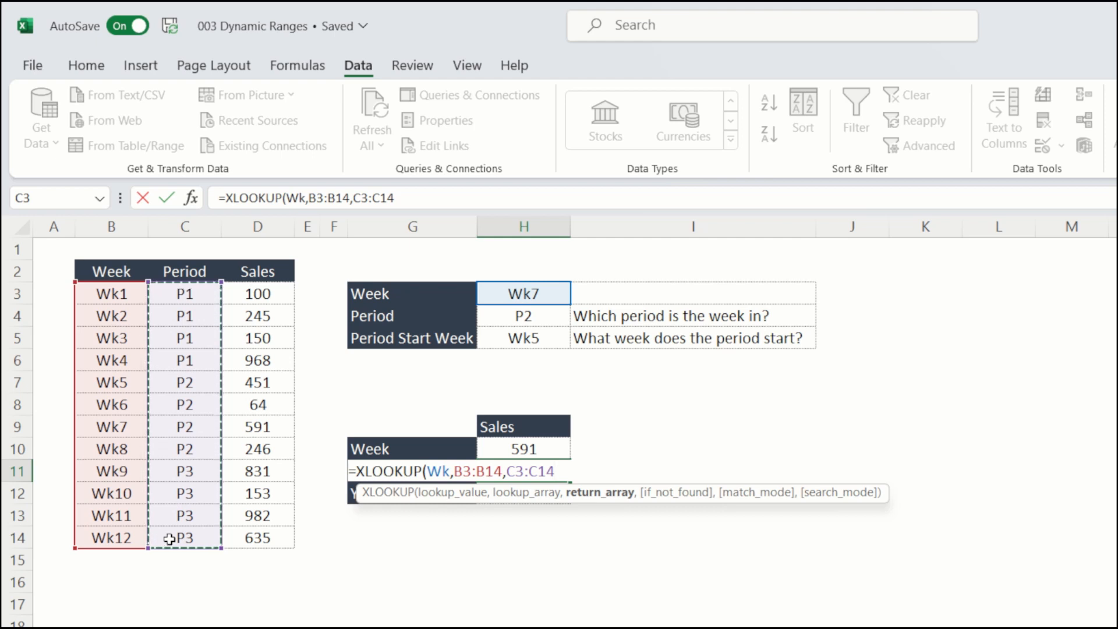
{"action": "key", "text": "Return"}
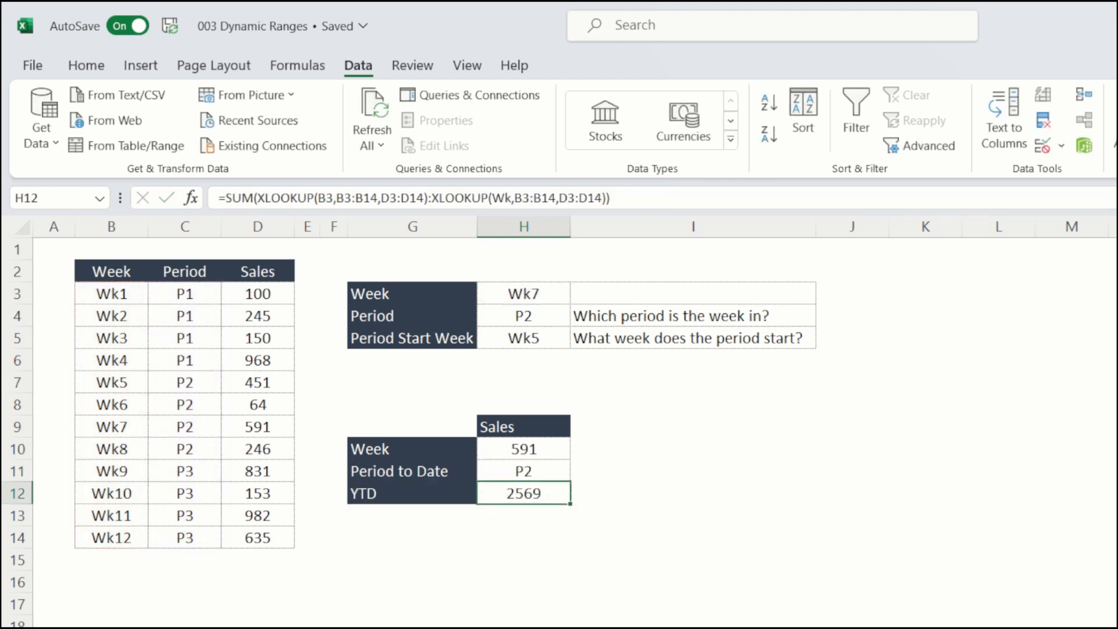
{"action": "left_click", "coordinate": [523, 470]}
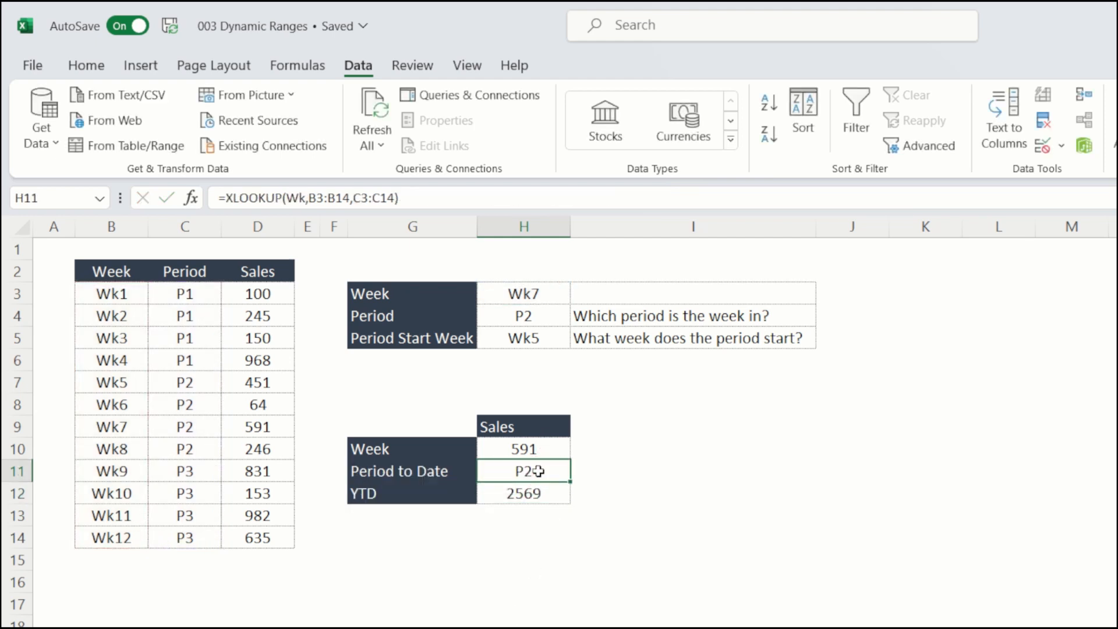
{"action": "mouse_move", "coordinate": [251, 198]}
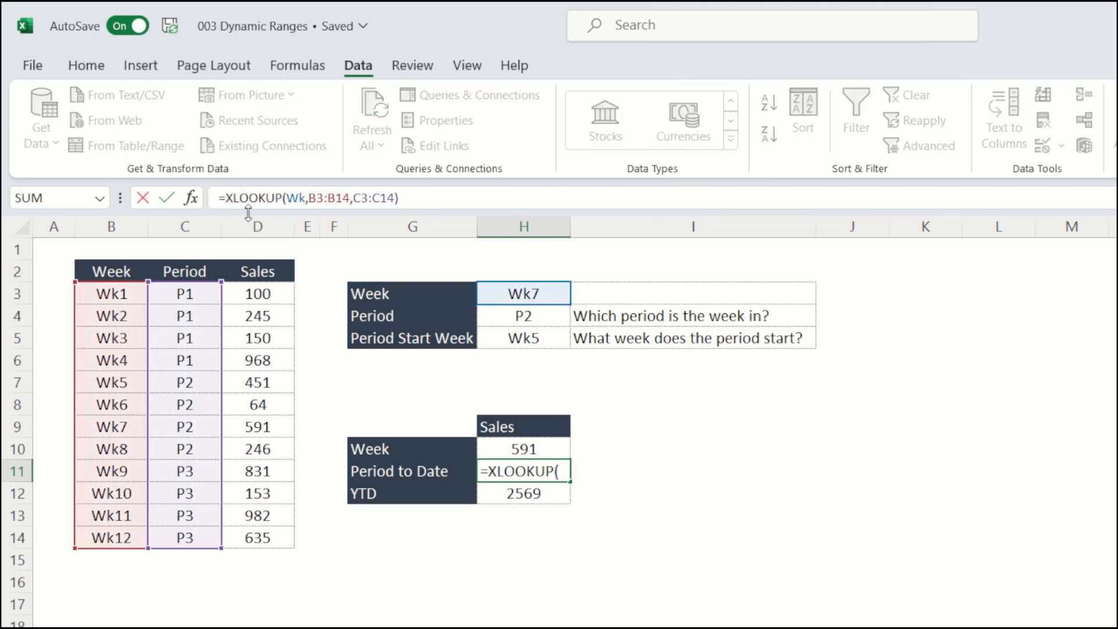
Nest it as =XLOOKUP(XLOOKUP(Wk,B3:B14,C3:C14),C3:C14,B3:B14) so H11 returns Wk5
{"action": "type", "text": "XLOOKUP("}
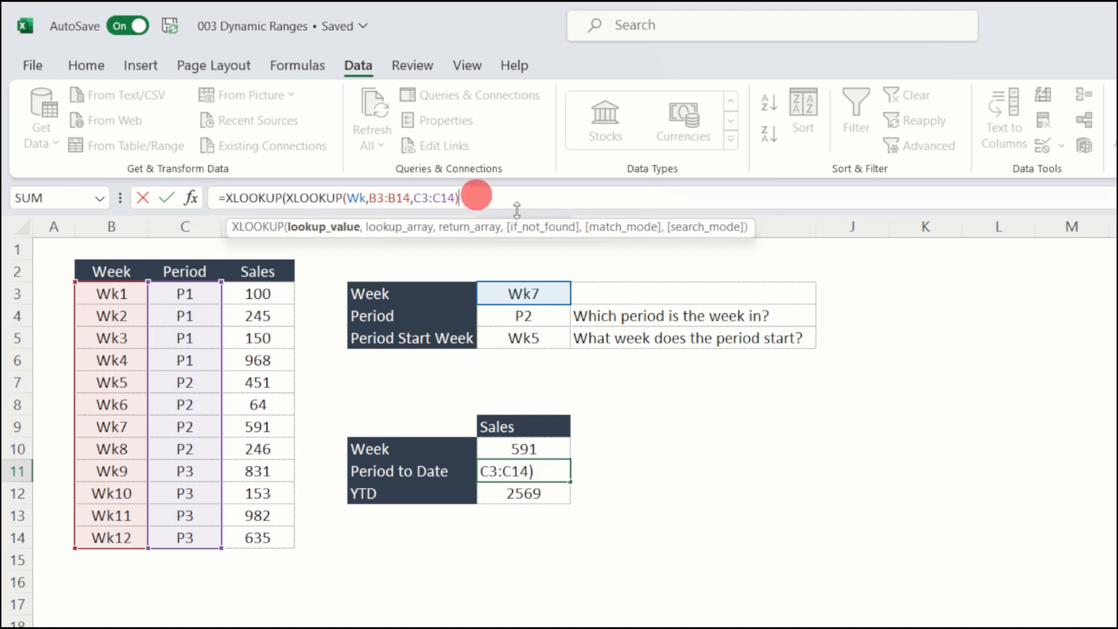
{"action": "type", "text": ",C3:C14"}
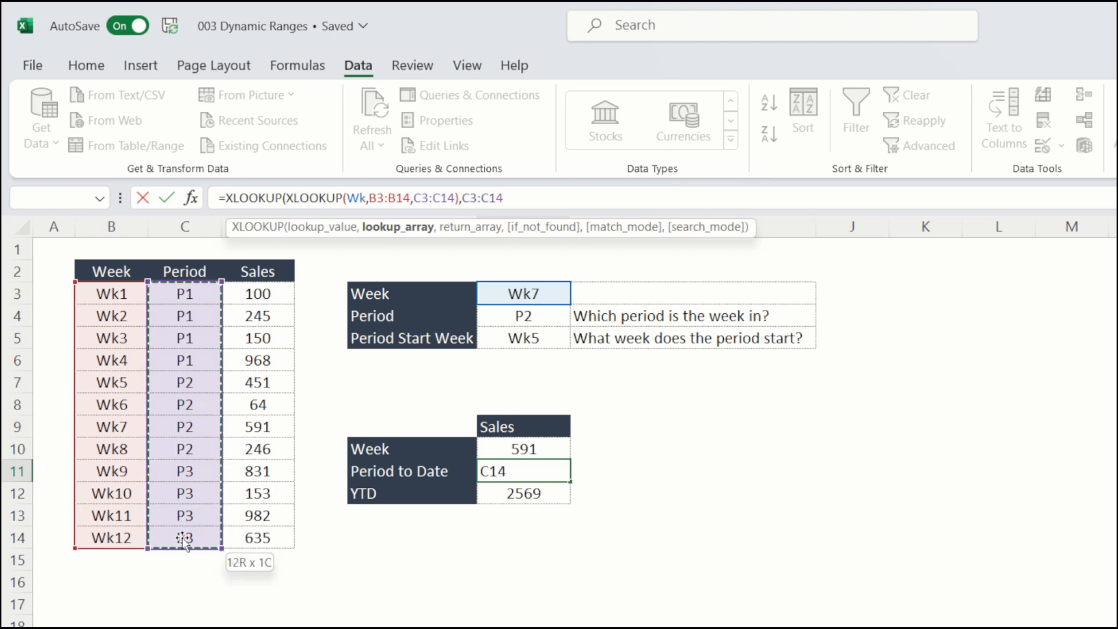
{"action": "type", "text": ","}
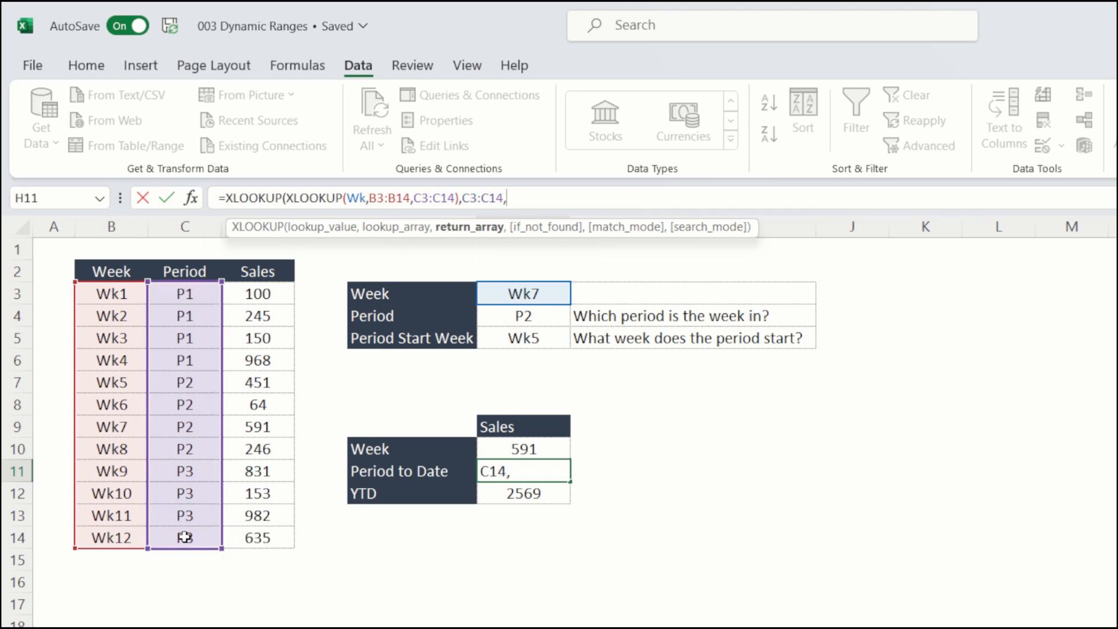
{"action": "left_click", "coordinate": [111, 293]}
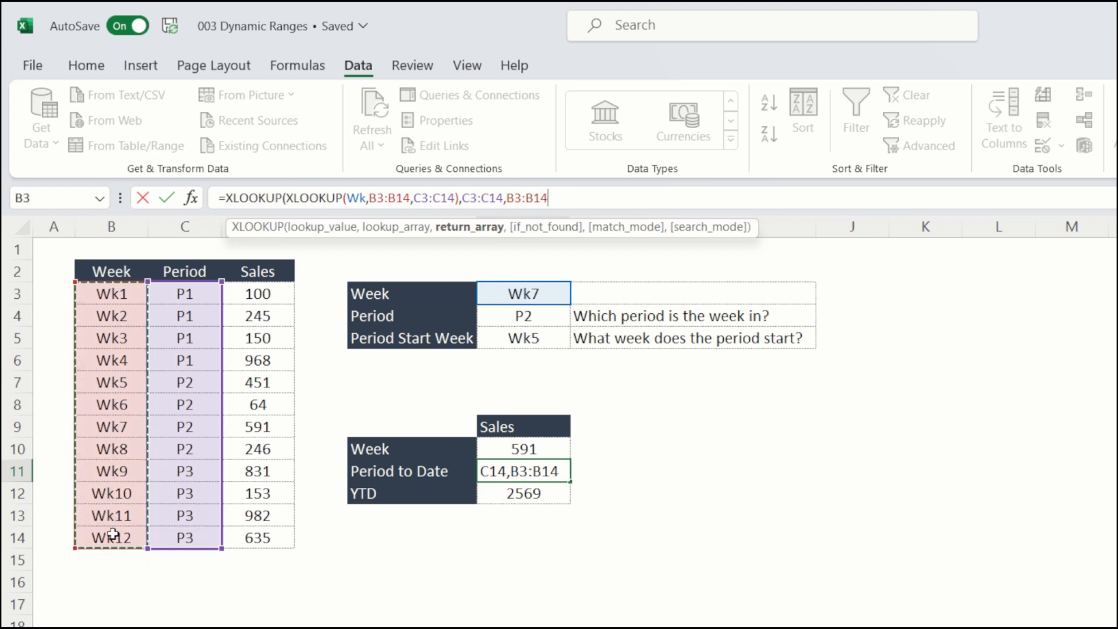
{"action": "mouse_move", "coordinate": [208, 336]}
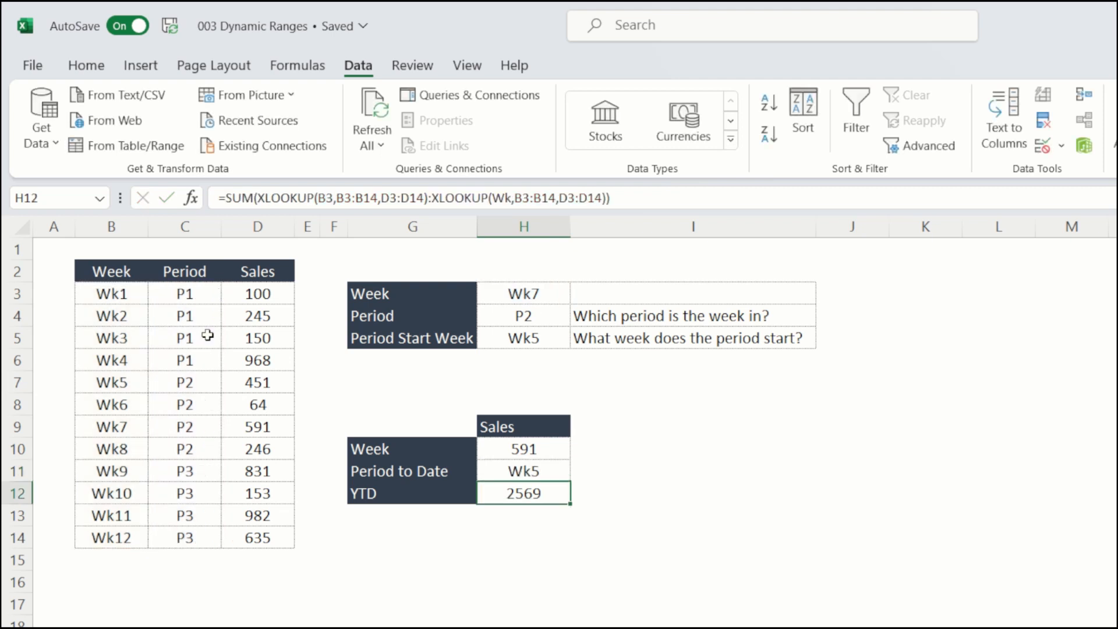
{"action": "left_click", "coordinate": [523, 470]}
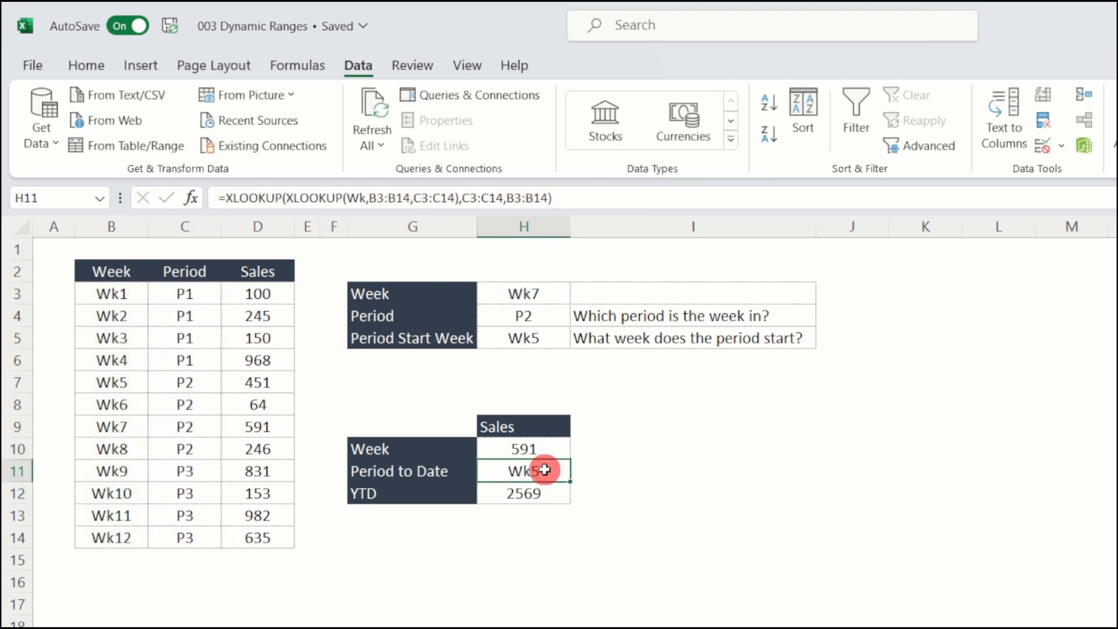
Wrap H11's nested lookup in SUM, ranging to an XLOOKUP of Wk7's sales
{"action": "double_click", "coordinate": [523, 470]}
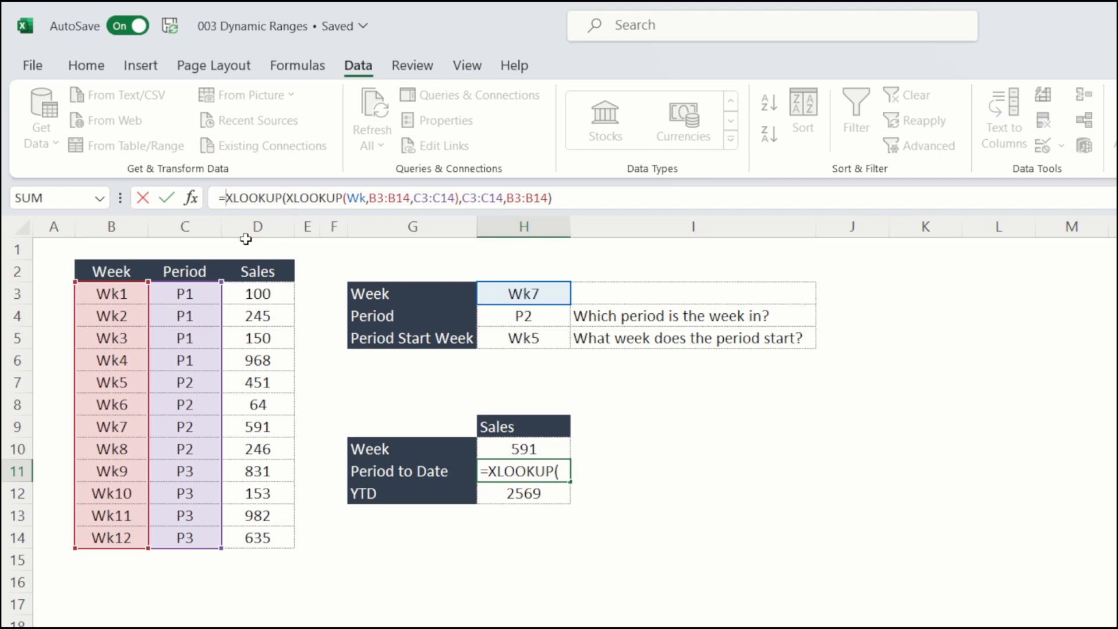
{"action": "type", "text": "sum("}
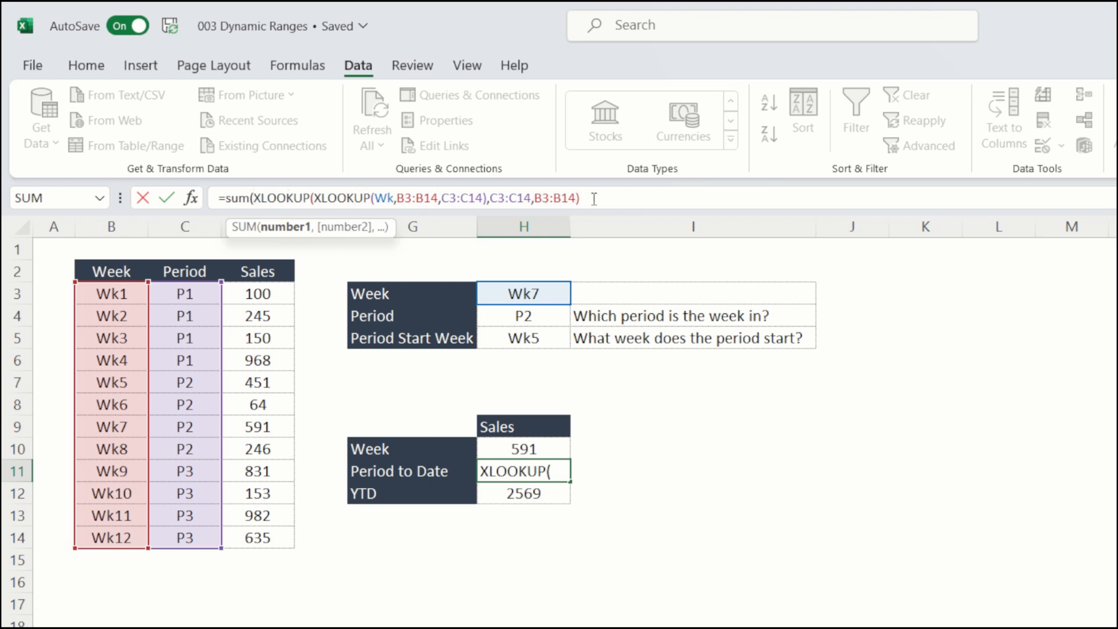
{"action": "type", "text": ":"}
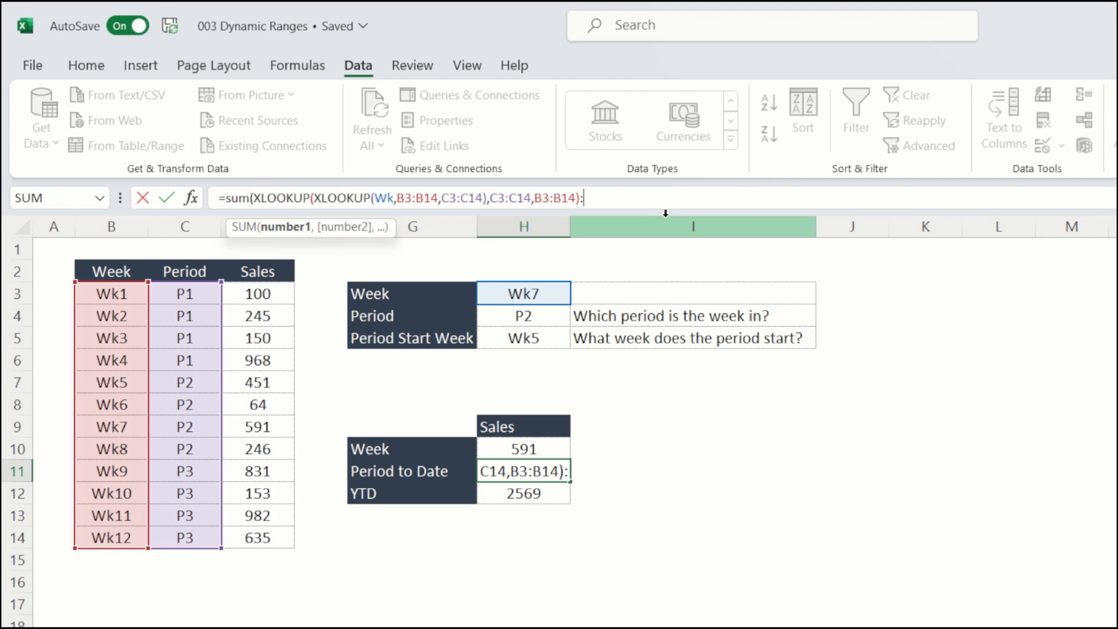
{"action": "type", "text": "x"}
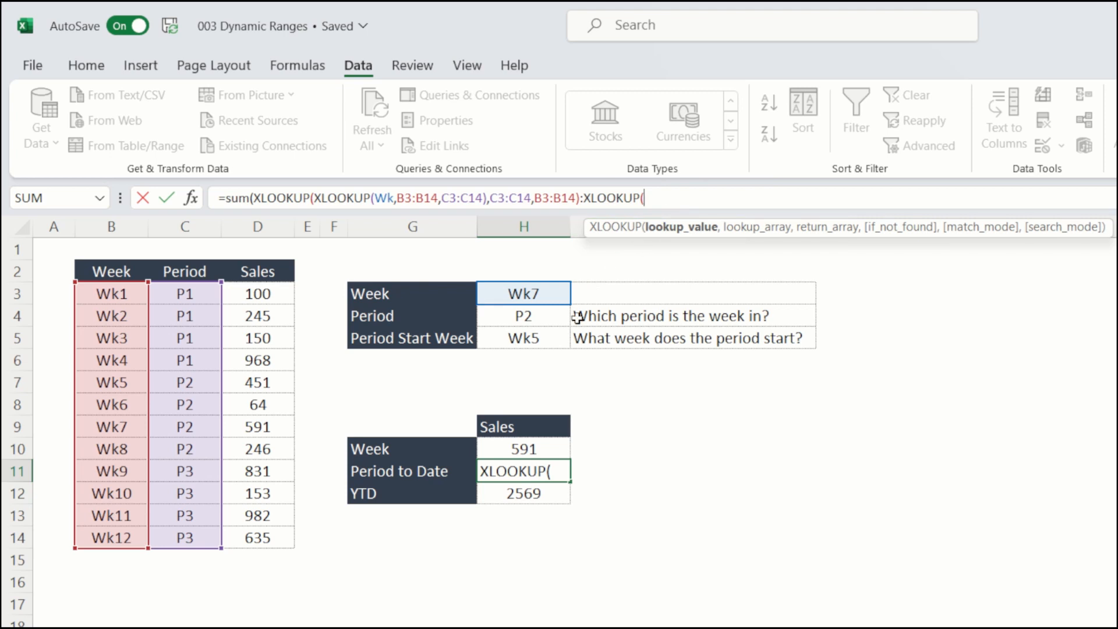
{"action": "left_click", "coordinate": [524, 293]}
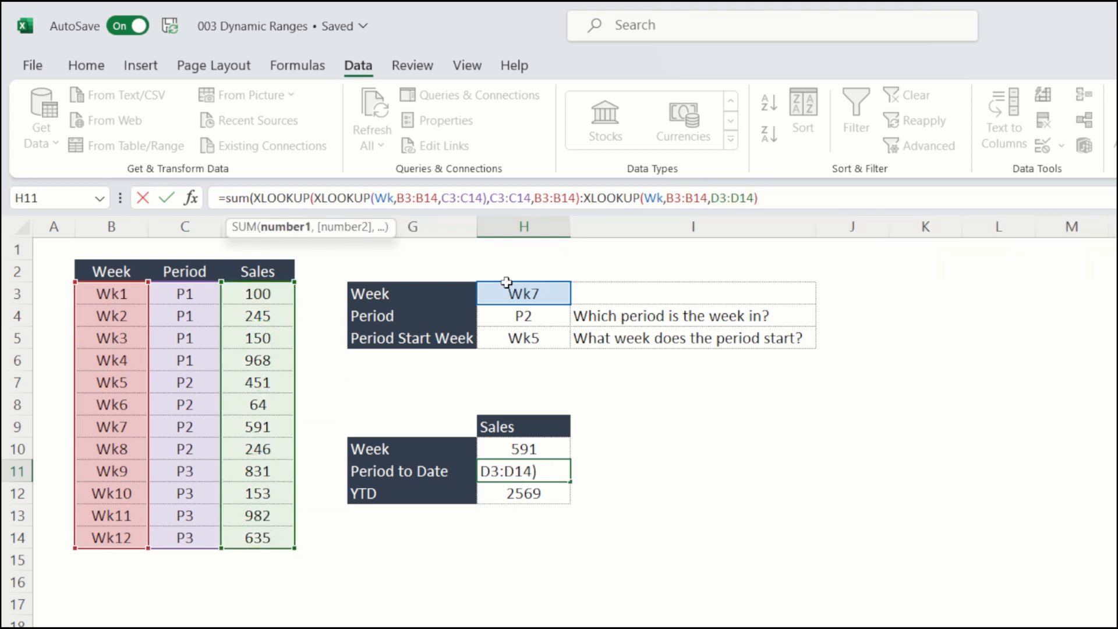
{"action": "mouse_move", "coordinate": [841, 193]}
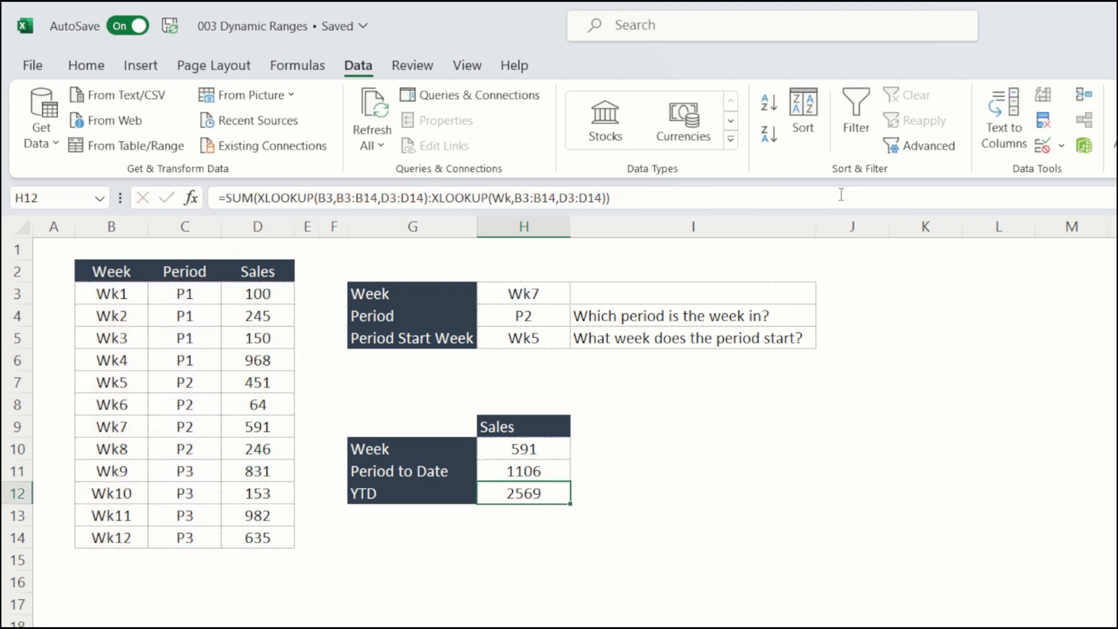
{"action": "mouse_move", "coordinate": [556, 477]}
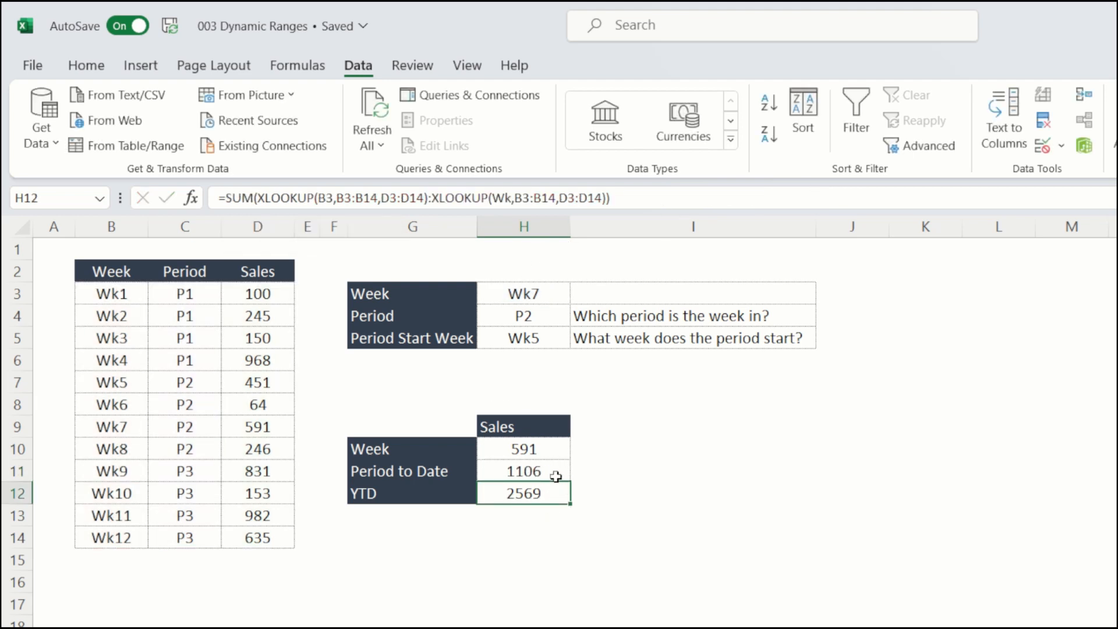